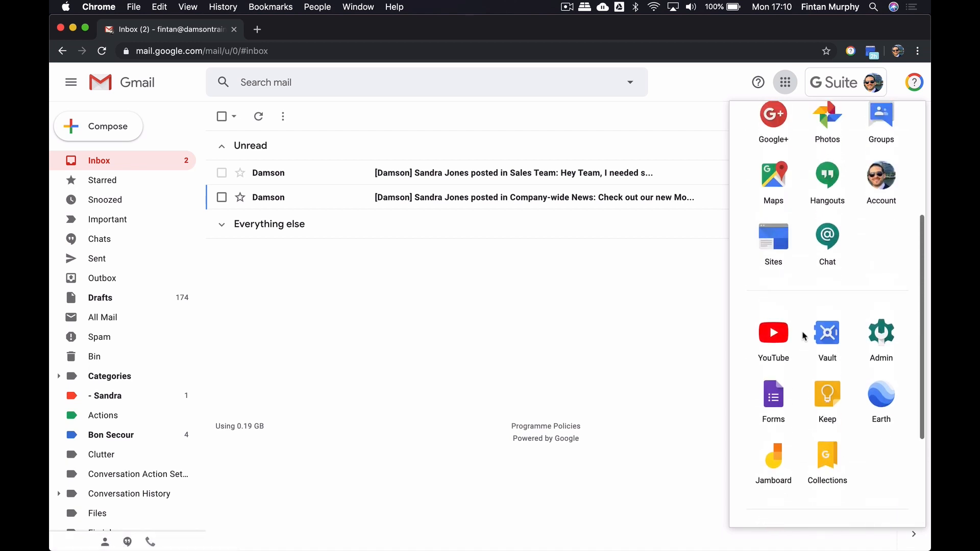
# Launch Happeo from Gmail's Google apps list
pyautogui.scroll(-3)
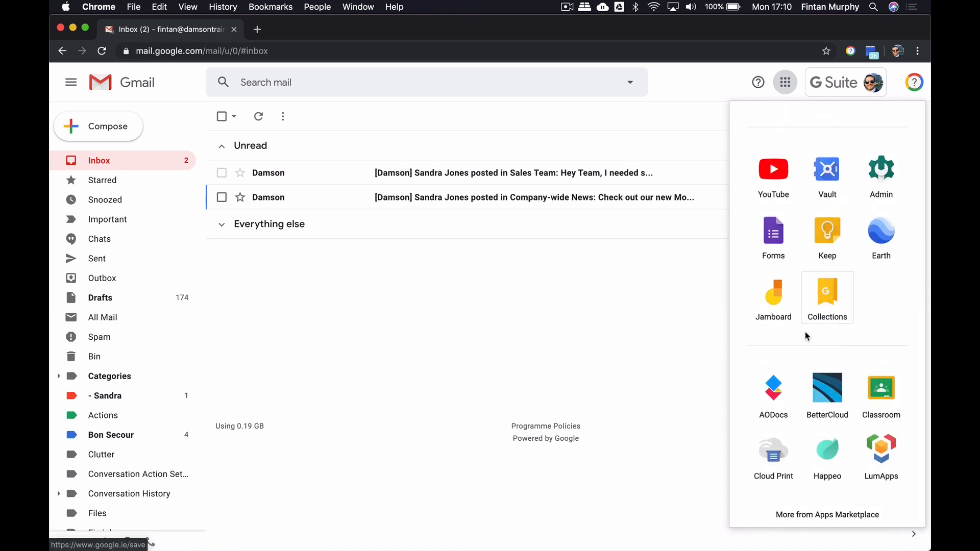
pyautogui.click(827, 449)
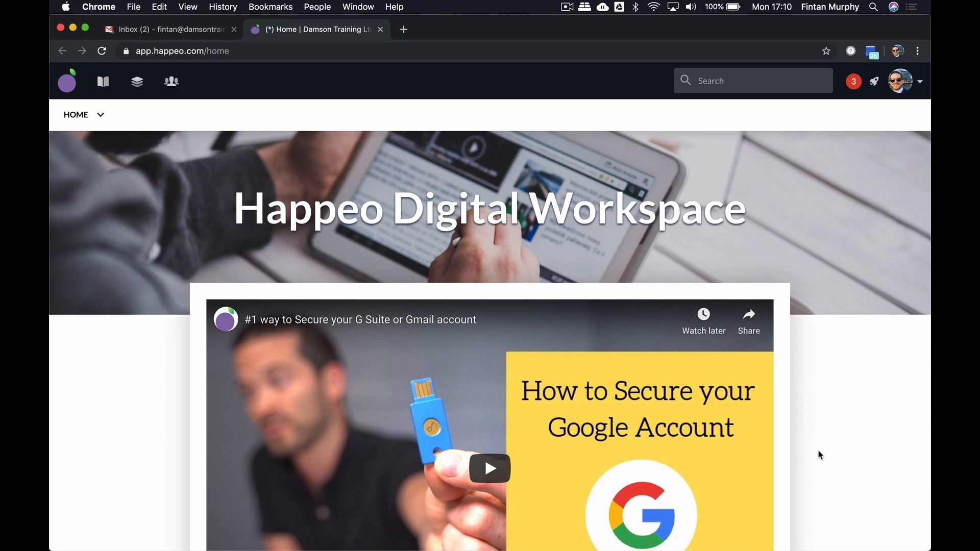
# Scroll the home feed past announcements and tweets to Project Team Files, TeamCalendar and pages
pyautogui.scroll(-3)
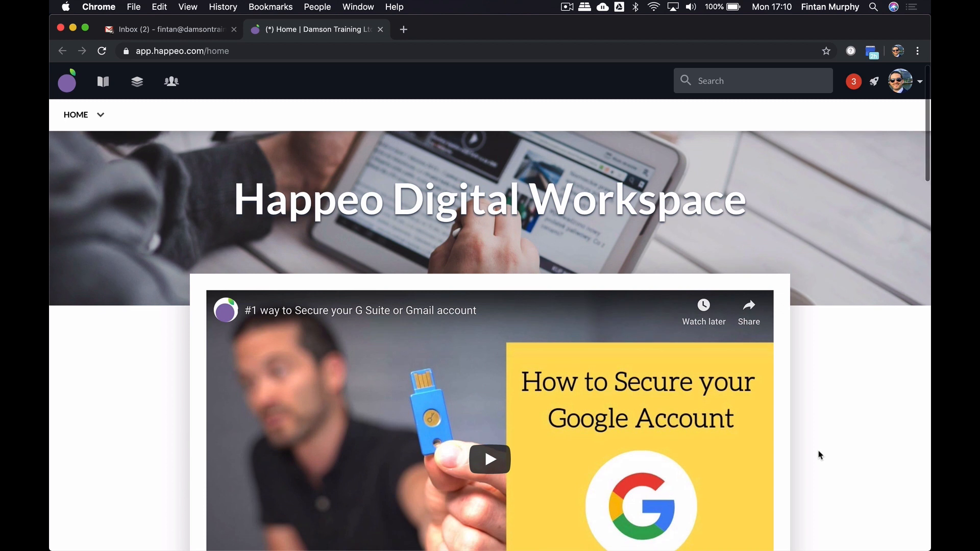
pyautogui.scroll(-3)
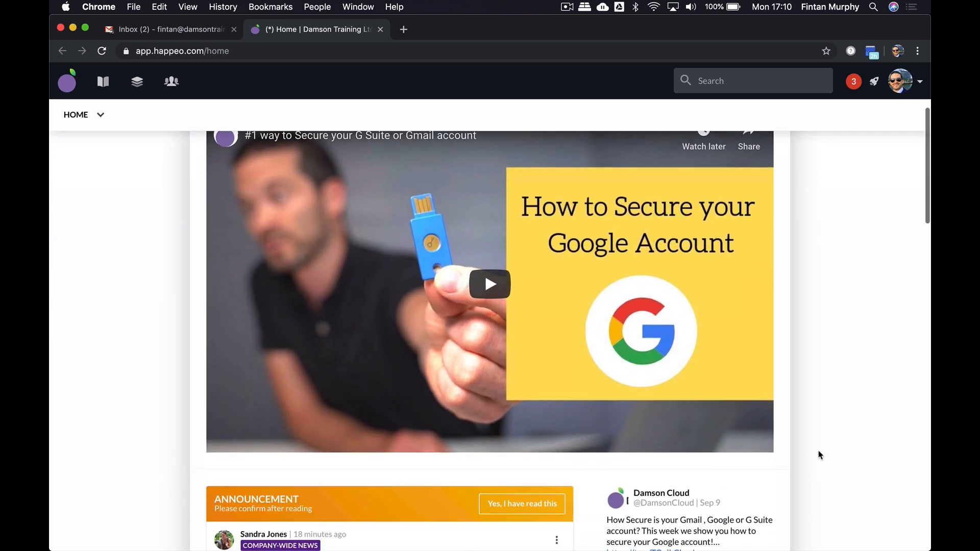
pyautogui.scroll(-3)
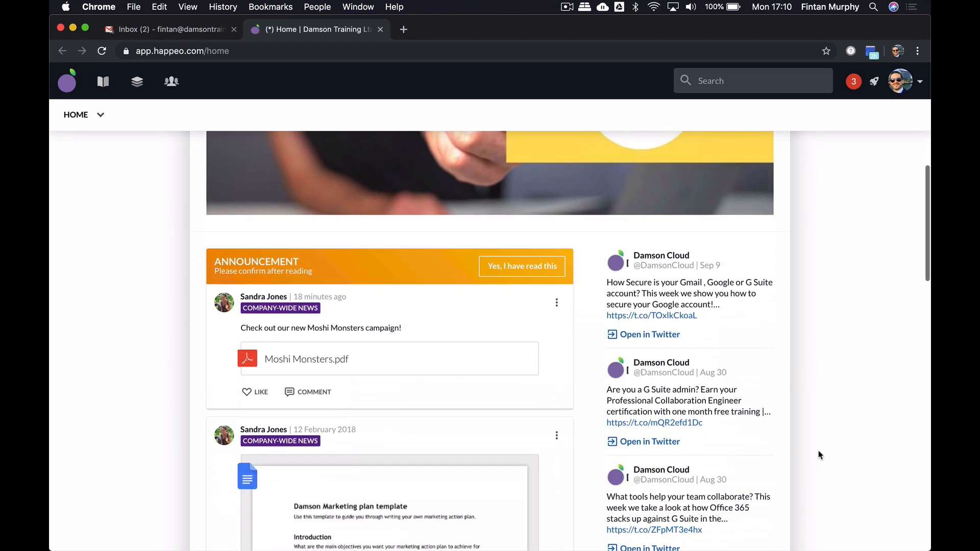
pyautogui.scroll(-3)
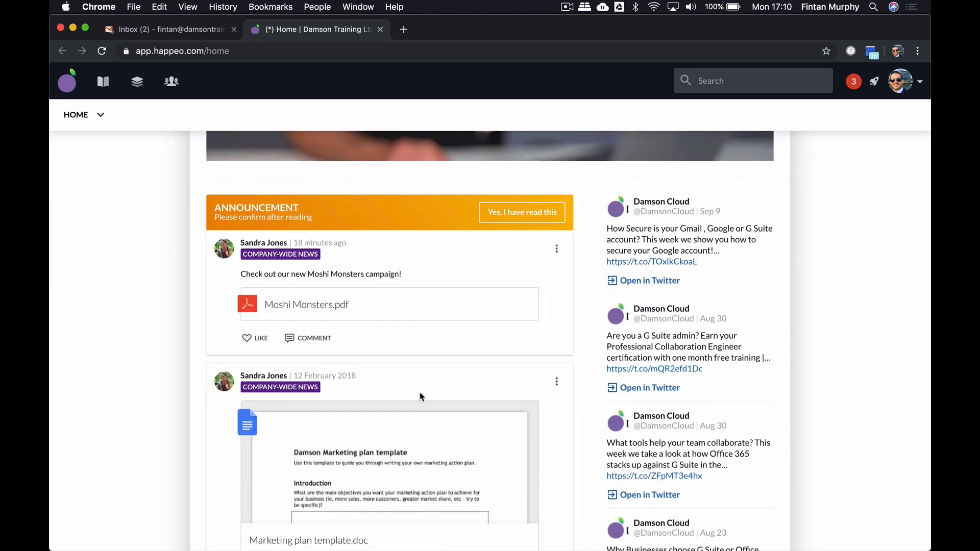
pyautogui.moveTo(499, 372)
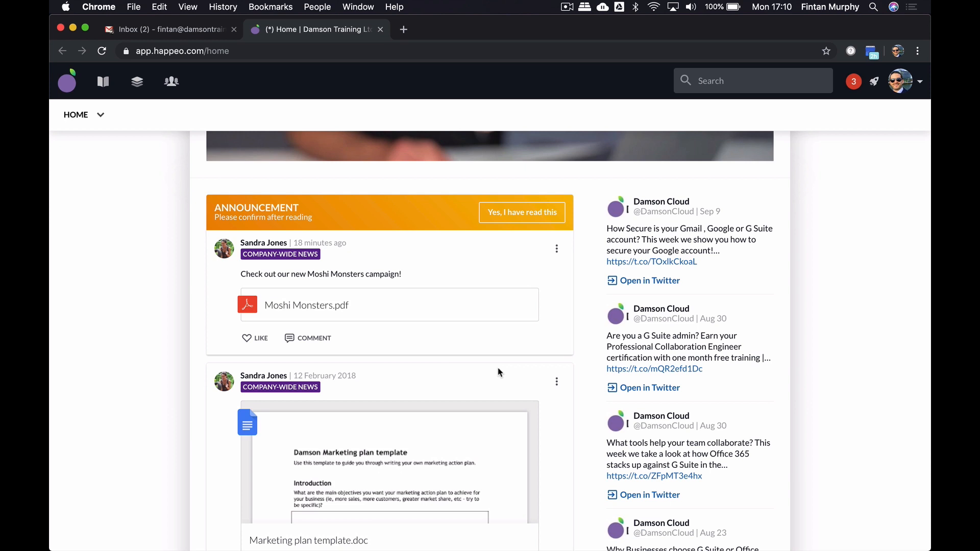
pyautogui.scroll(-3)
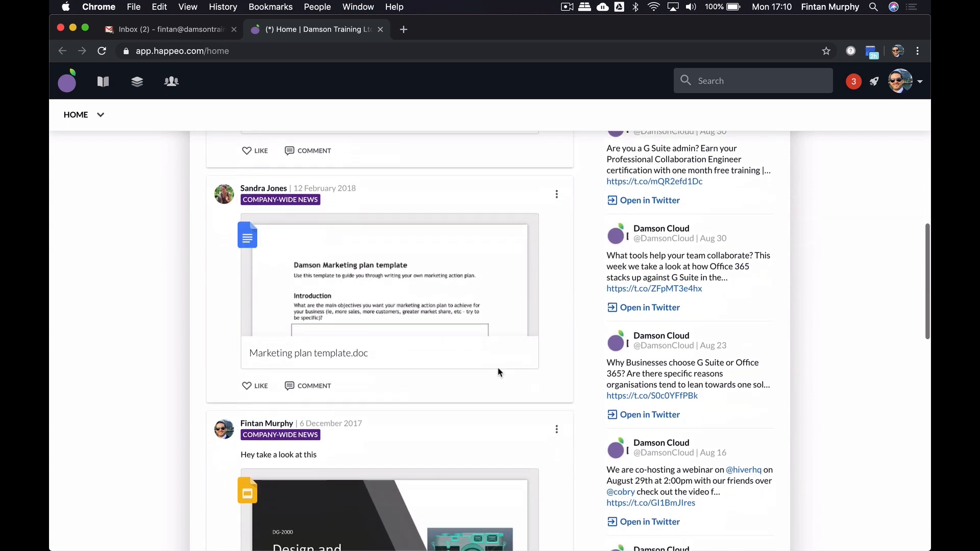
pyautogui.scroll(-3)
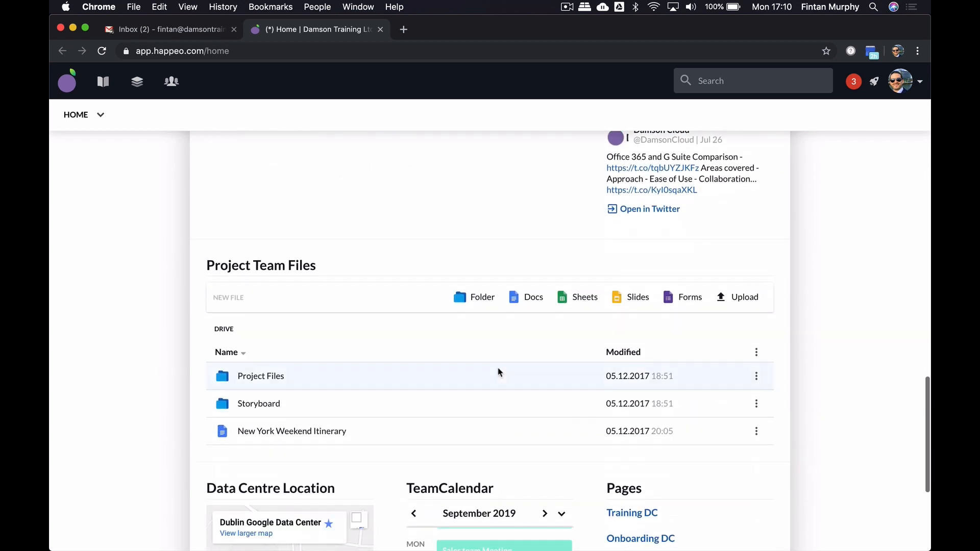
pyautogui.moveTo(495, 384)
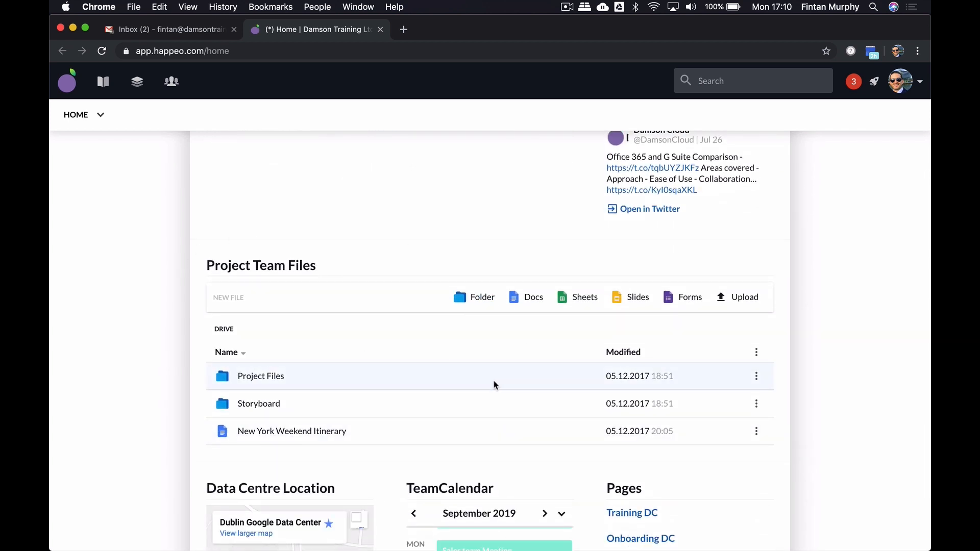
pyautogui.scroll(-3)
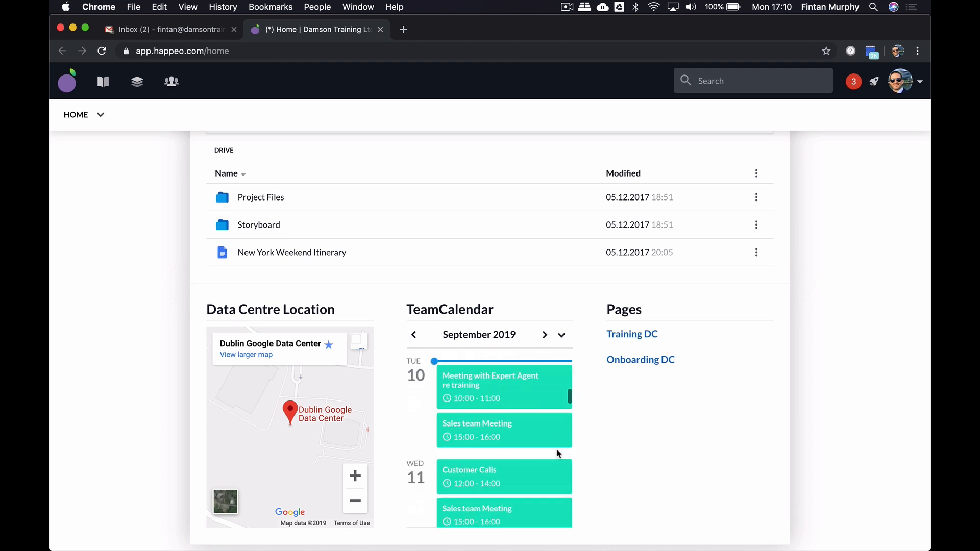
pyautogui.scroll(-3)
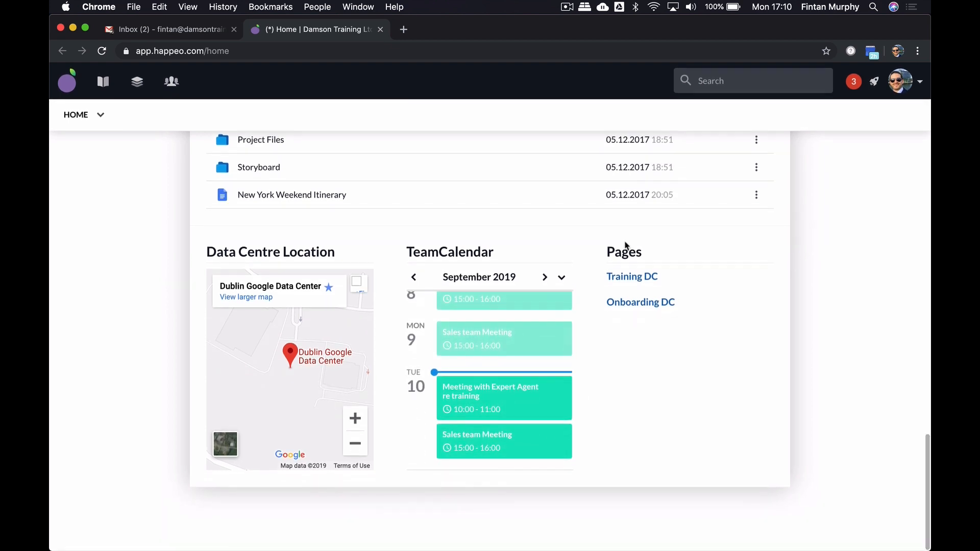
pyautogui.moveTo(261, 147)
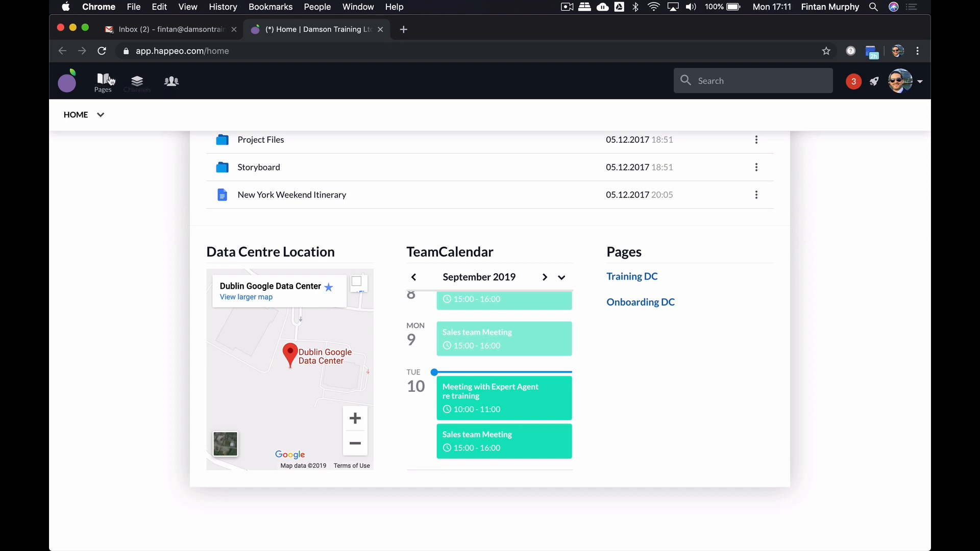
# Open the Pages, Channels and People lists, the unread notifications, then the favourite apps launcher
pyautogui.click(103, 82)
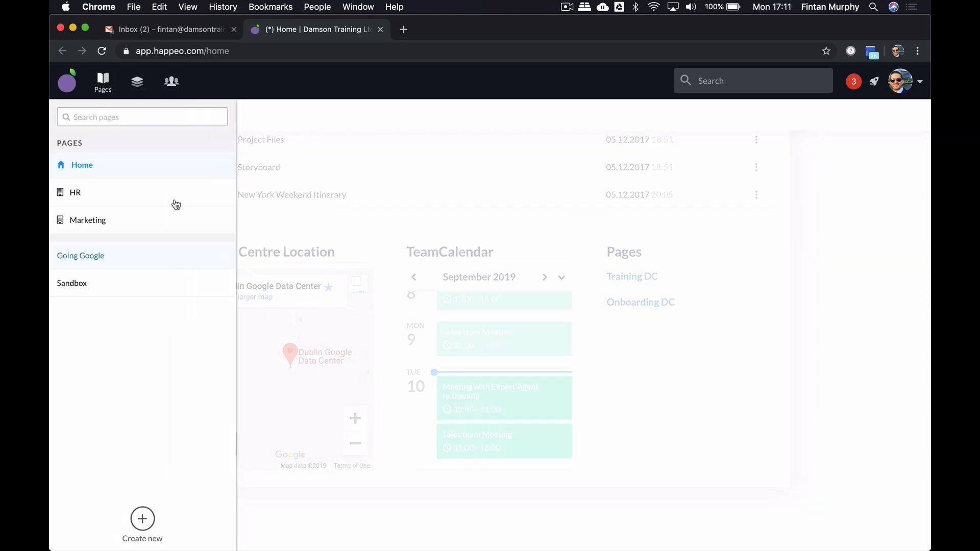
pyautogui.click(136, 81)
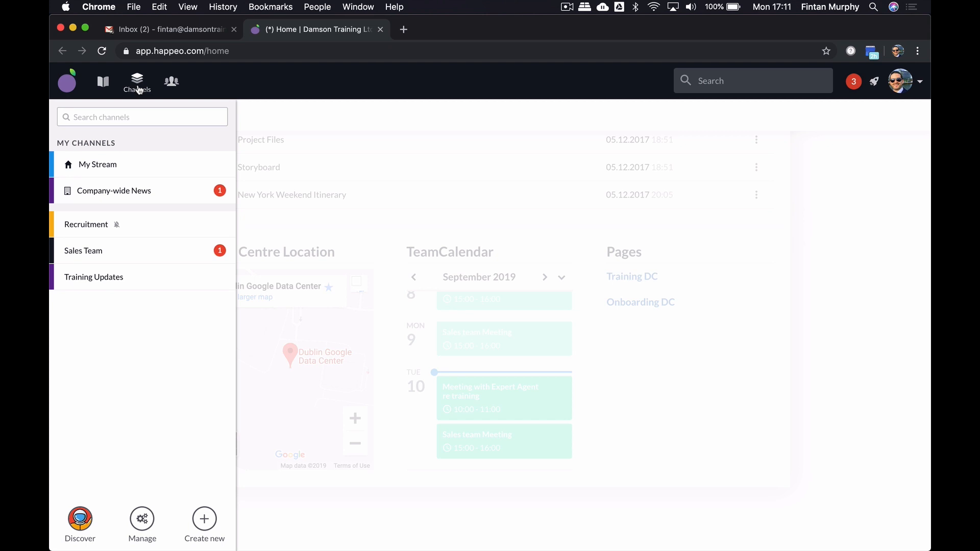
pyautogui.click(171, 80)
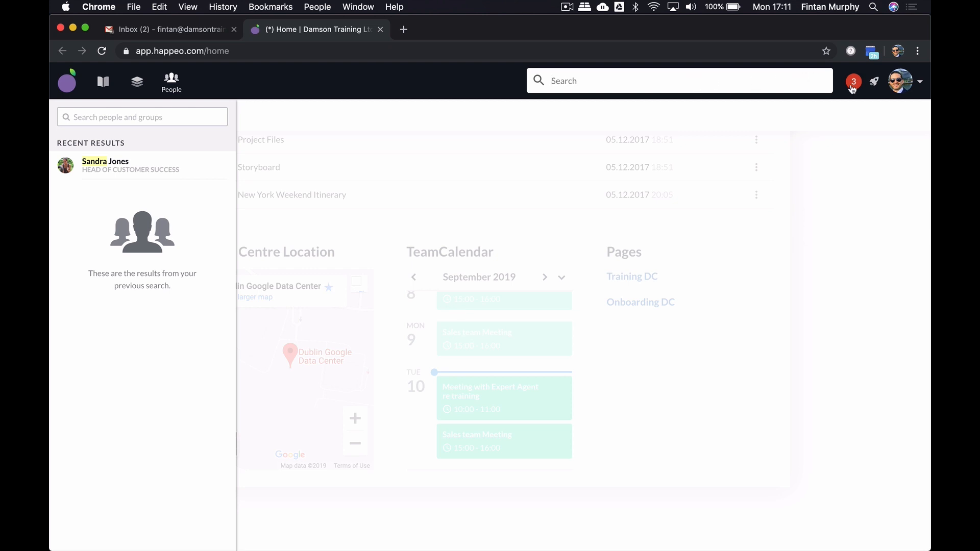
pyautogui.click(873, 81)
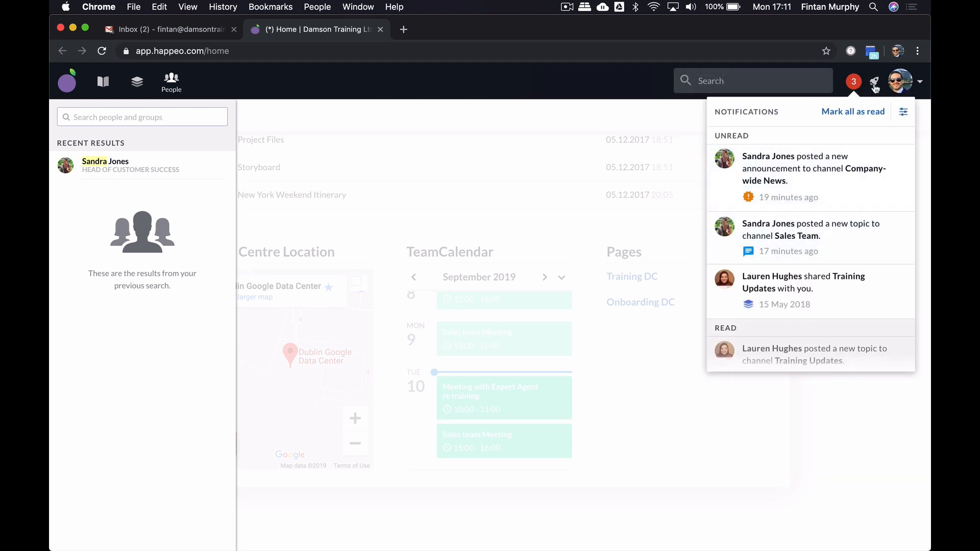
pyautogui.click(875, 82)
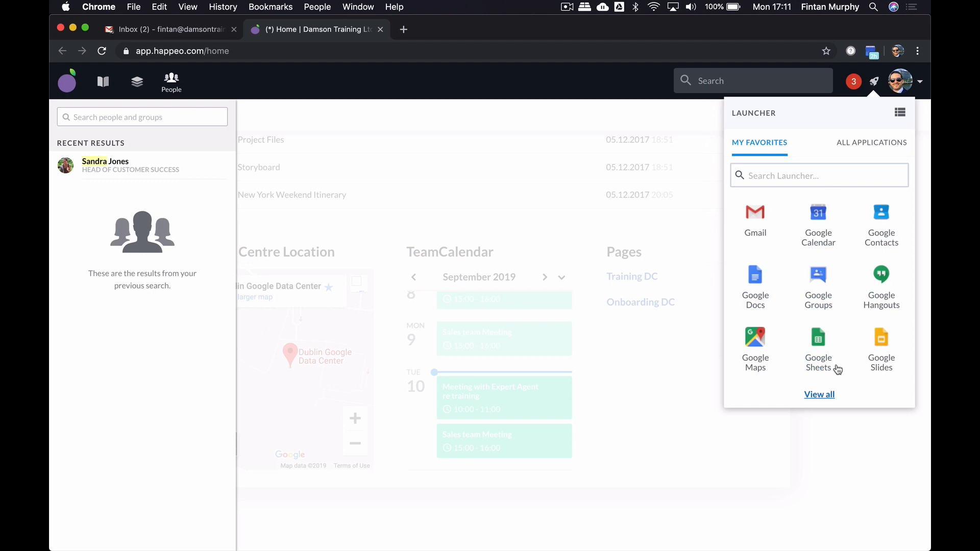
# In the full launcher list, star Google Drive as a favourite and return home
pyautogui.click(818, 394)
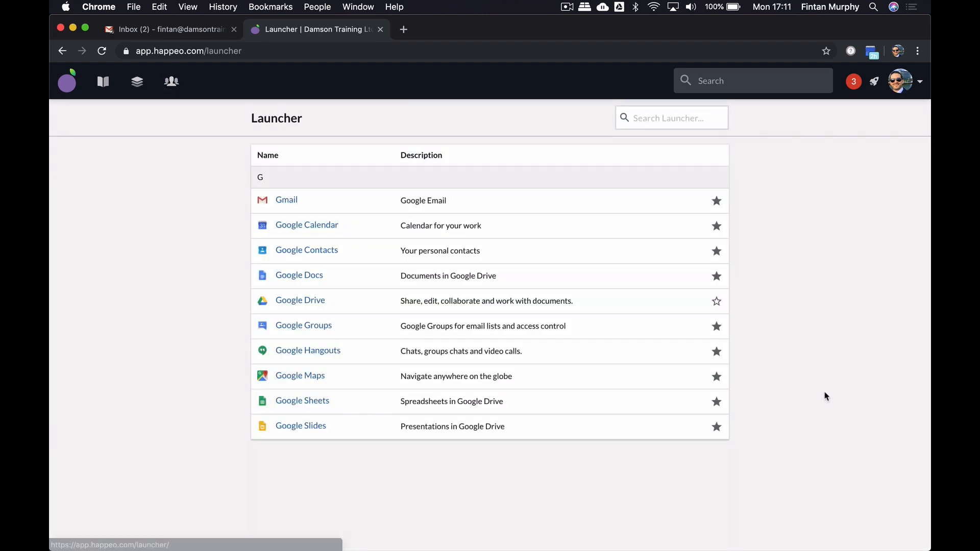
pyautogui.moveTo(523, 406)
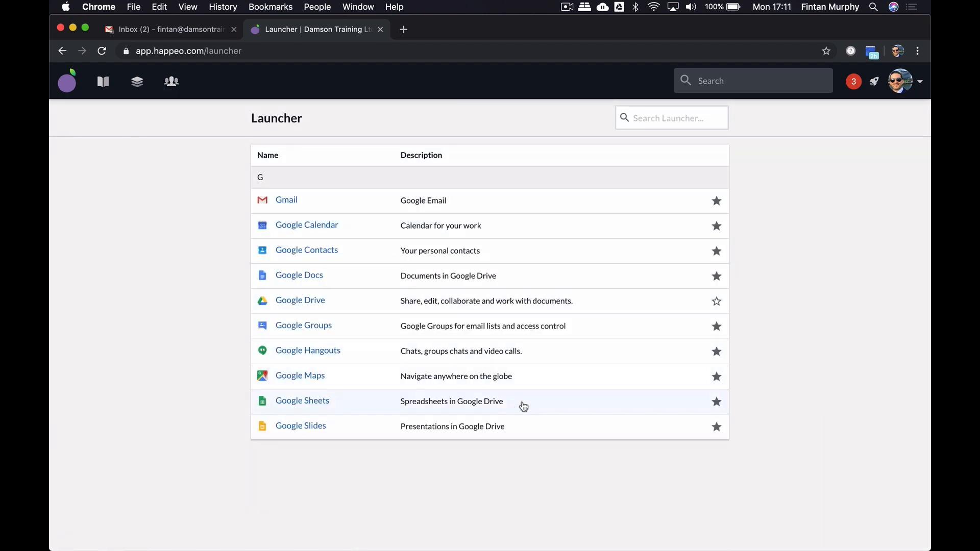
pyautogui.moveTo(551, 378)
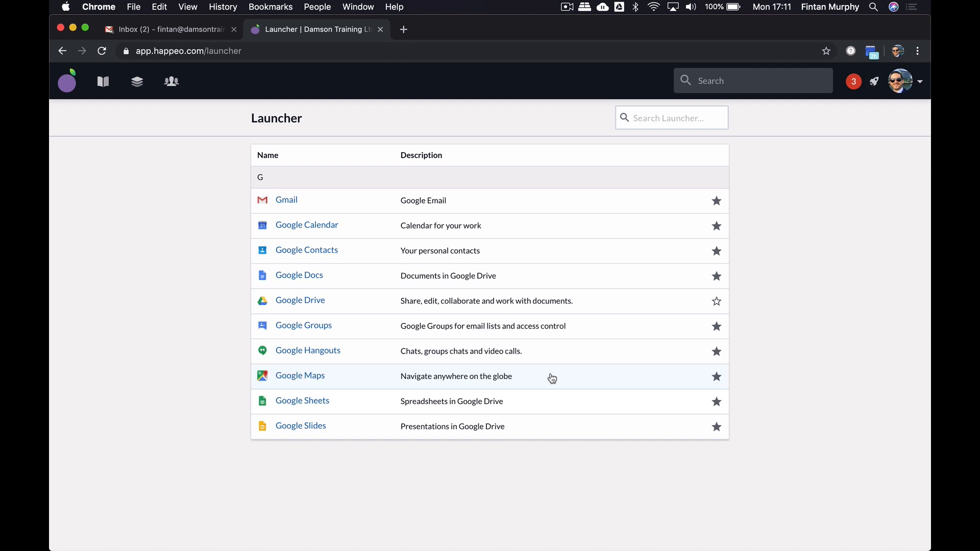
pyautogui.moveTo(672, 311)
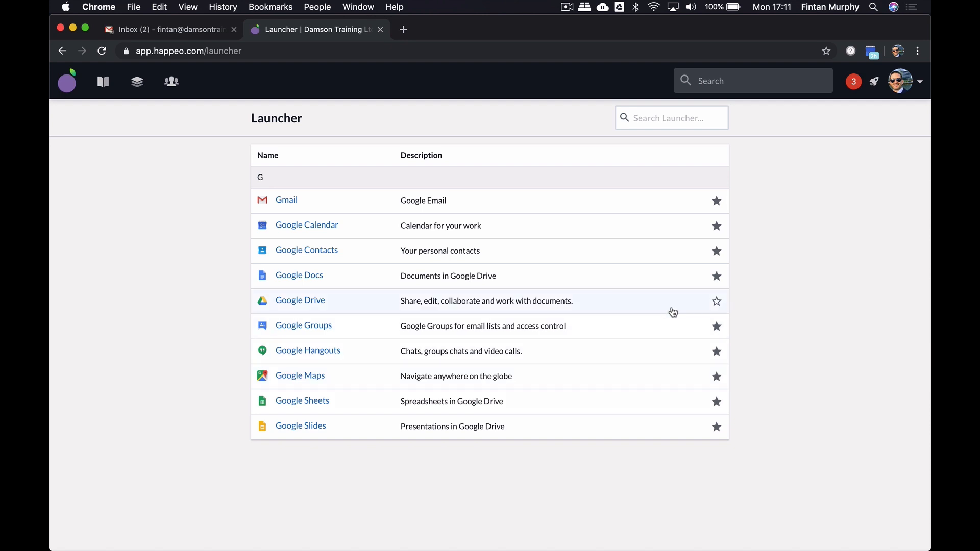
pyautogui.click(717, 301)
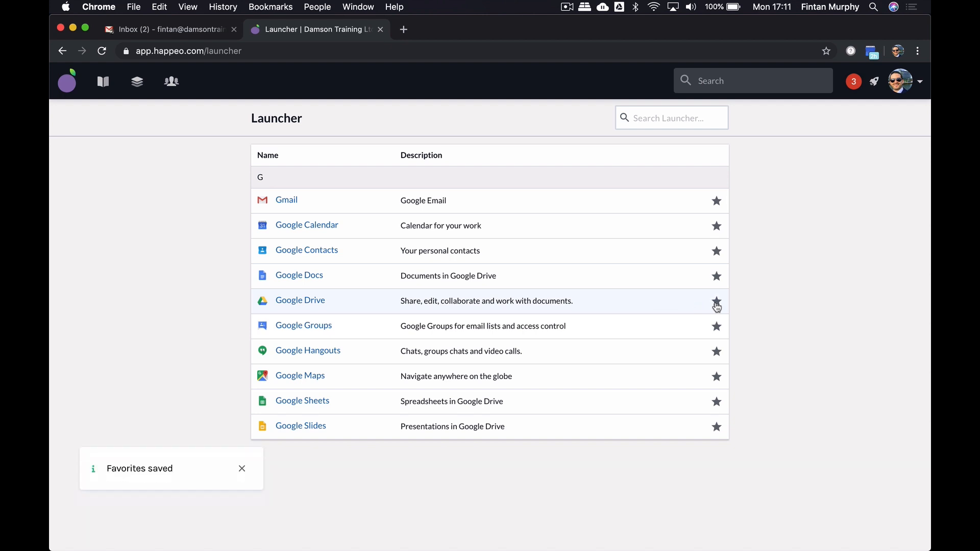
pyautogui.click(67, 81)
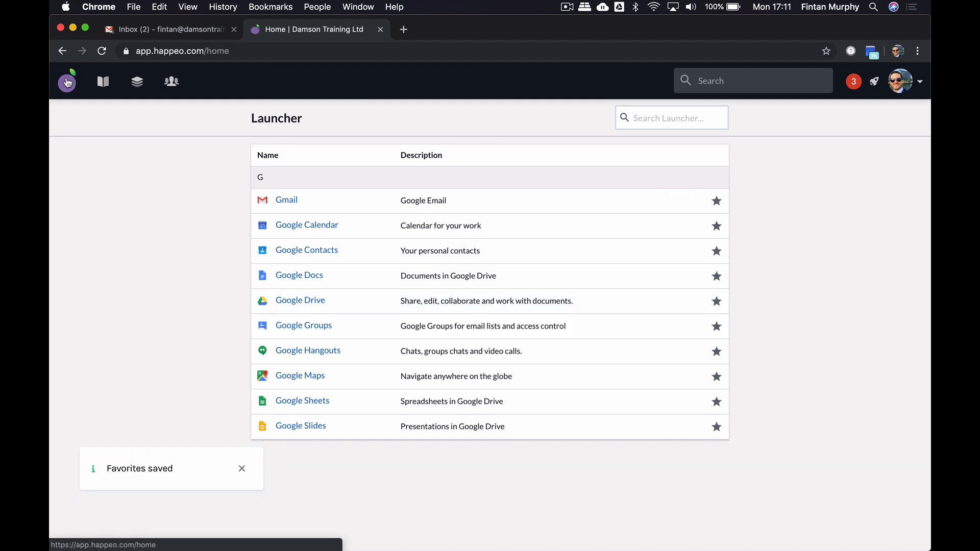
# Open the Training DC page from the Home pages dropdown
pyautogui.click(67, 81)
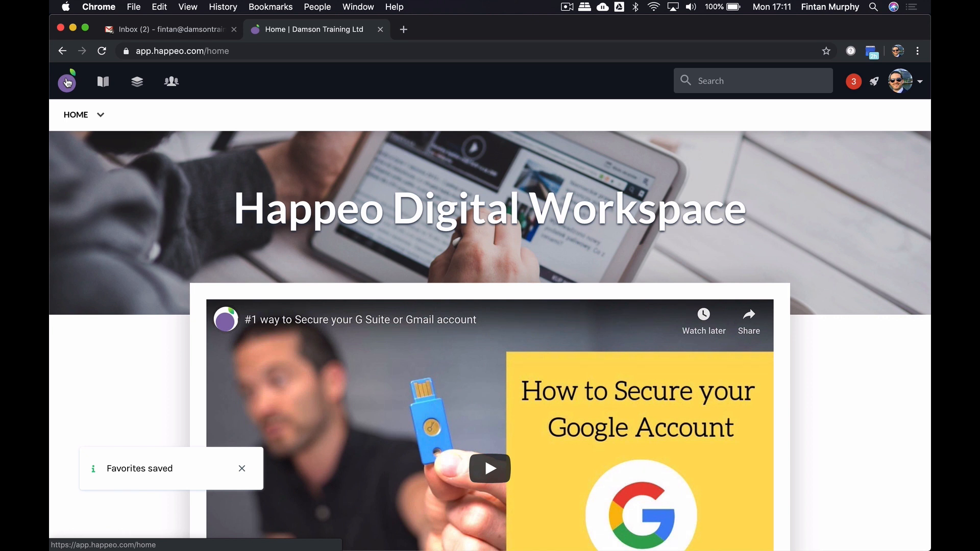
pyautogui.scroll(-3)
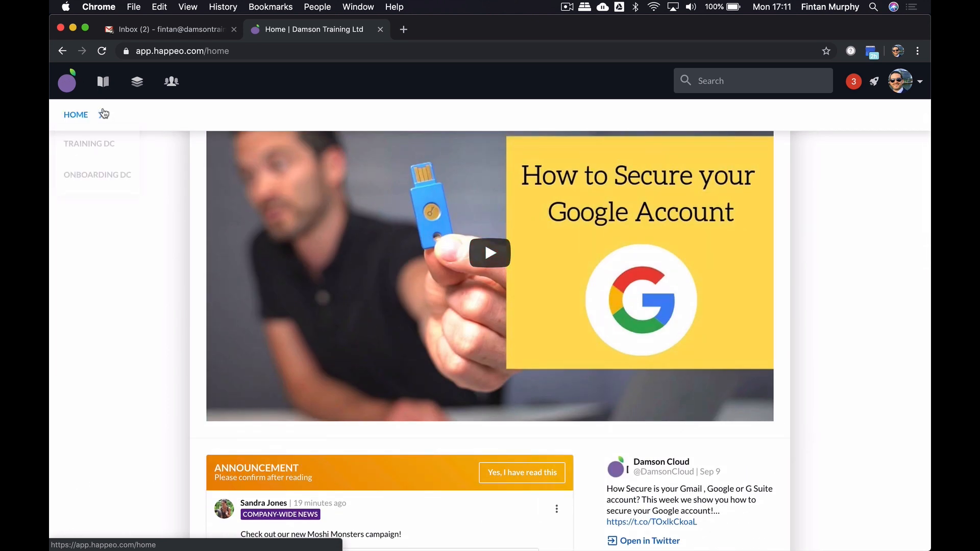
pyautogui.click(88, 149)
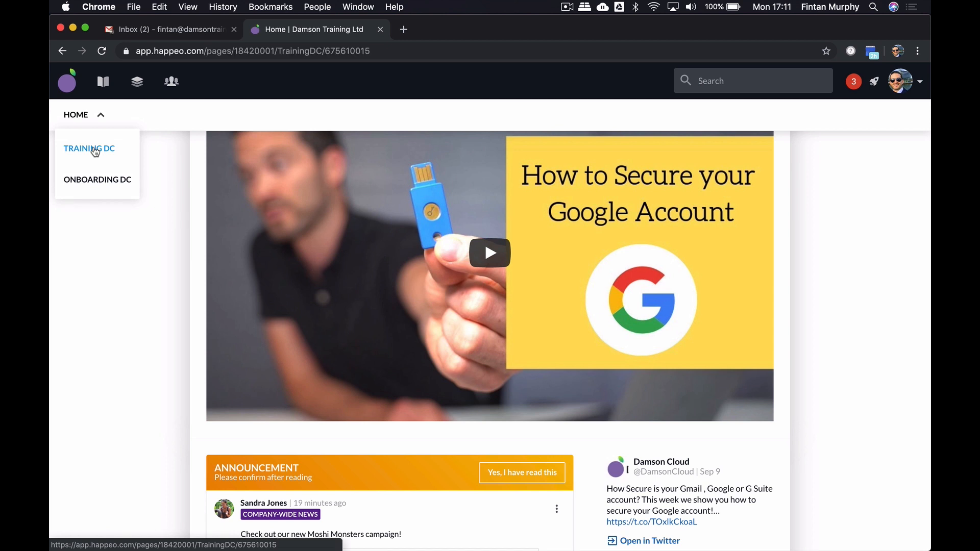
pyautogui.click(89, 149)
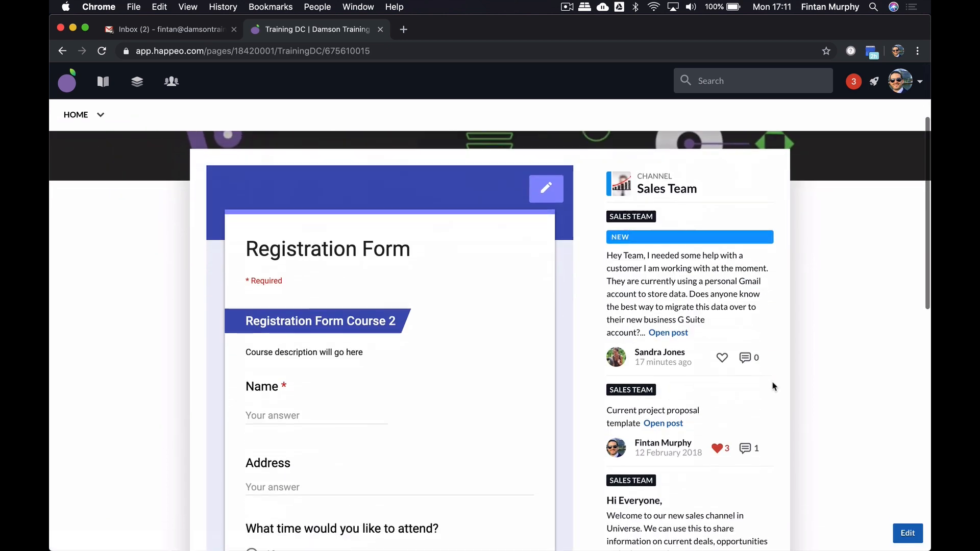
# In its Registration Form, choose the 11am session and enter the name 'Fintan'
pyautogui.scroll(-3)
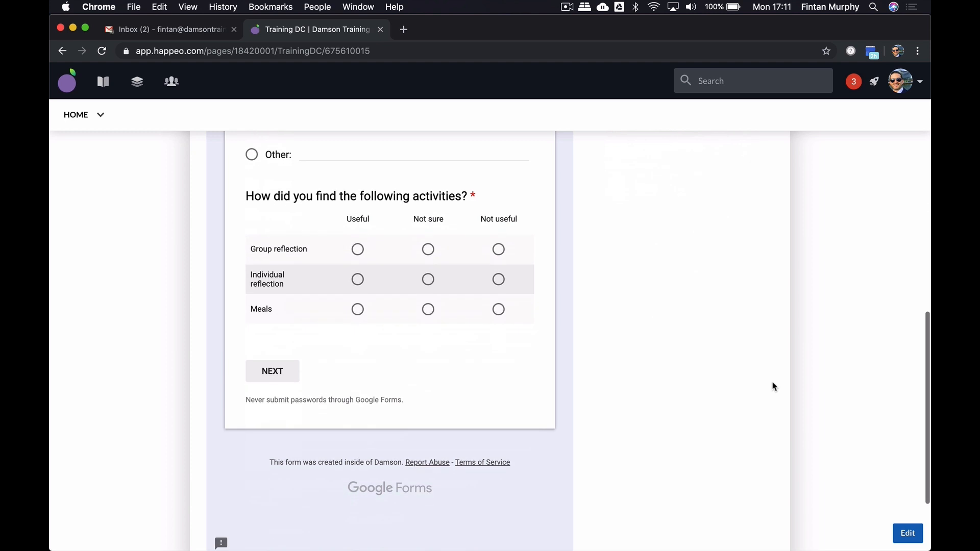
pyautogui.scroll(3)
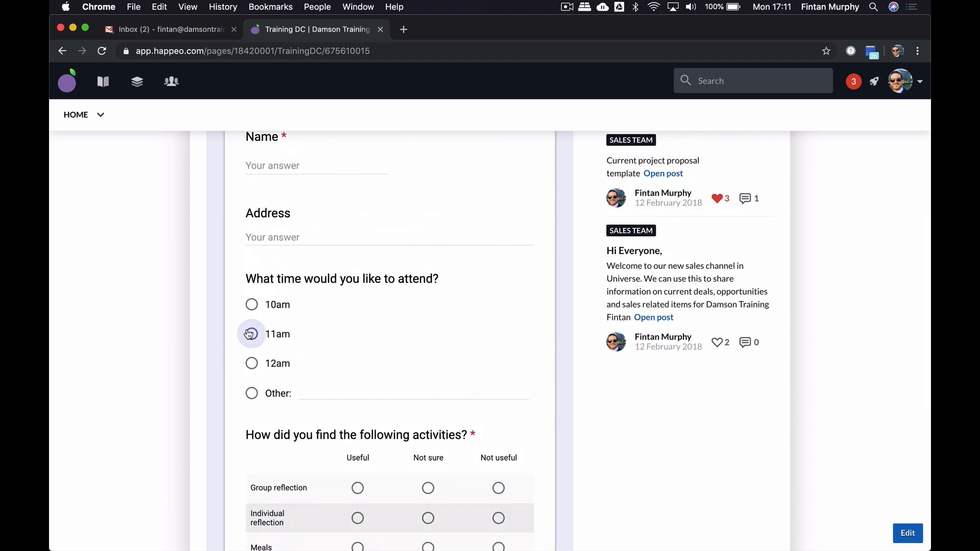
pyautogui.click(251, 334)
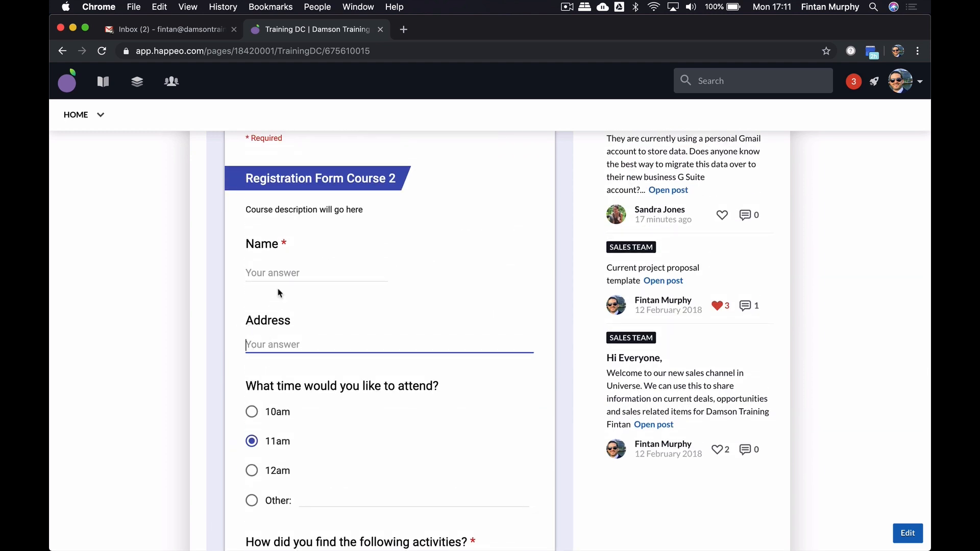
pyautogui.write('Fintan')
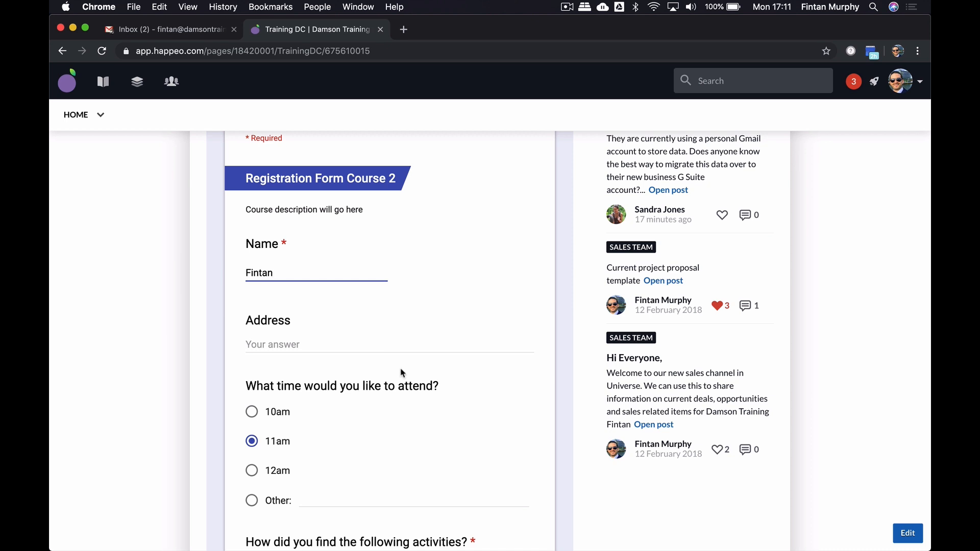
pyautogui.scroll(3)
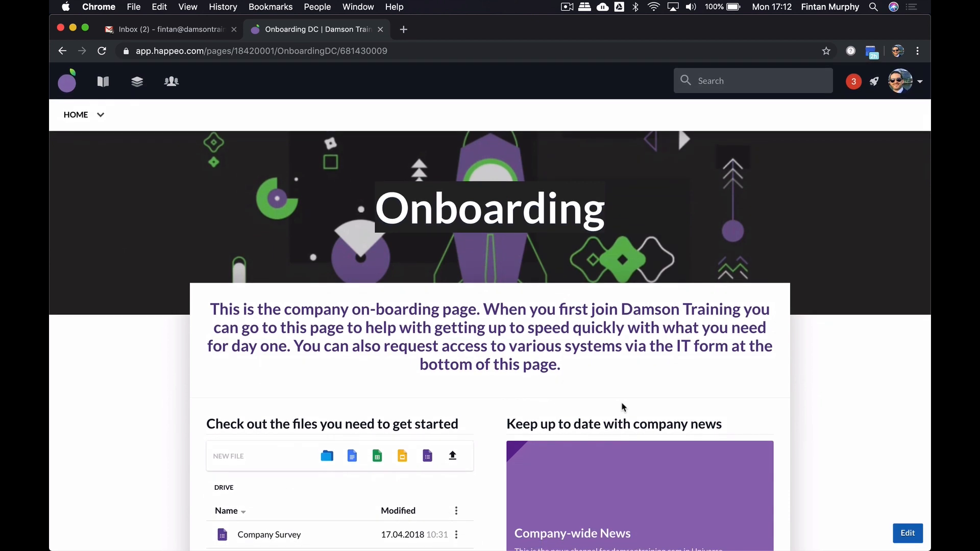
pyautogui.moveTo(137, 81)
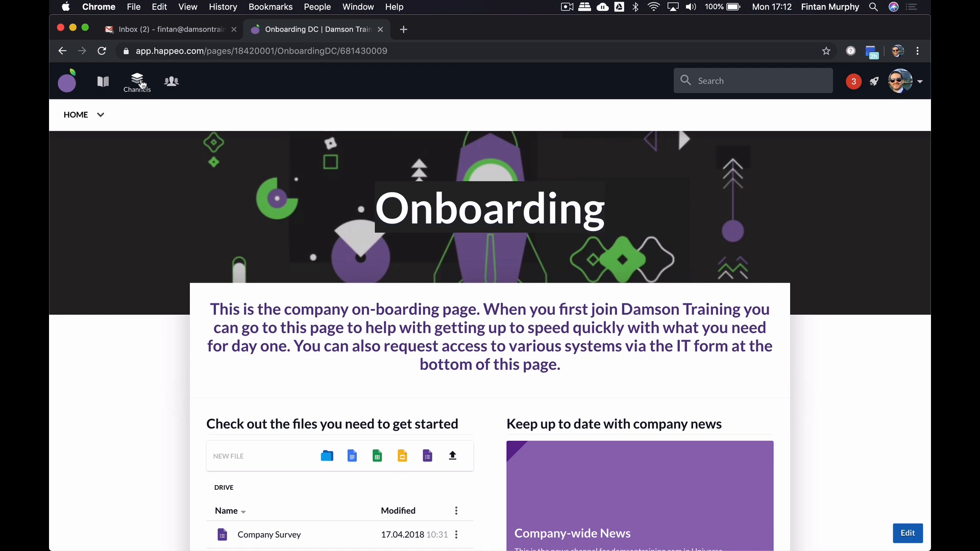
# Open the channels panel from the Onboarding DC page
pyautogui.click(137, 79)
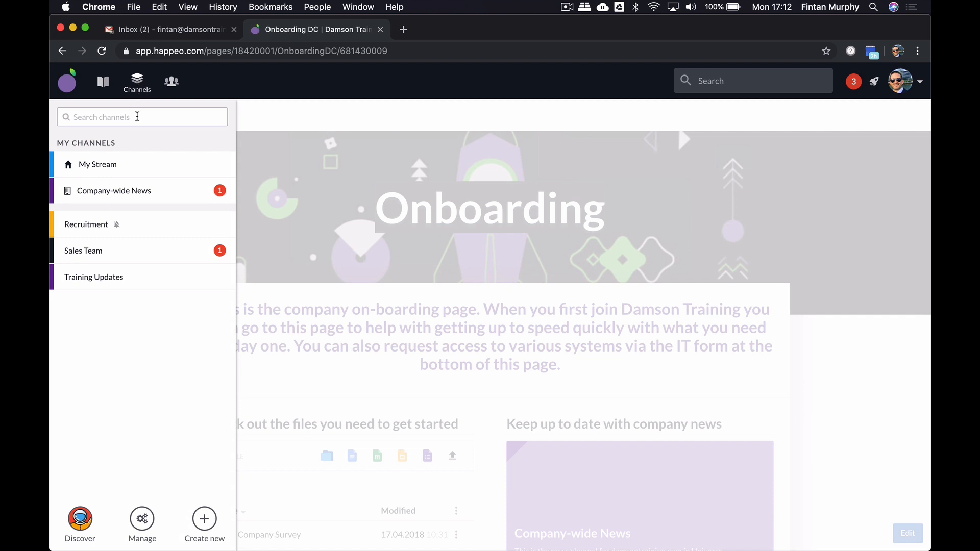
pyautogui.moveTo(139, 167)
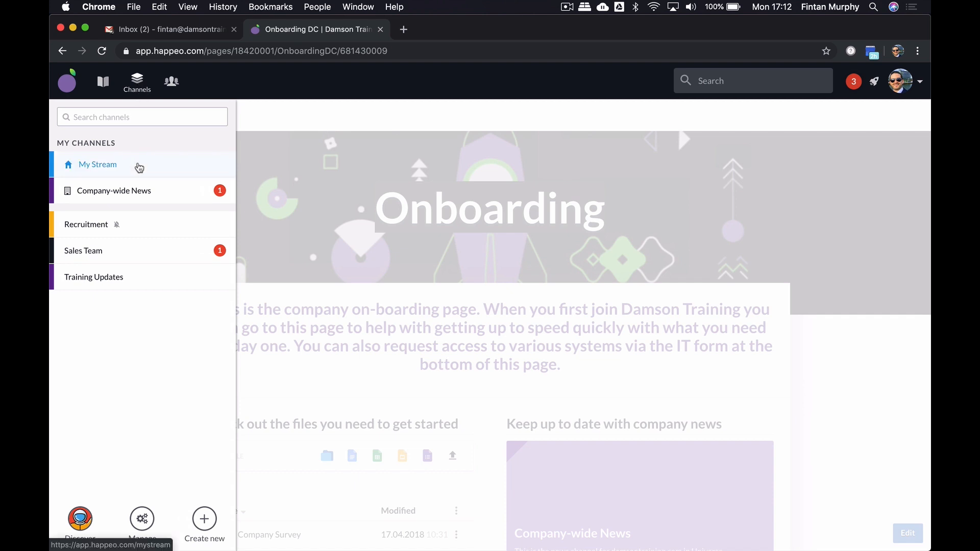
# Open My Stream and look through its recent channel posts and My News
pyautogui.click(97, 164)
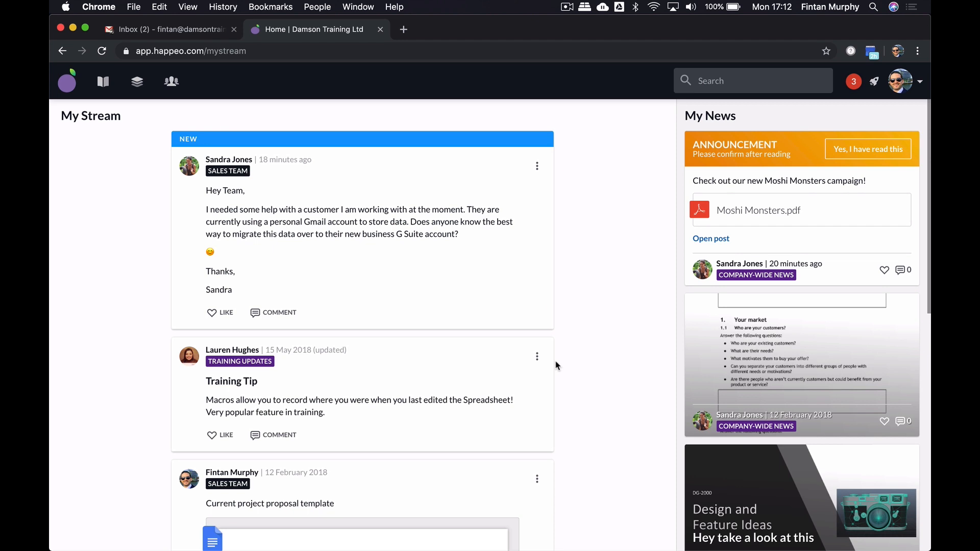
pyautogui.moveTo(473, 463)
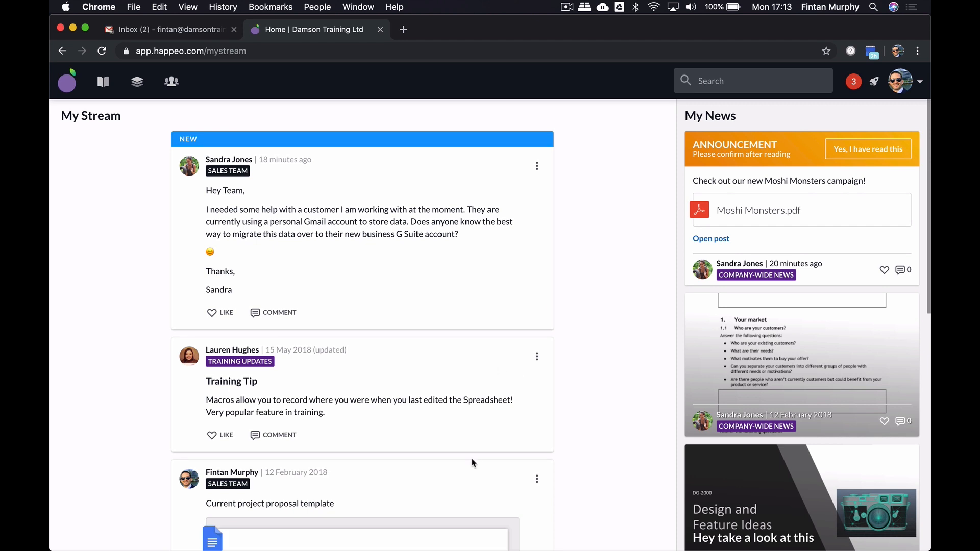
pyautogui.moveTo(268, 313)
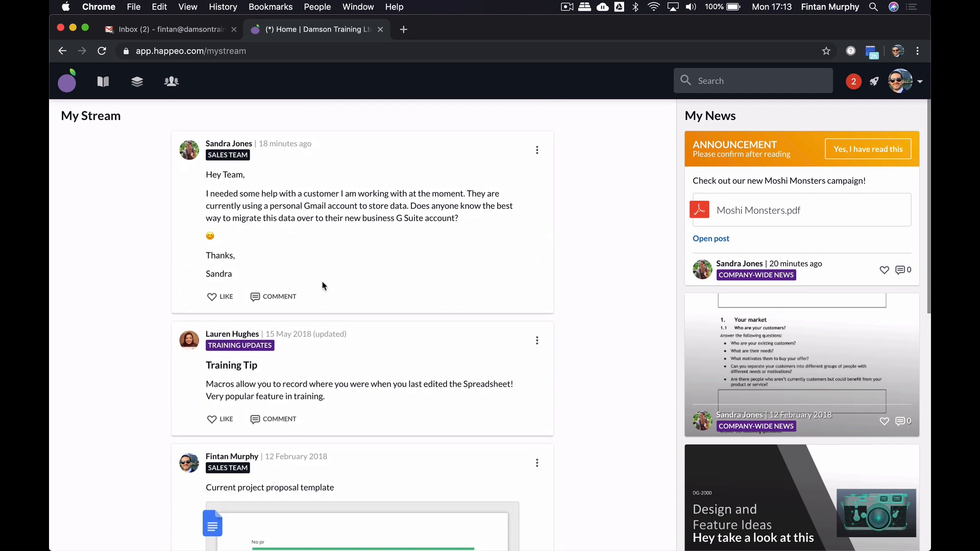
pyautogui.scroll(-3)
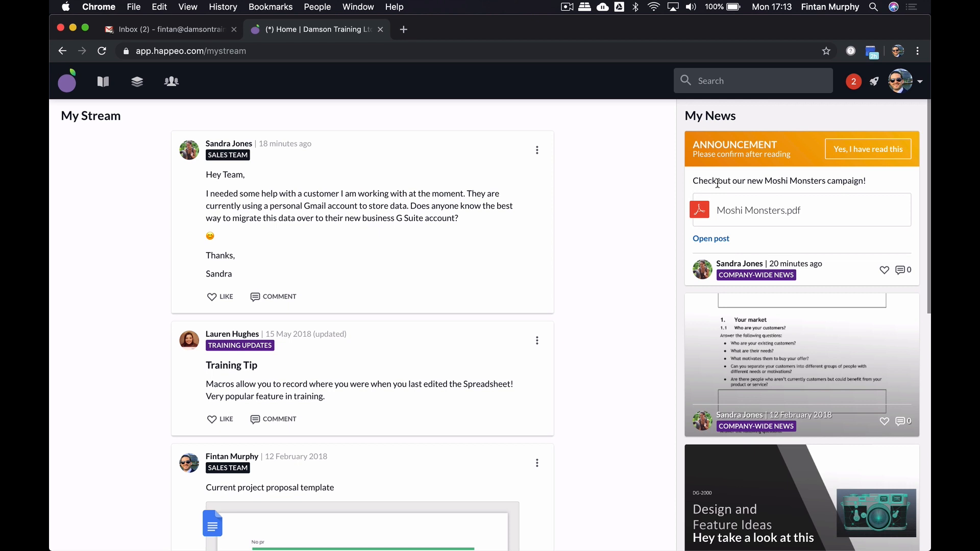
pyautogui.moveTo(378, 161)
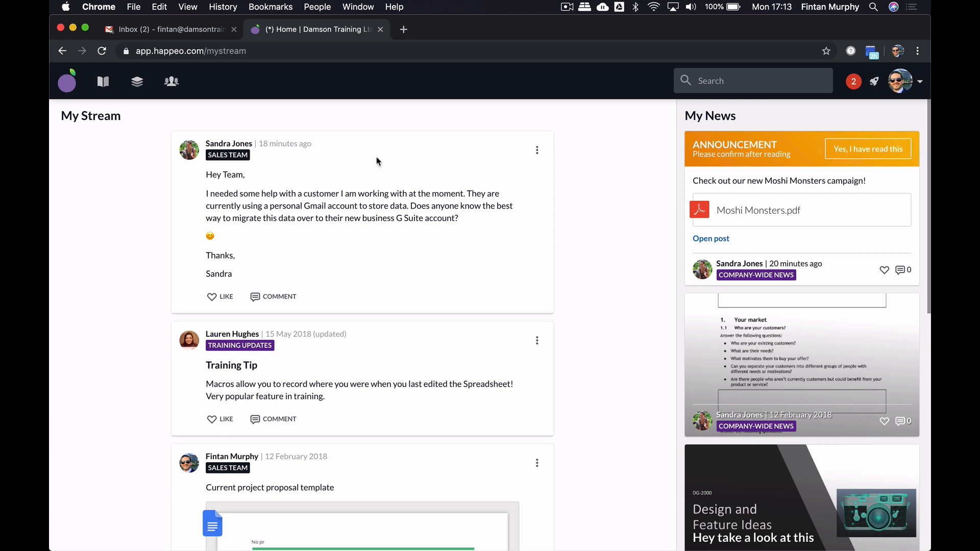
# Go to Company-wide News and confirm 'Yes, I have read this' on the Moshi Monsters announcement
pyautogui.click(137, 81)
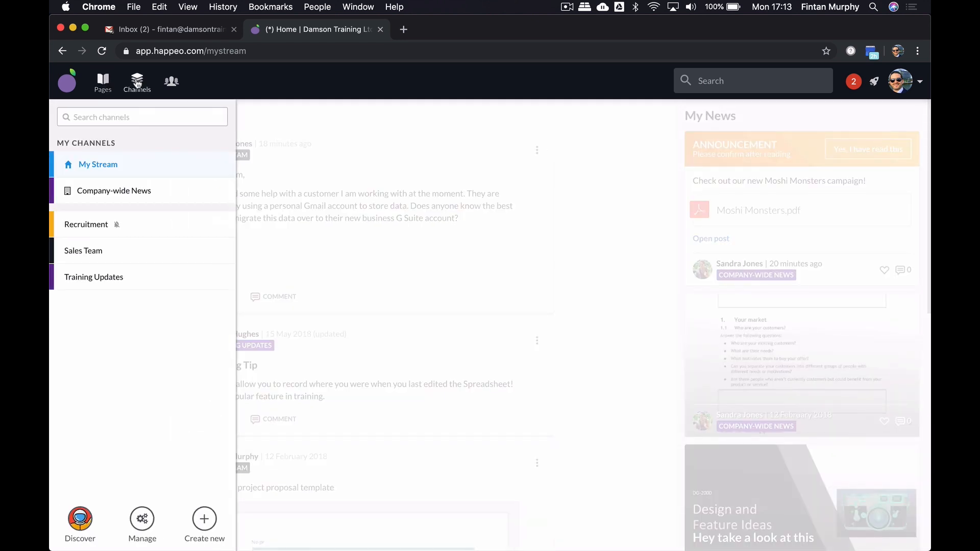
pyautogui.click(114, 190)
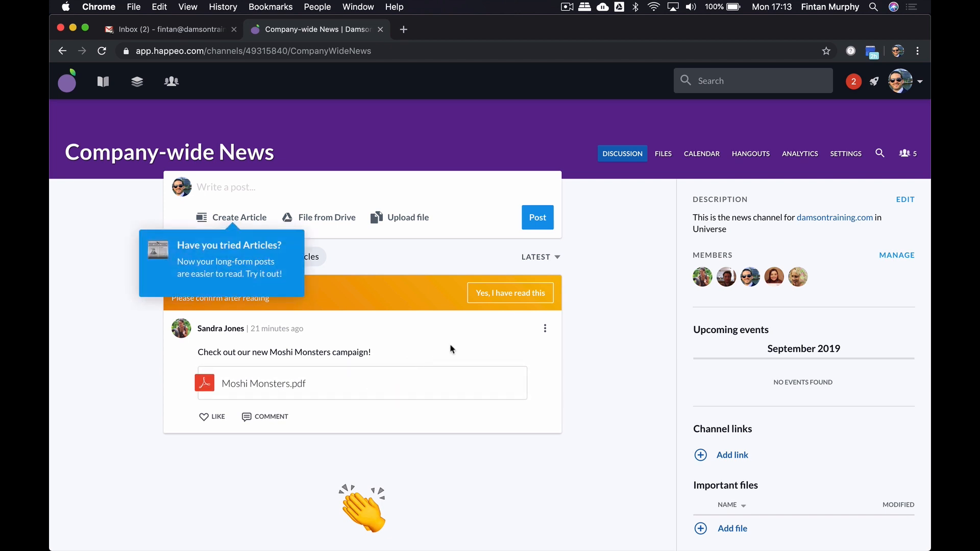
pyautogui.moveTo(302, 236)
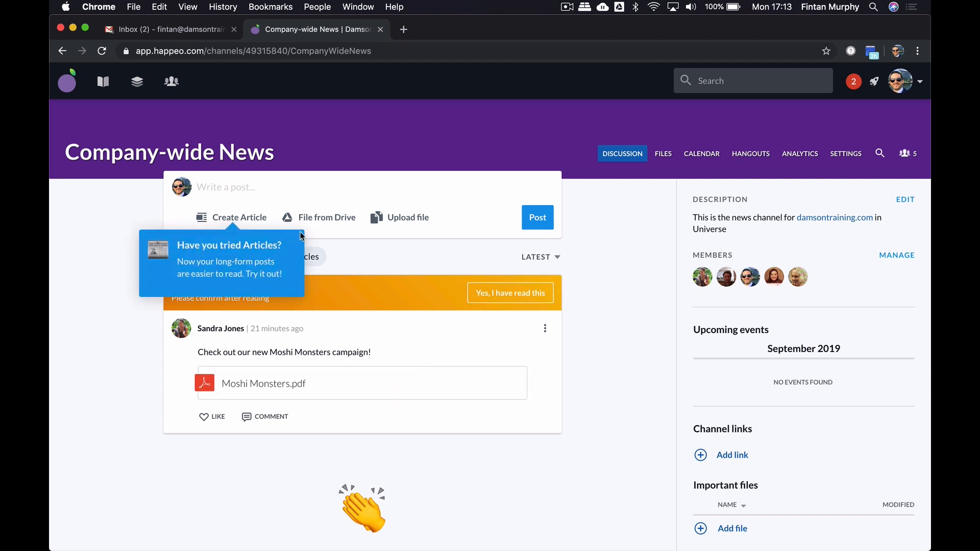
pyautogui.click(510, 292)
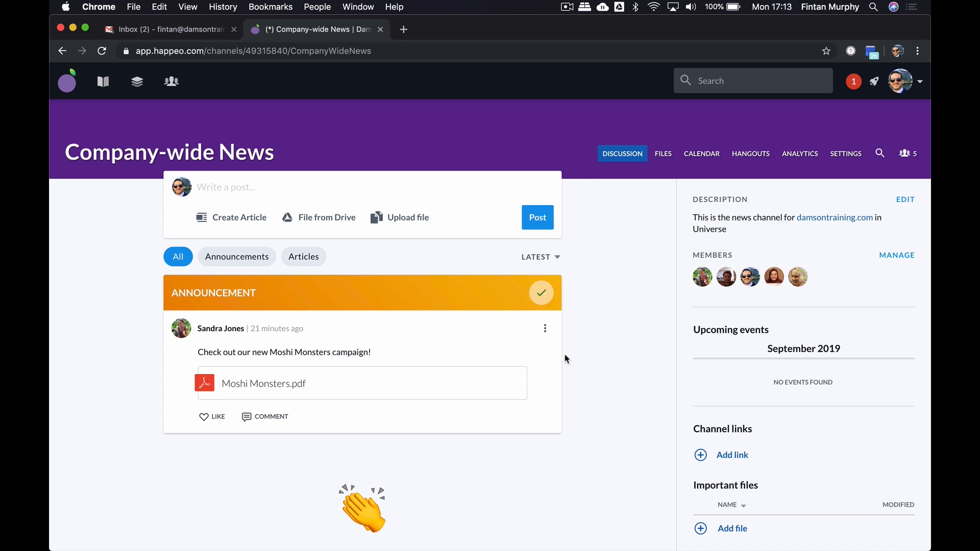
# Scroll through the channel's posts and sidebar
pyautogui.scroll(-3)
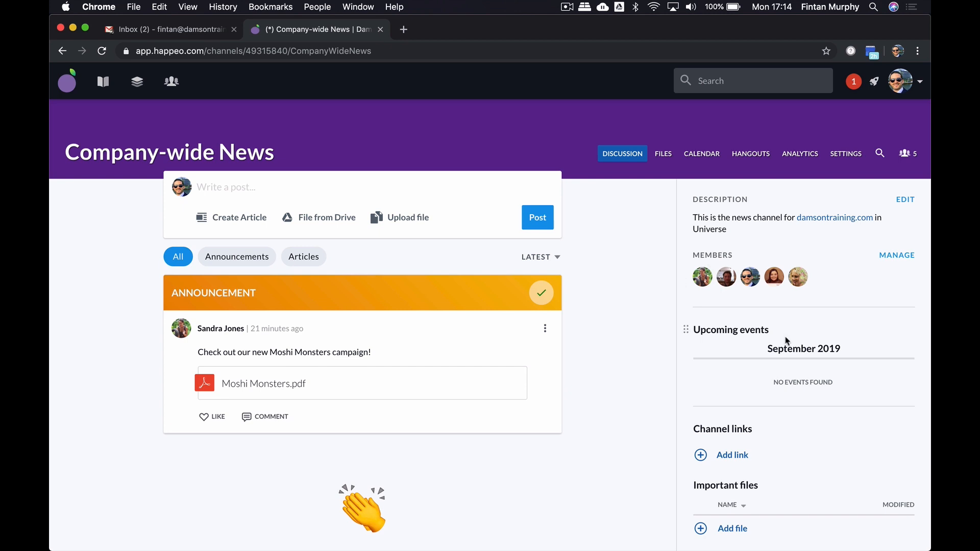
pyautogui.scroll(-3)
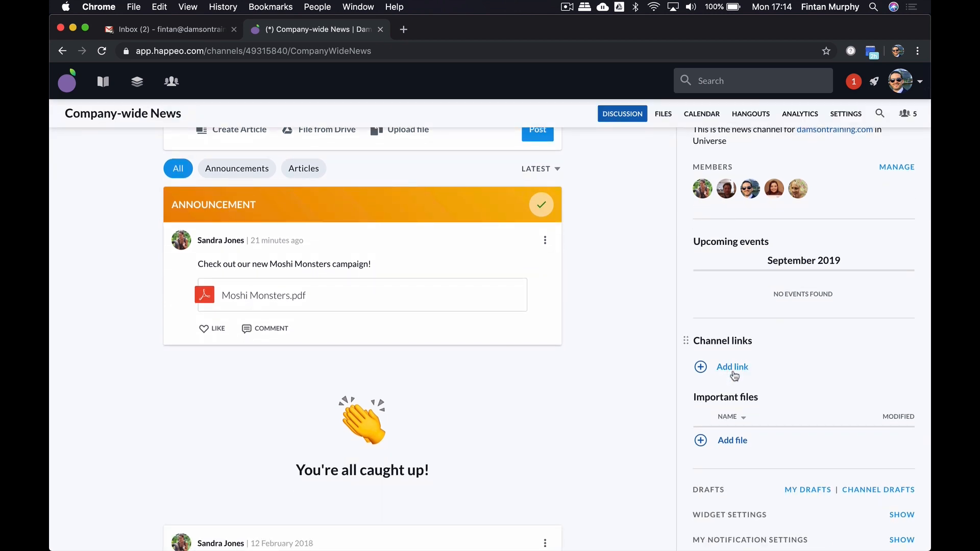
pyautogui.scroll(-3)
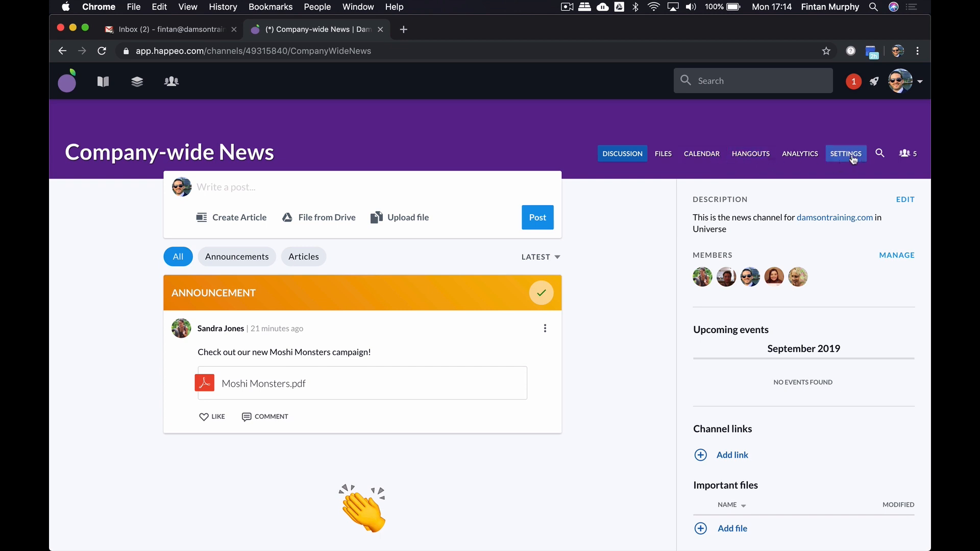
# Show the Company-wide News channel's shared files and recent activity
pyautogui.click(663, 153)
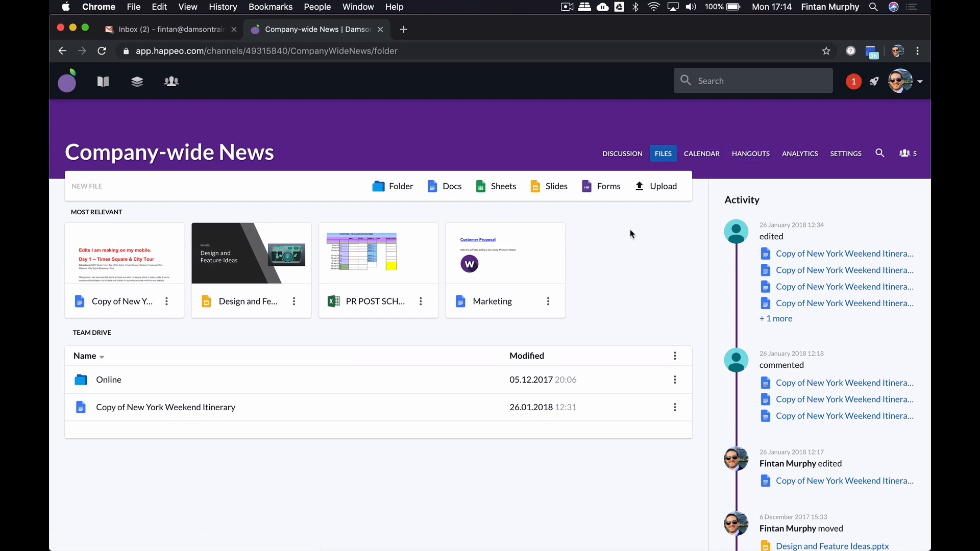
pyautogui.moveTo(633, 257)
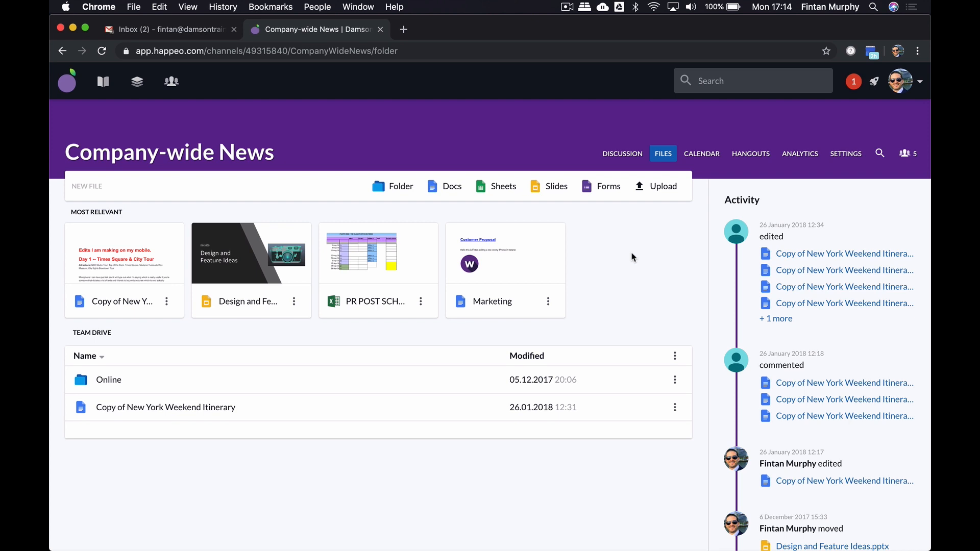
pyautogui.moveTo(581, 218)
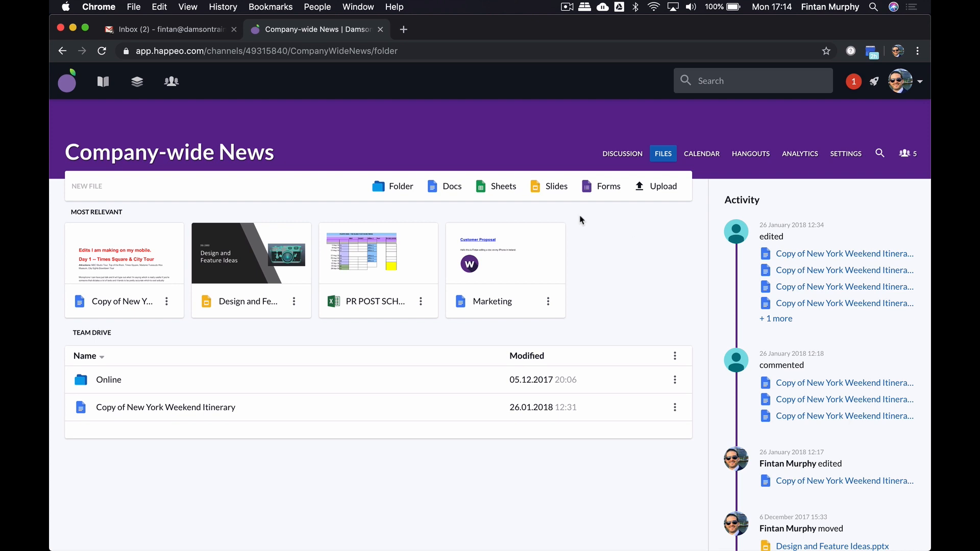
pyautogui.click(137, 82)
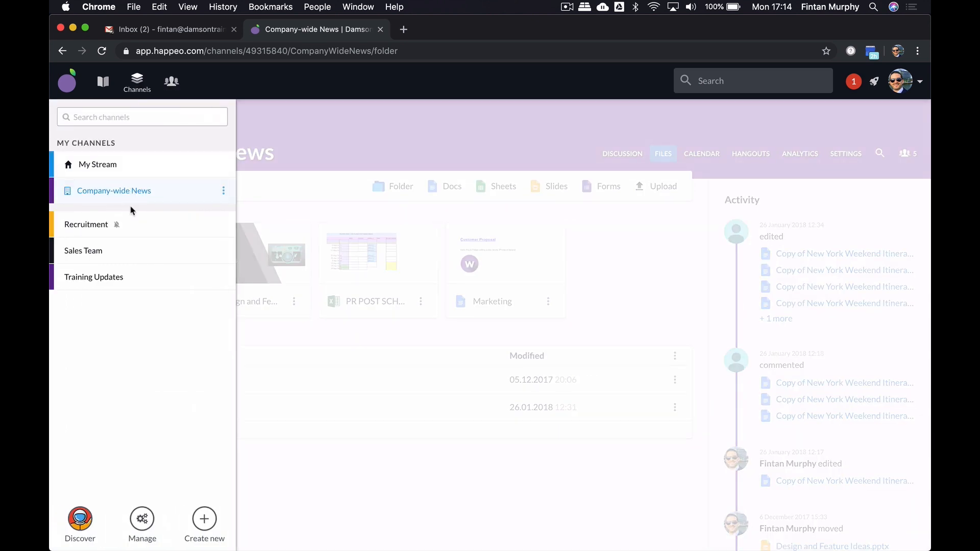
pyautogui.click(83, 251)
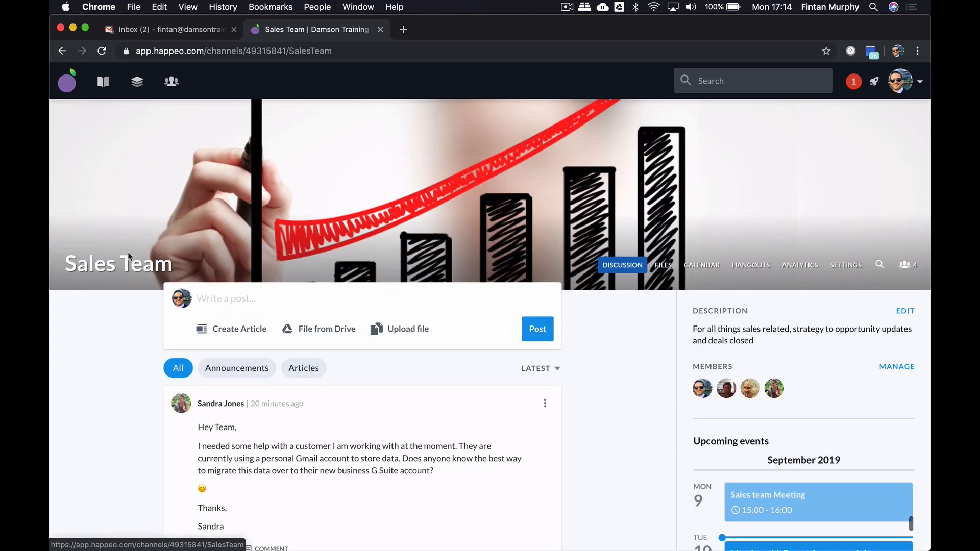
pyautogui.scroll(-3)
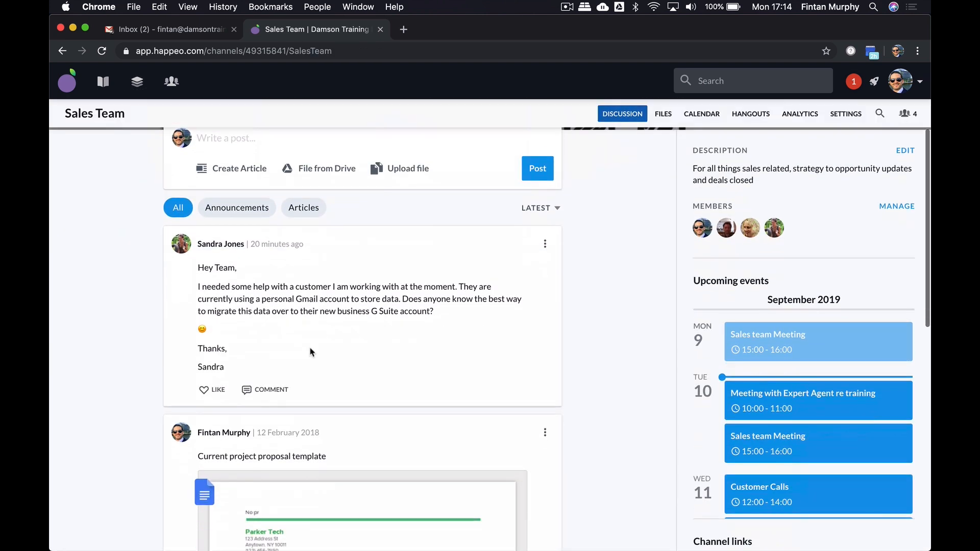
pyautogui.moveTo(360, 319)
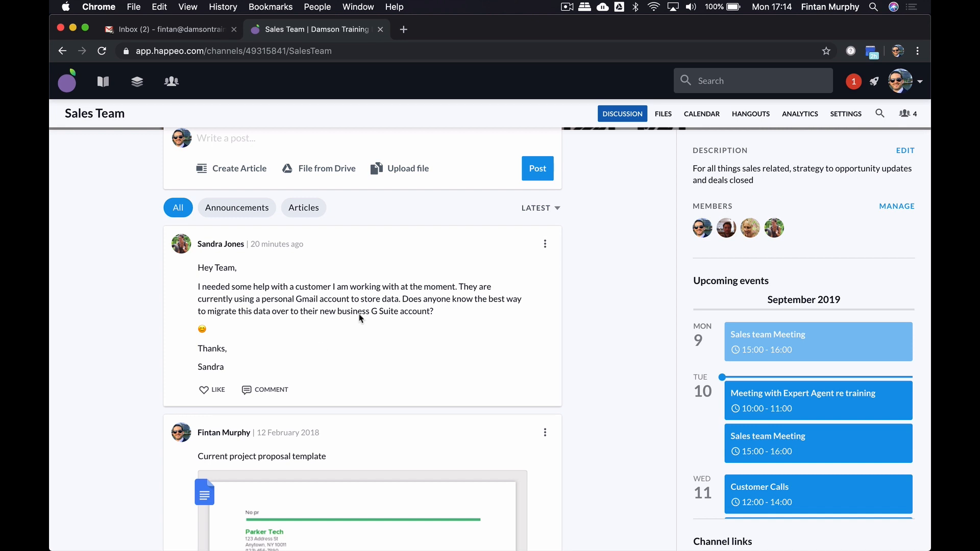
pyautogui.scroll(-3)
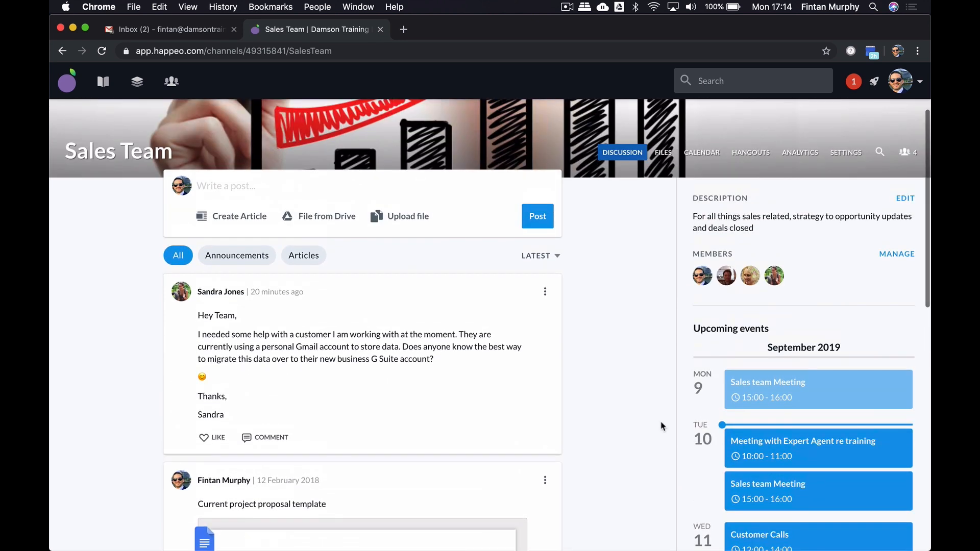
pyautogui.scroll(-3)
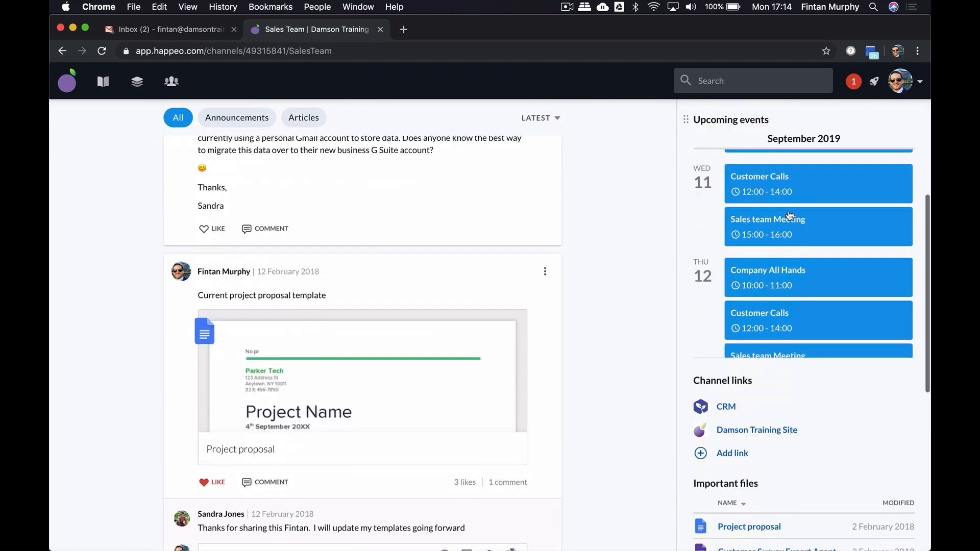
pyautogui.scroll(-3)
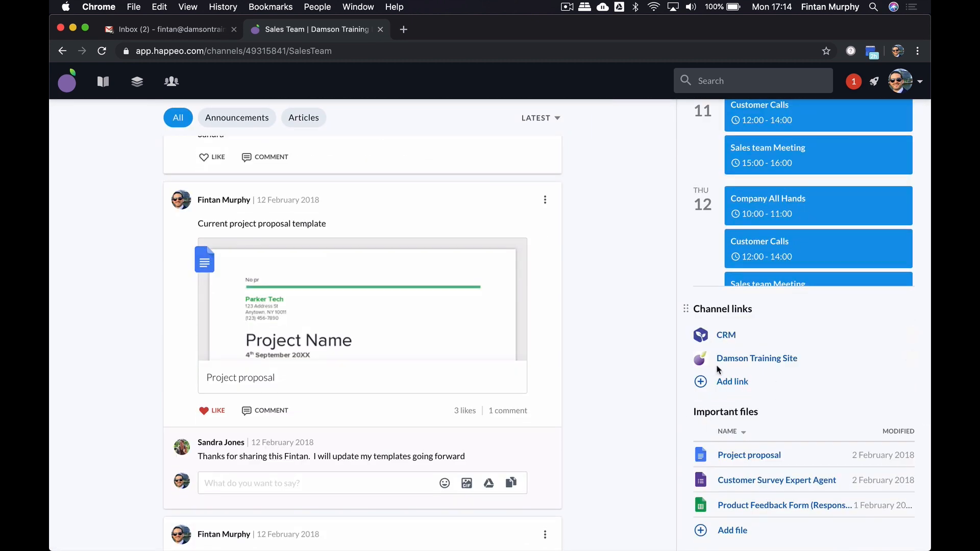
# Open the Damson Training Site link in its own tab and return to the Sales Team channel
pyautogui.click(757, 359)
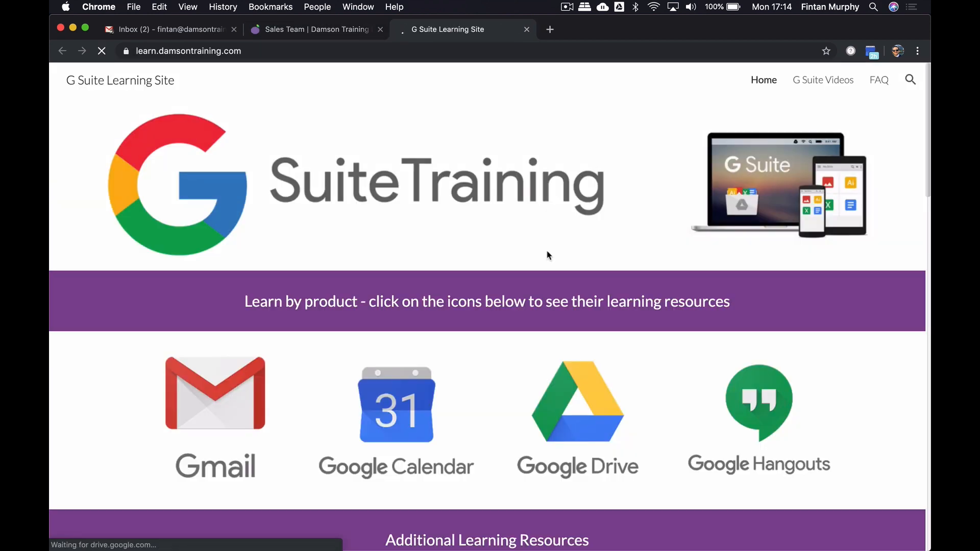
pyautogui.click(313, 29)
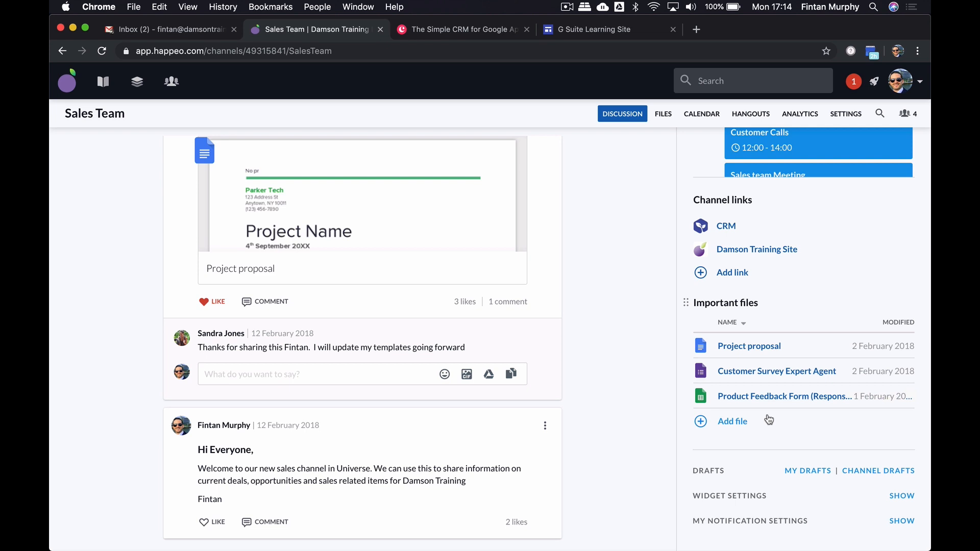
# Show the Sales Team channel's files, browsing the Expert Agent Training folder and recent activity
pyautogui.scroll(-3)
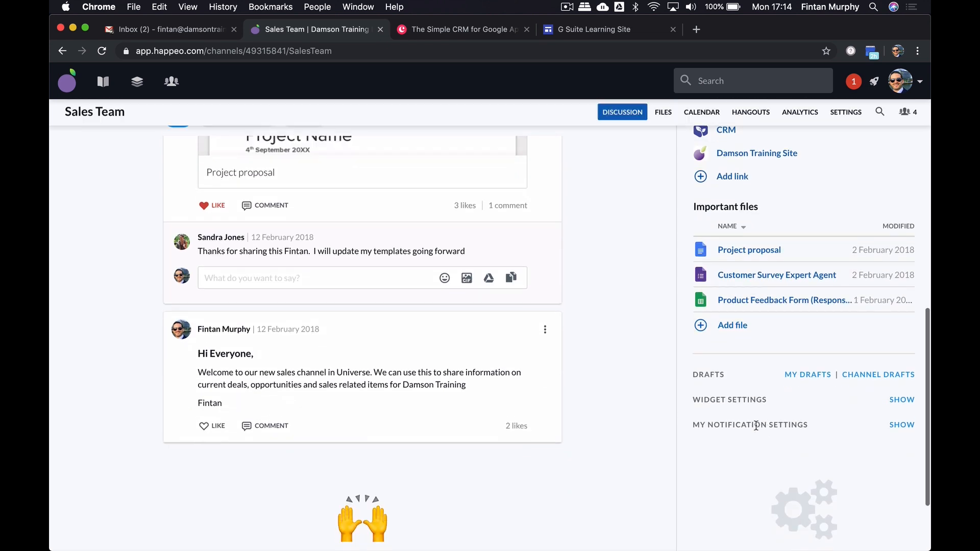
pyautogui.click(663, 114)
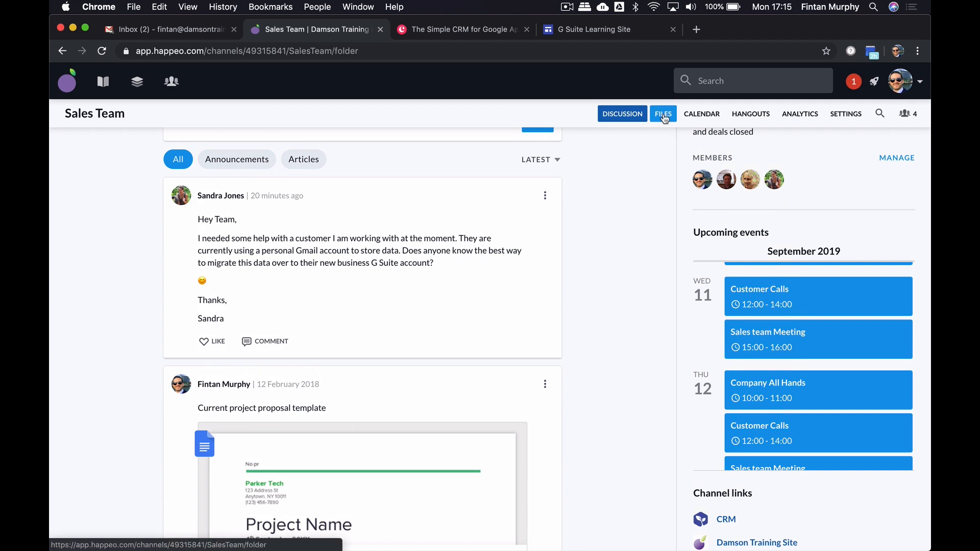
pyautogui.click(664, 113)
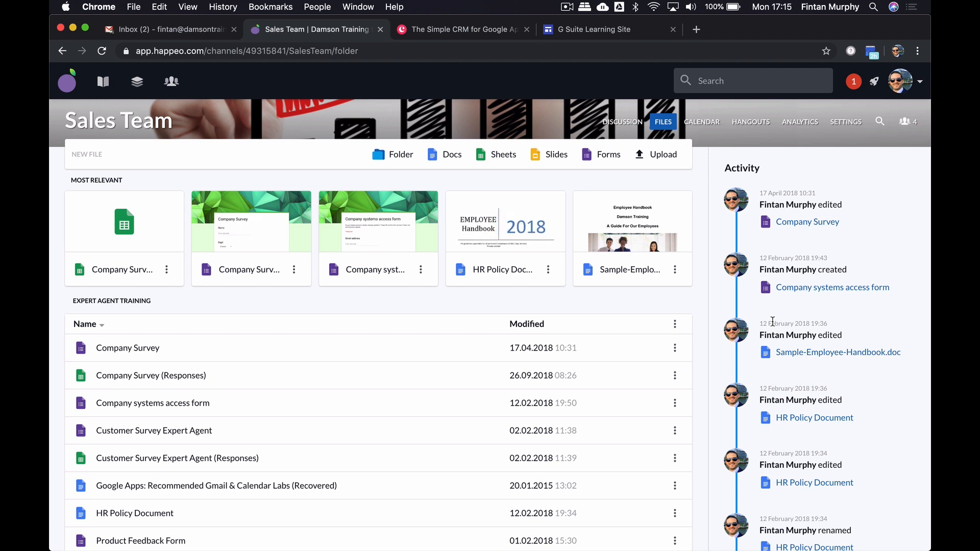
pyautogui.scroll(-3)
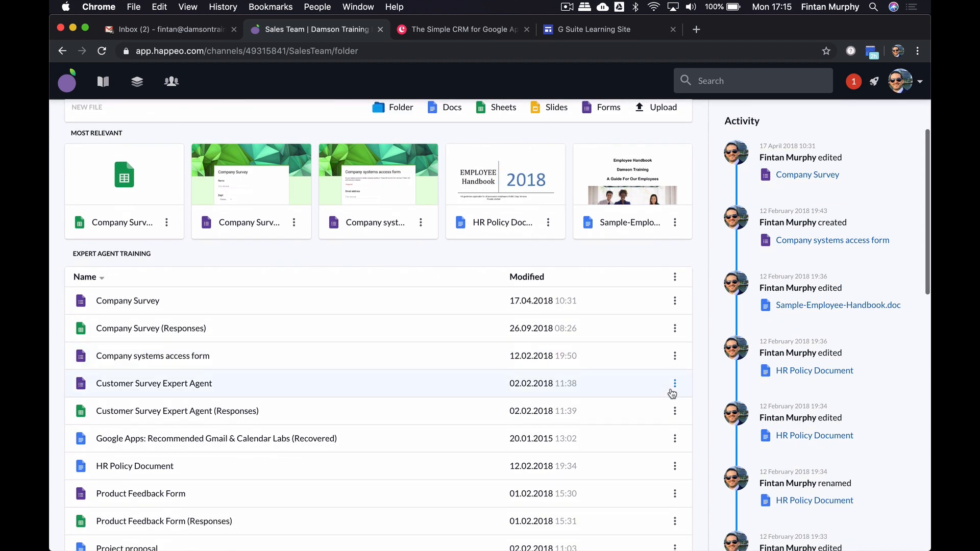
pyautogui.scroll(-3)
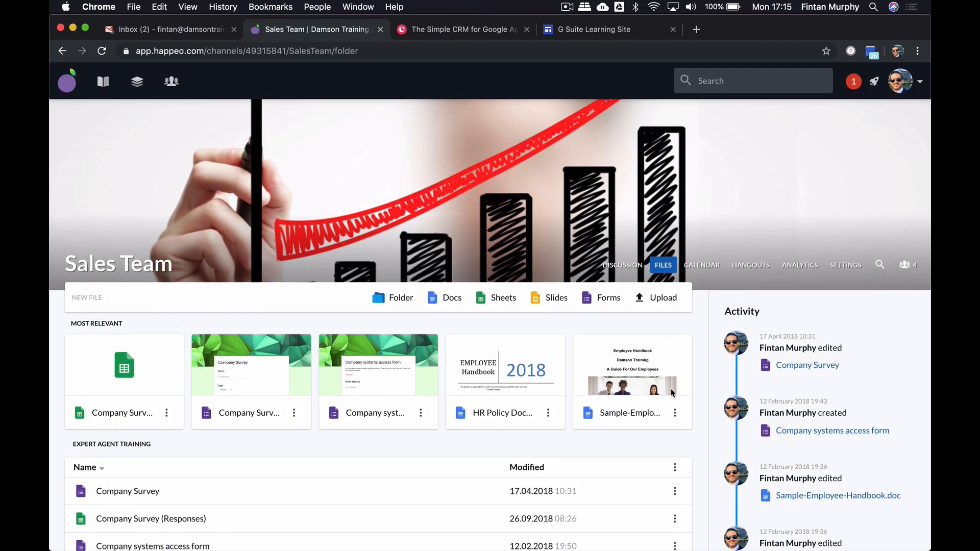
pyautogui.click(702, 265)
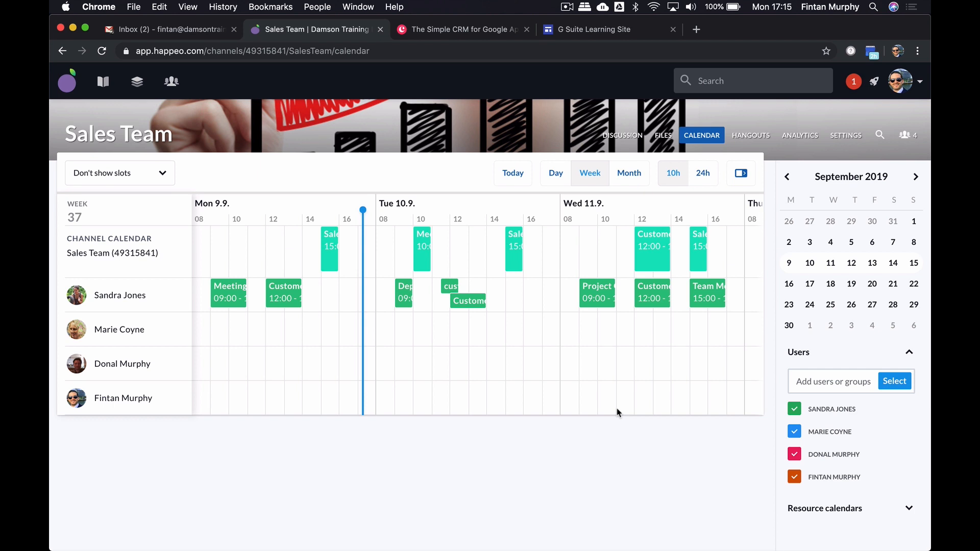
pyautogui.moveTo(735, 423)
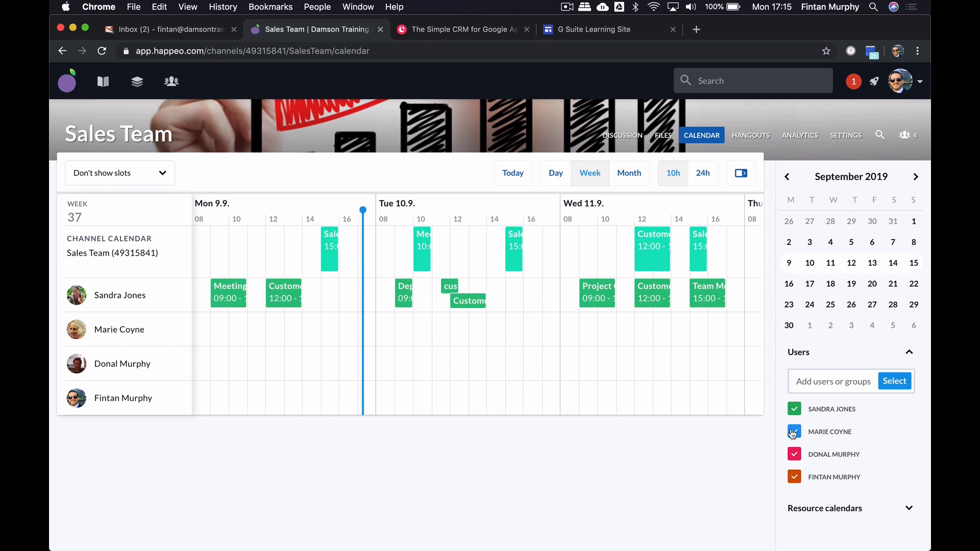
pyautogui.click(794, 431)
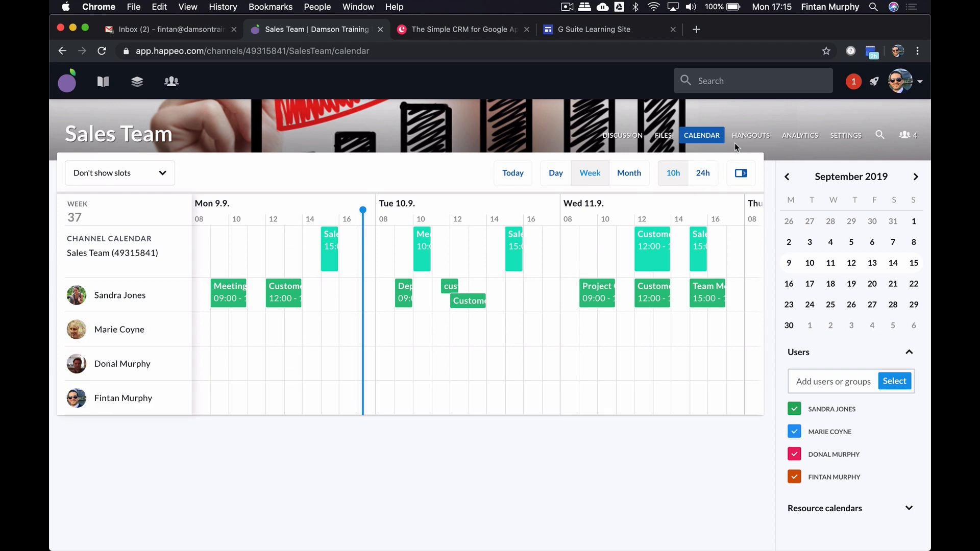
pyautogui.click(751, 135)
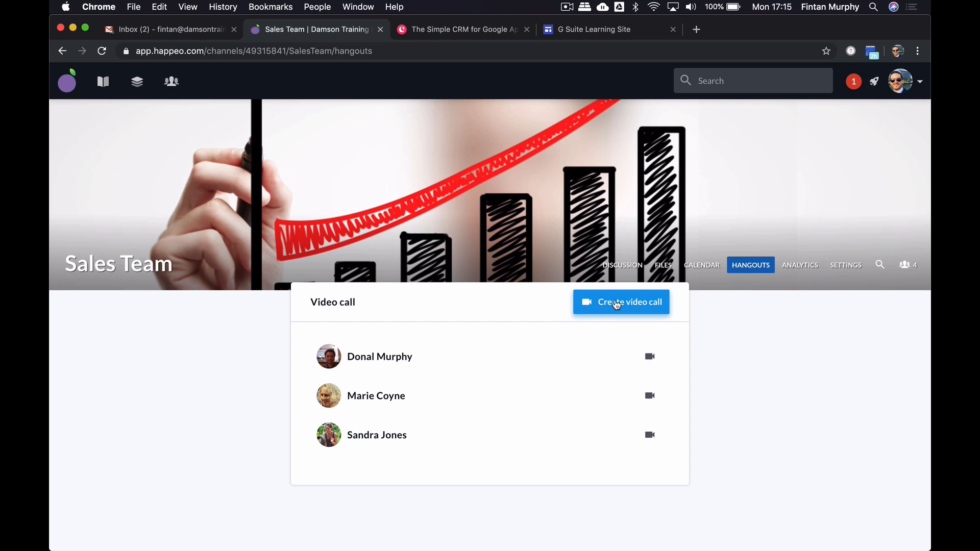
pyautogui.moveTo(799, 270)
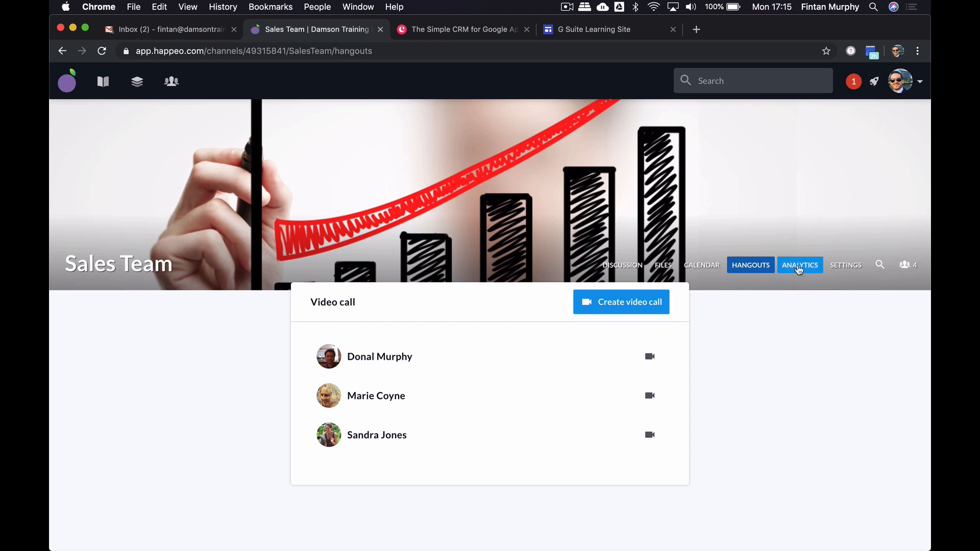
pyautogui.click(800, 265)
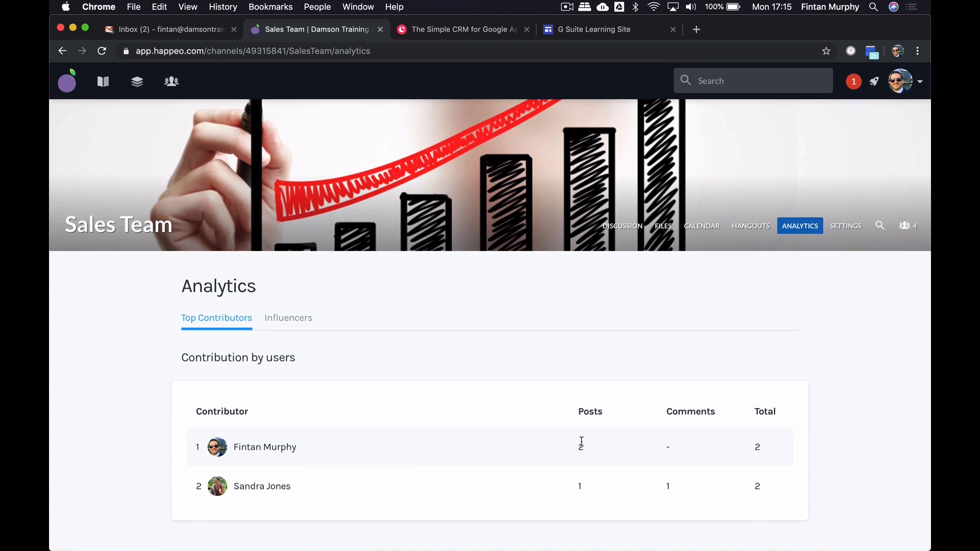
pyautogui.moveTo(649, 412)
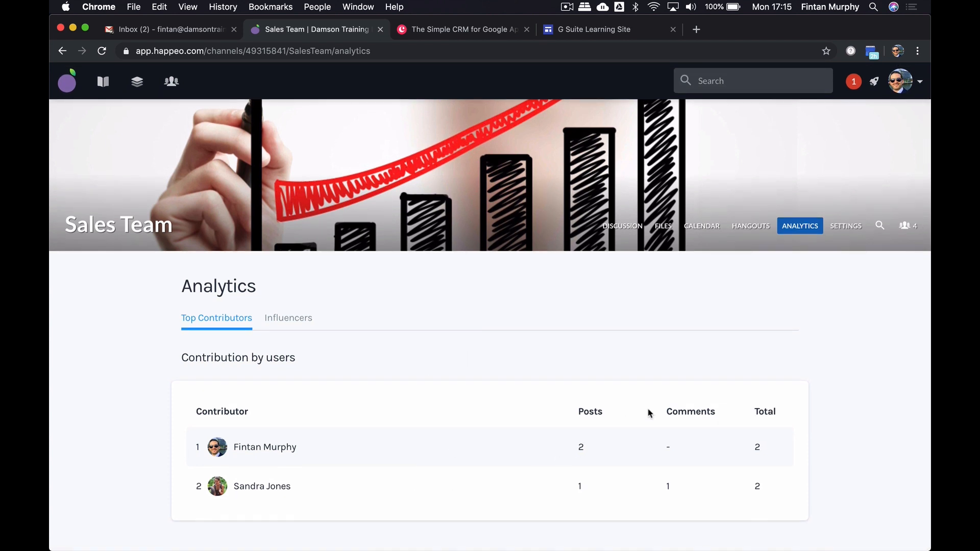
# Review the channel settings' Damson Tools and Discover options, then return to the discussion feed
pyautogui.click(845, 225)
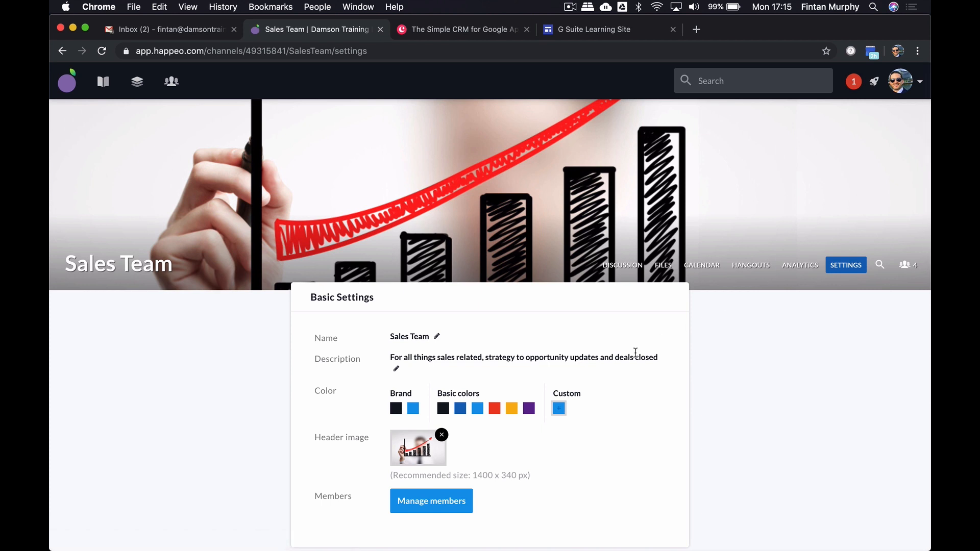
pyautogui.scroll(-3)
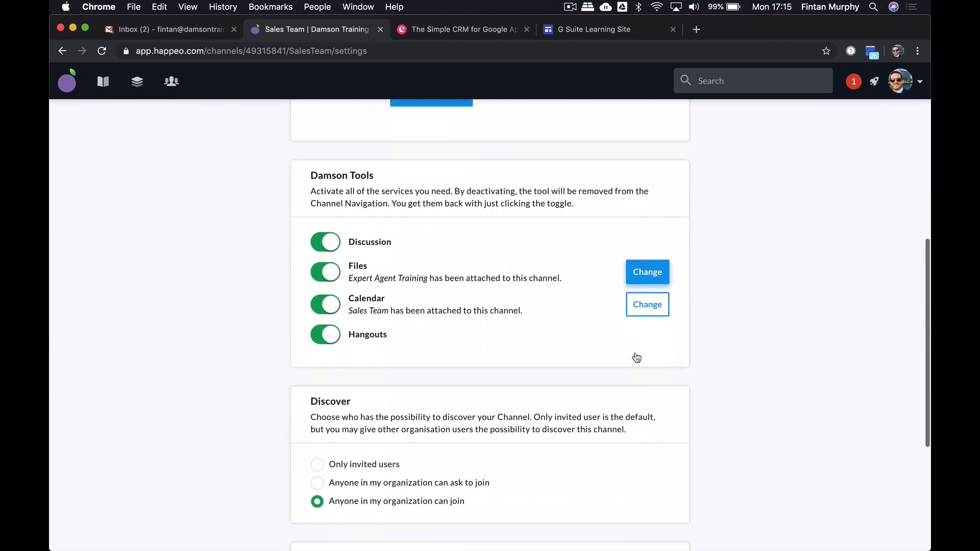
pyautogui.scroll(-3)
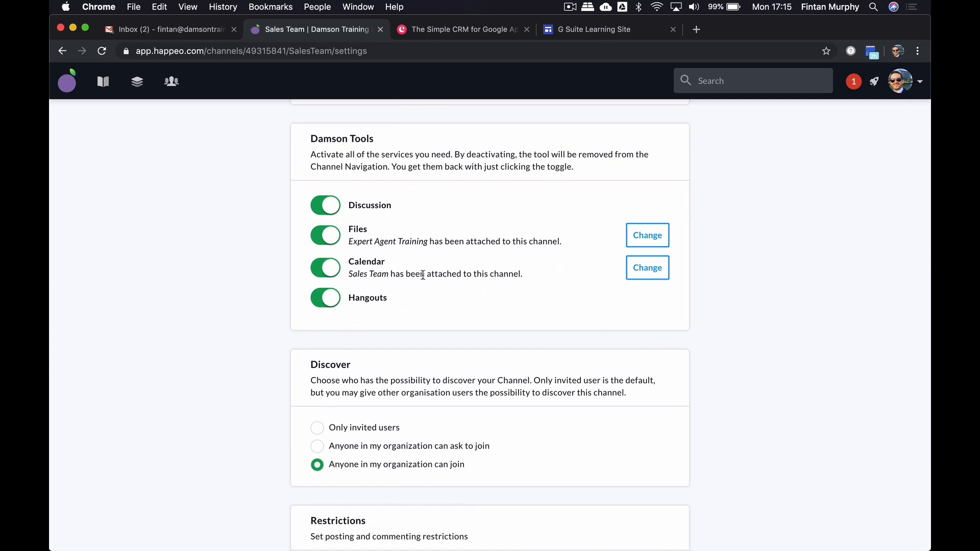
pyautogui.scroll(-3)
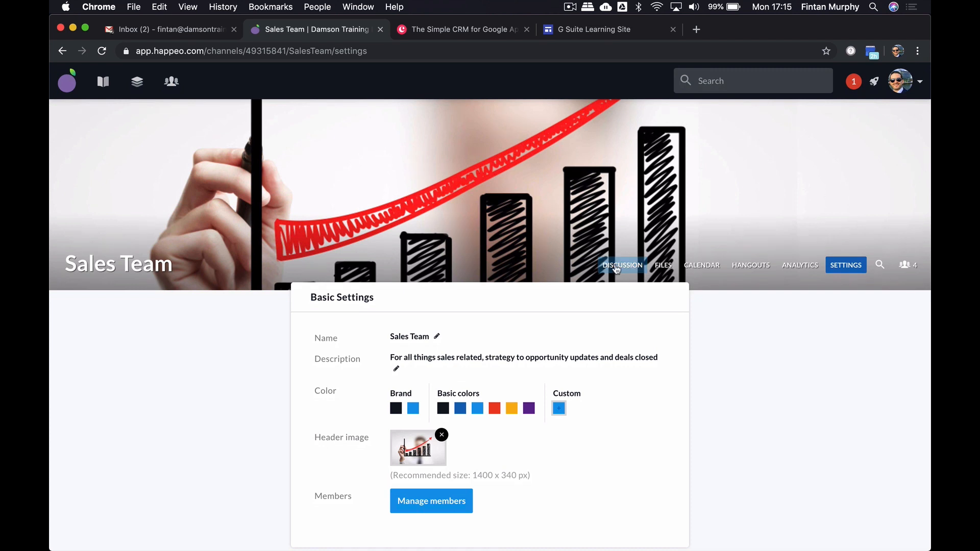
pyautogui.click(622, 266)
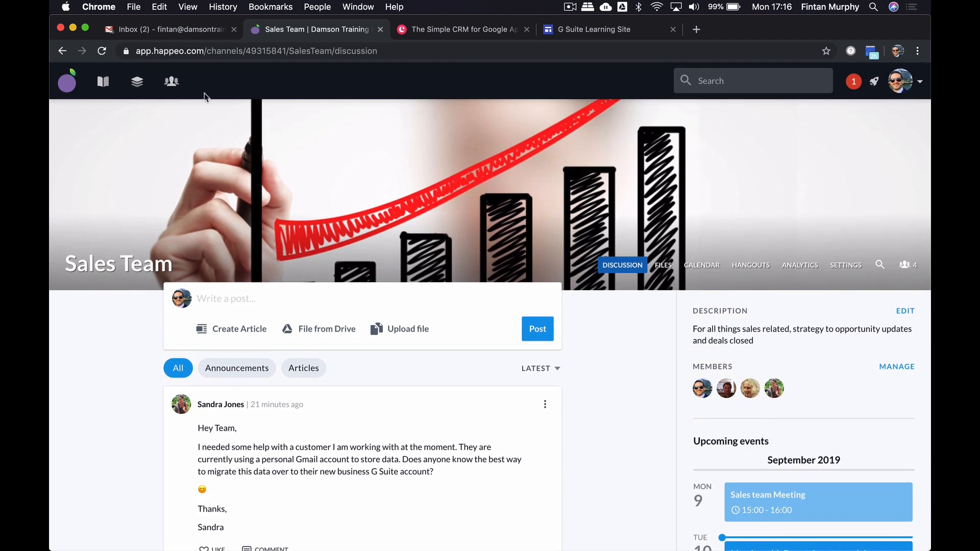
pyautogui.click(171, 80)
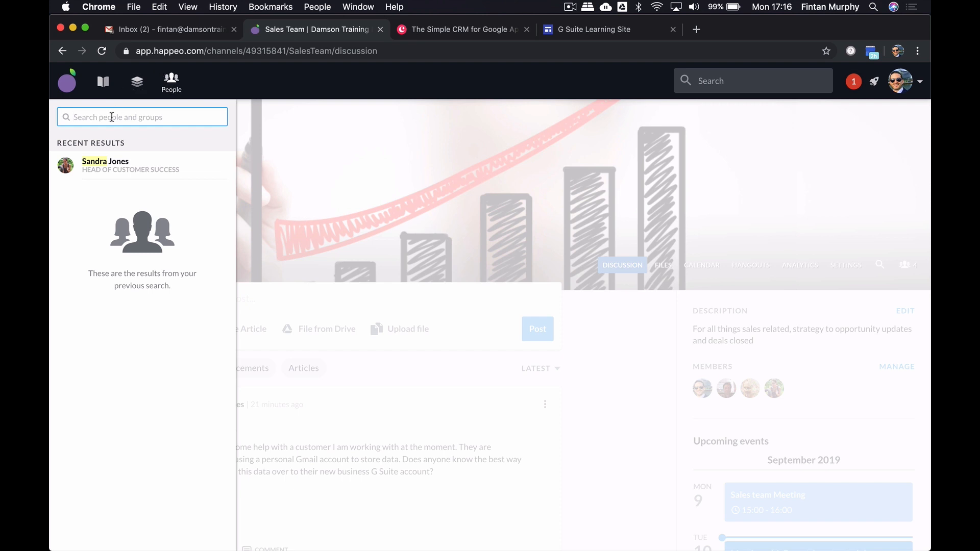
pyautogui.write('sandra')
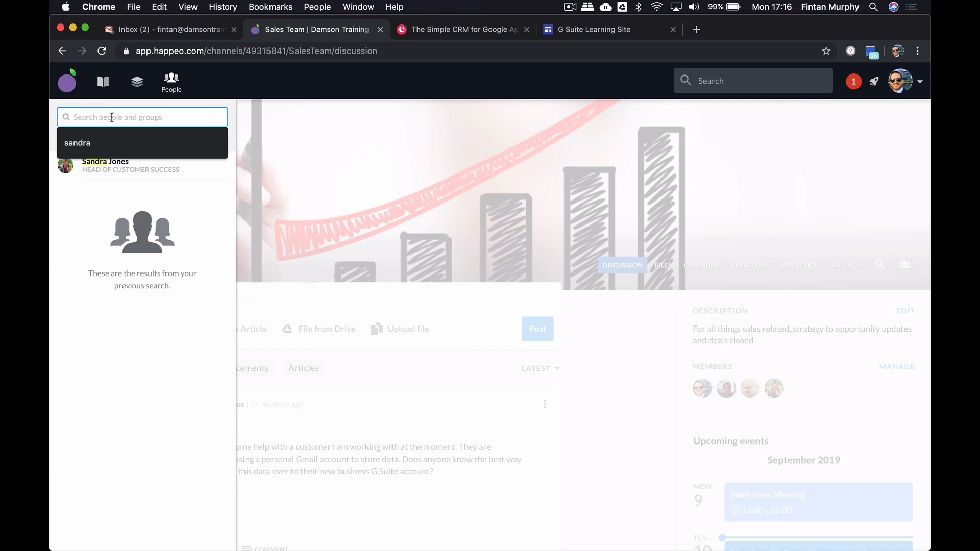
pyautogui.write('zoe')
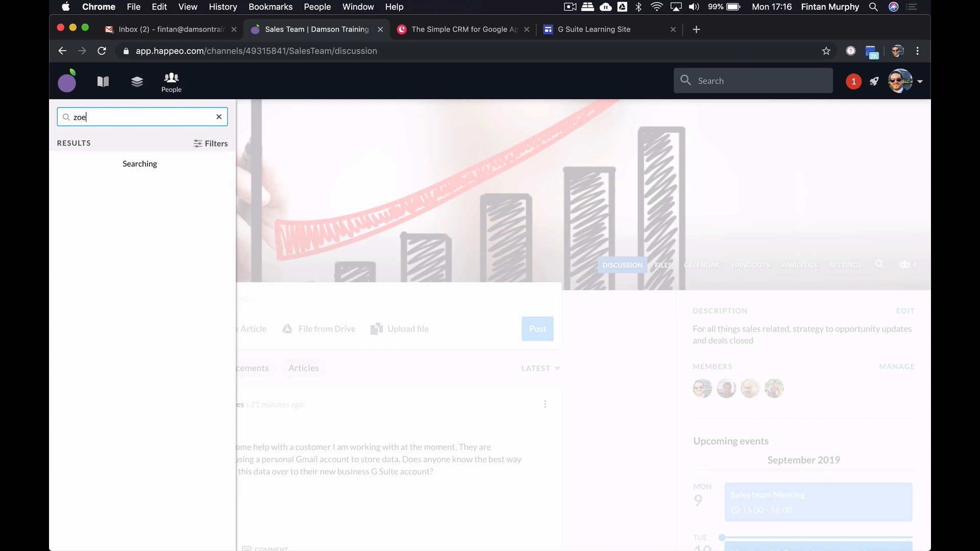
pyautogui.click(98, 165)
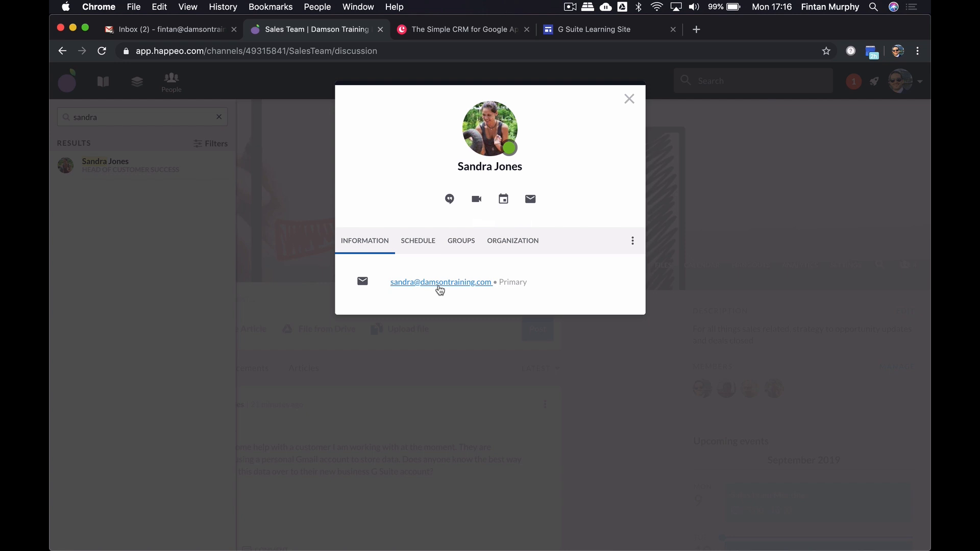
pyautogui.click(419, 240)
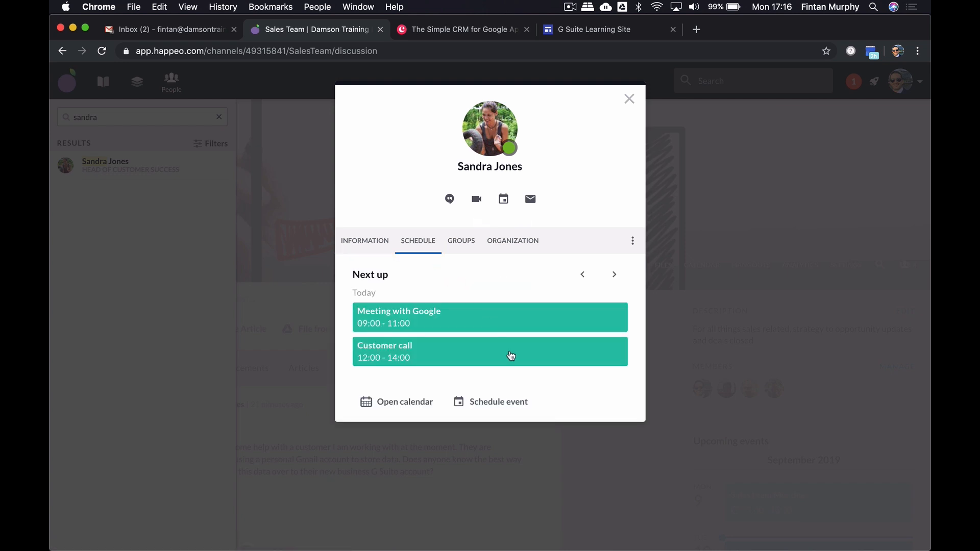
pyautogui.click(460, 240)
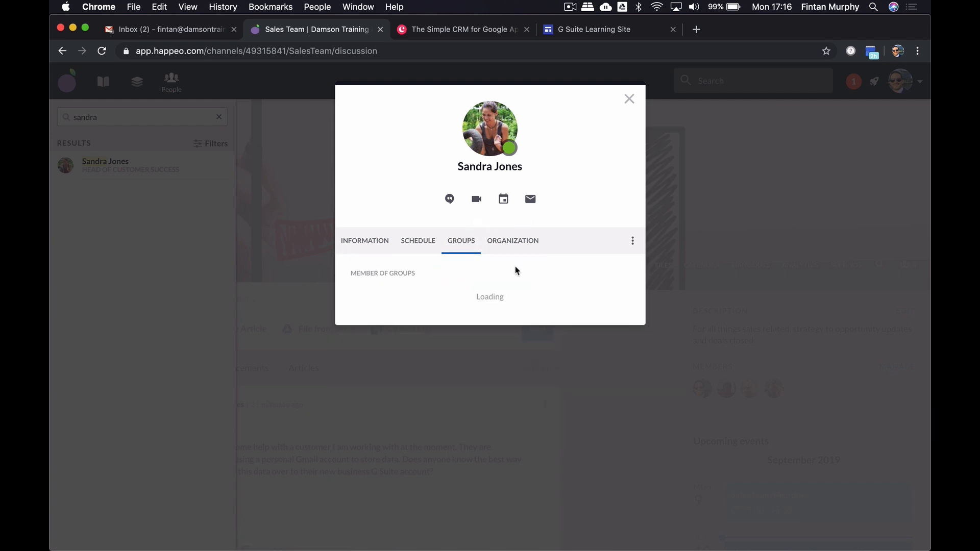
pyautogui.click(512, 241)
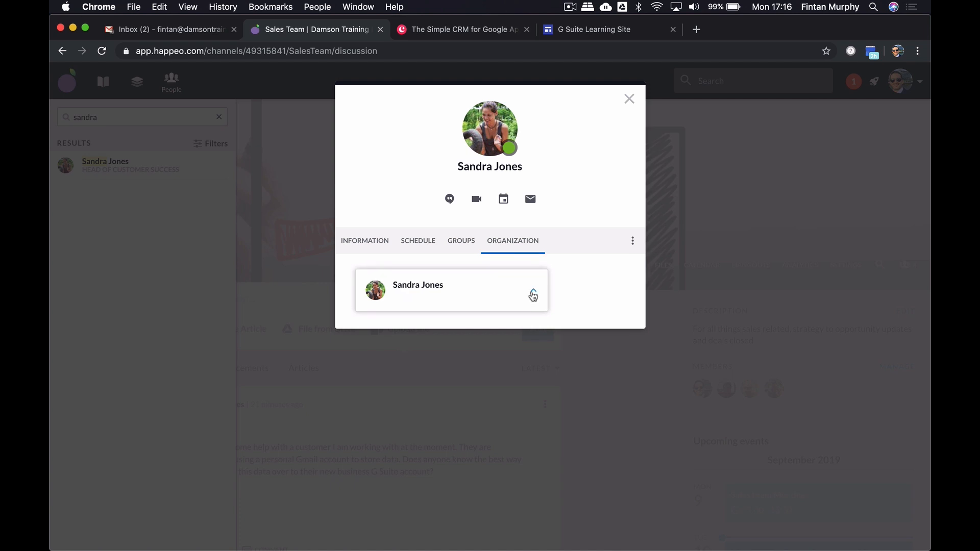
pyautogui.click(533, 292)
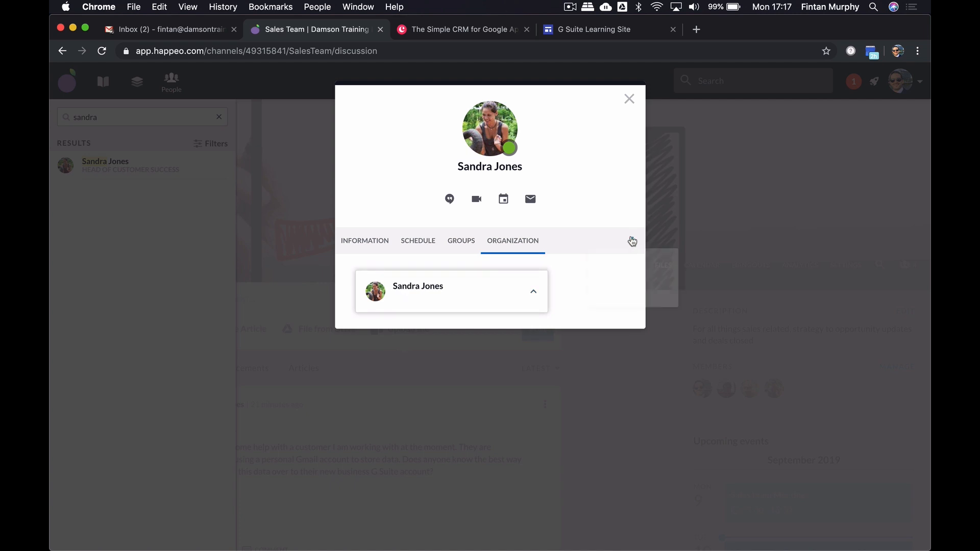
pyautogui.click(629, 99)
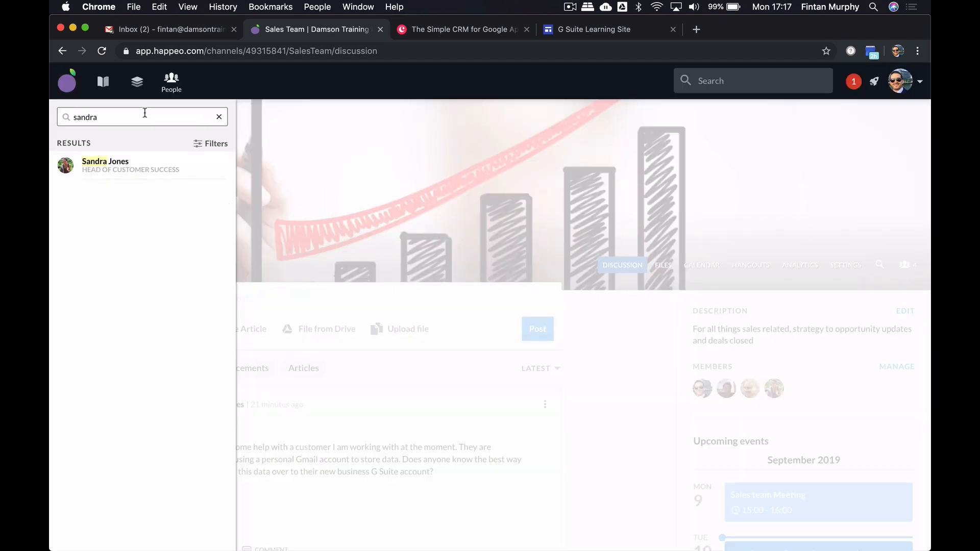
pyautogui.write('donal')
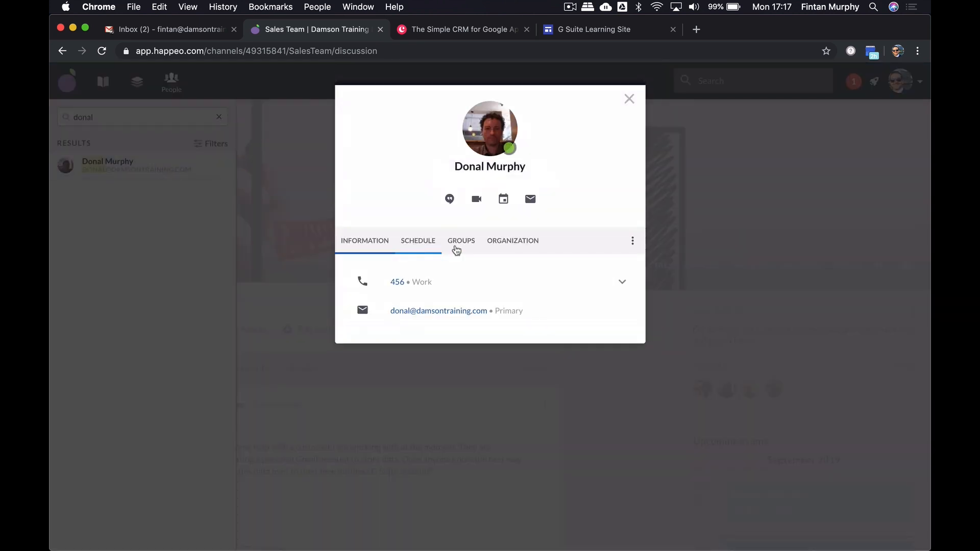
pyautogui.click(513, 240)
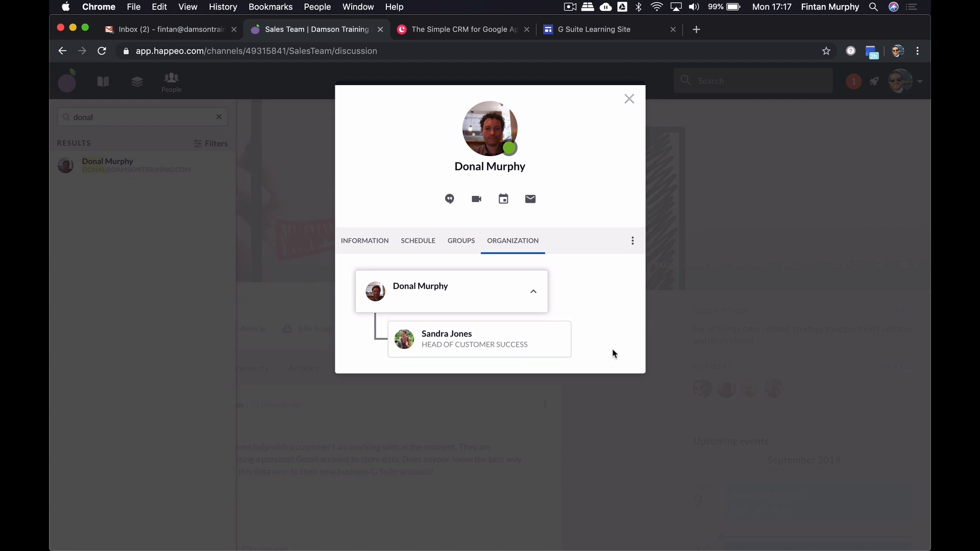
pyautogui.moveTo(586, 348)
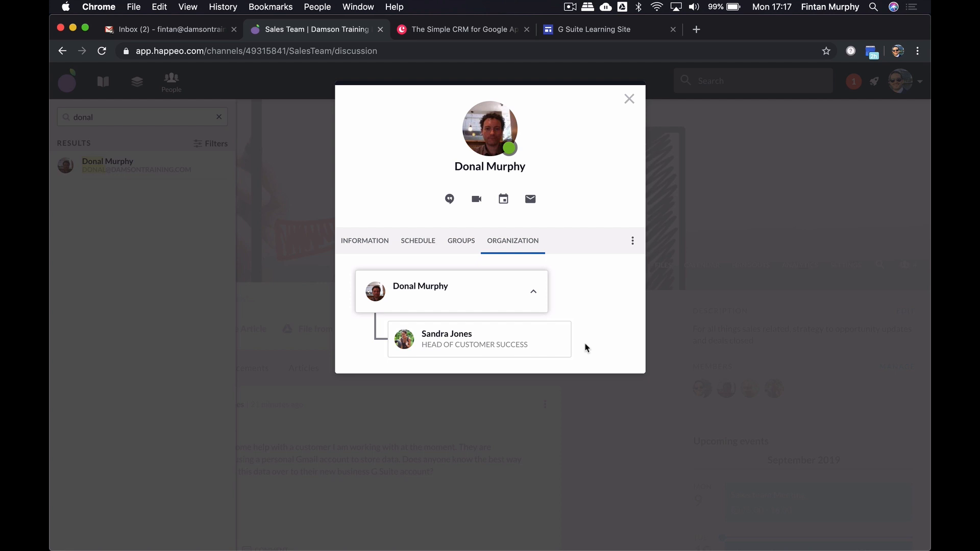
pyautogui.moveTo(441, 216)
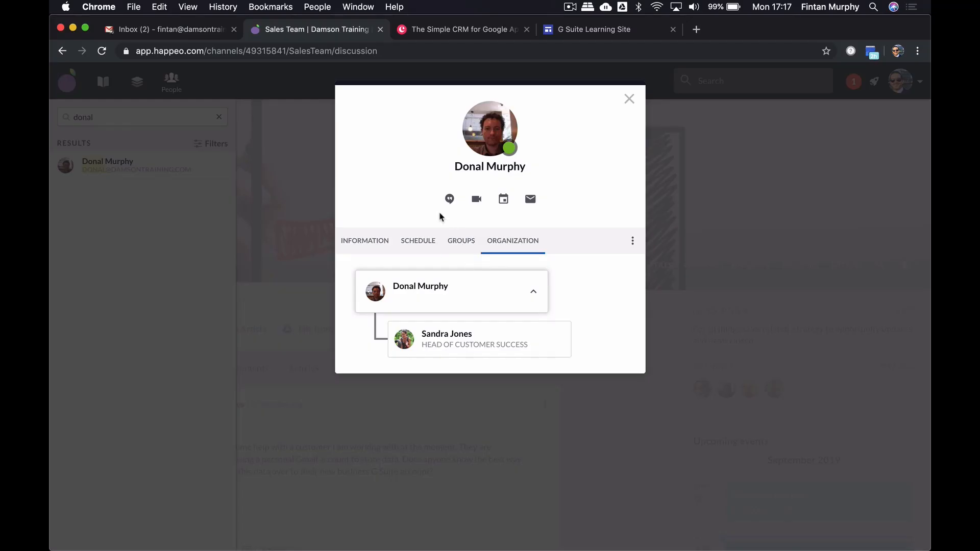
pyautogui.moveTo(449, 199)
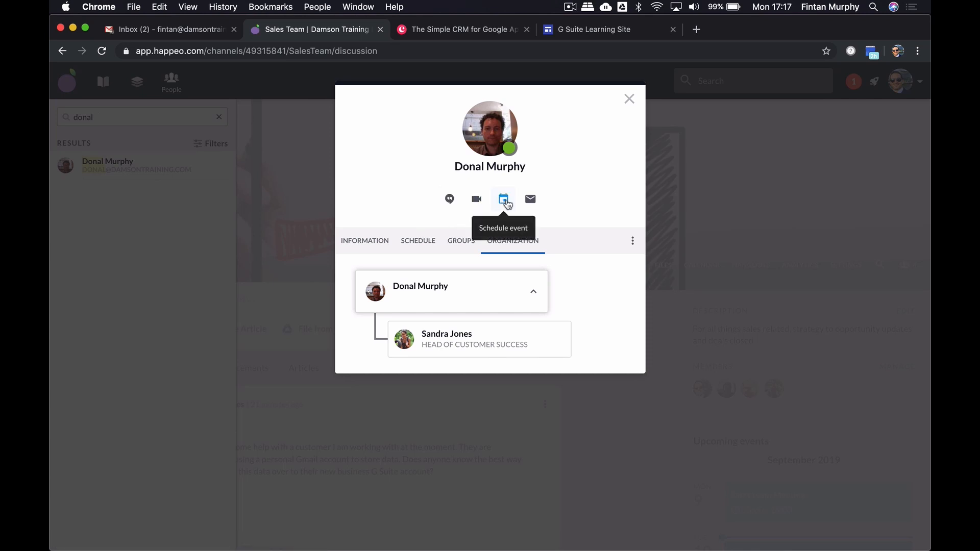
pyautogui.moveTo(530, 199)
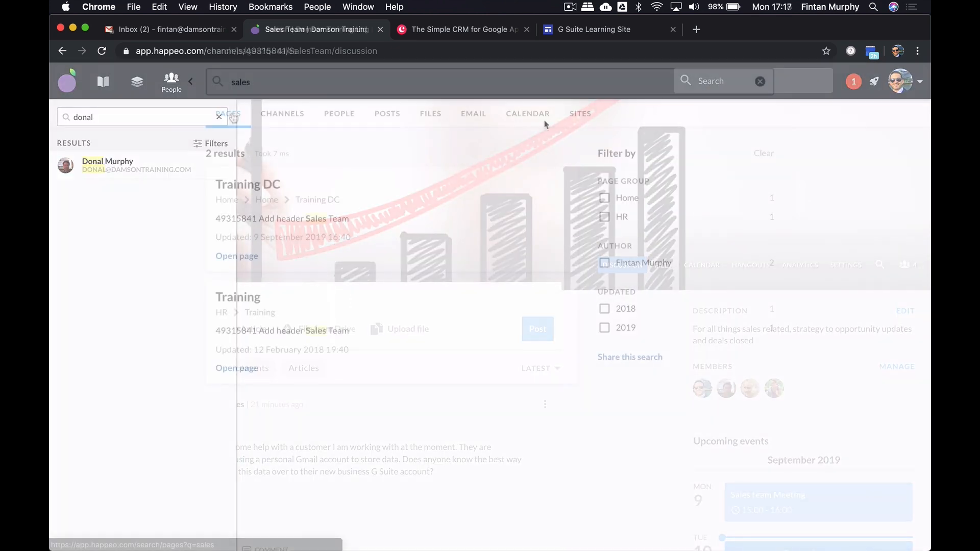
# Browse the sales search results across pages, channels, people, posts and Drive files
pyautogui.click(228, 114)
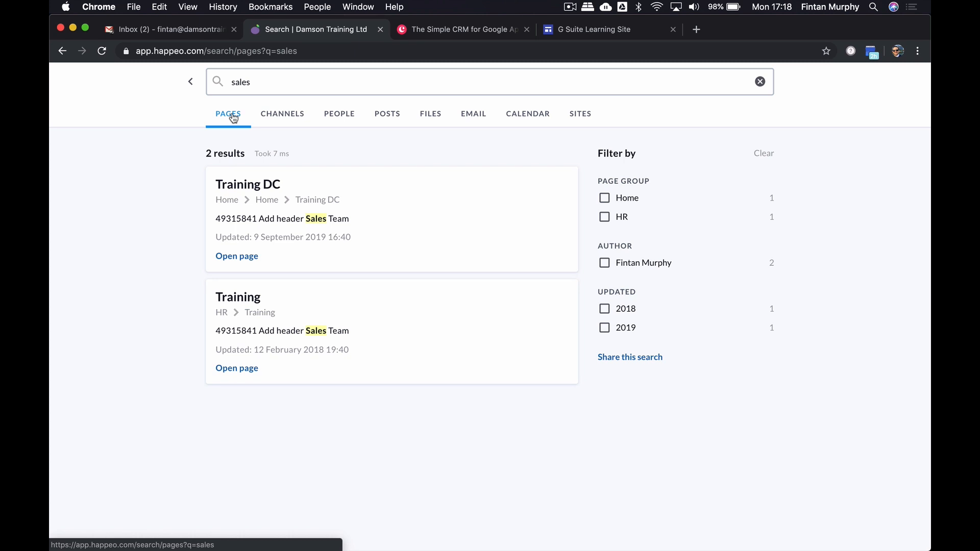
pyautogui.moveTo(256, 140)
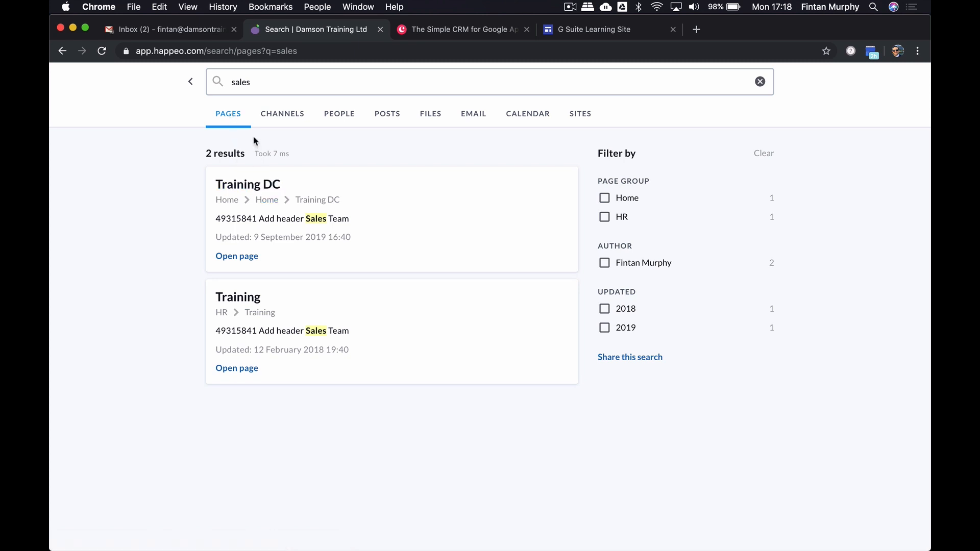
pyautogui.moveTo(266, 213)
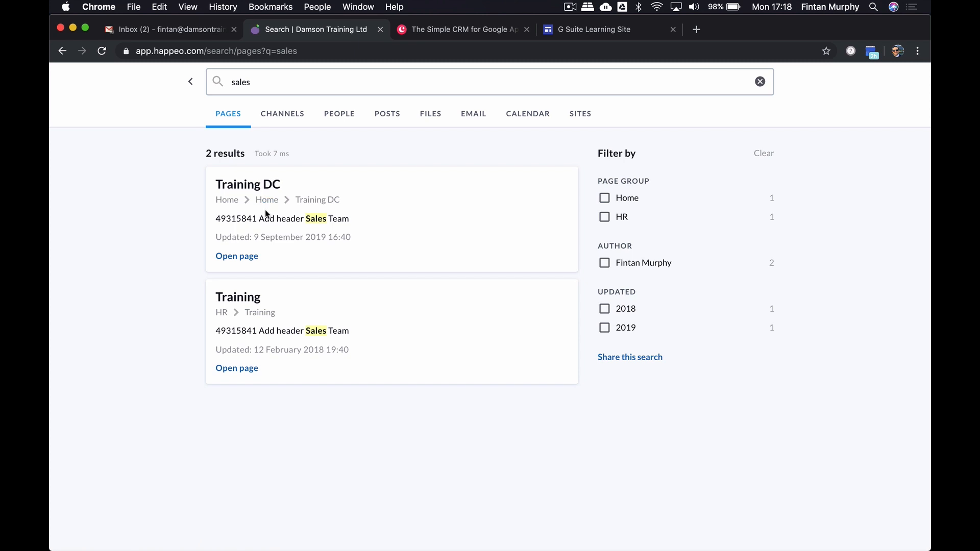
pyautogui.moveTo(267, 296)
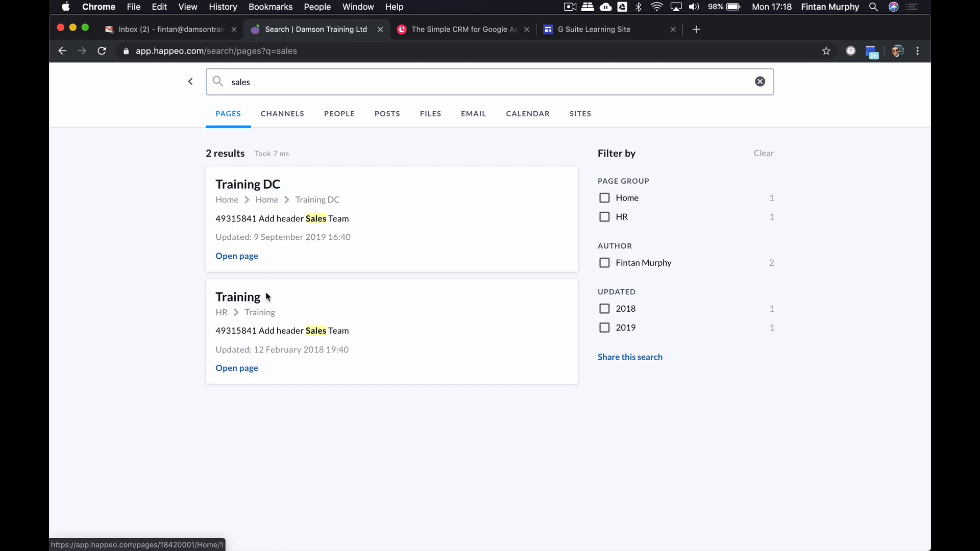
pyautogui.click(282, 114)
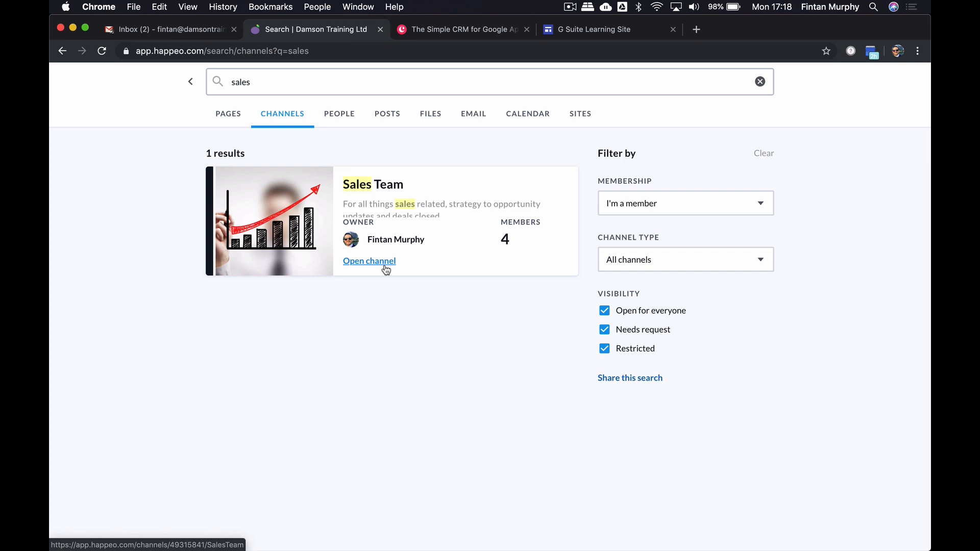
pyautogui.click(339, 113)
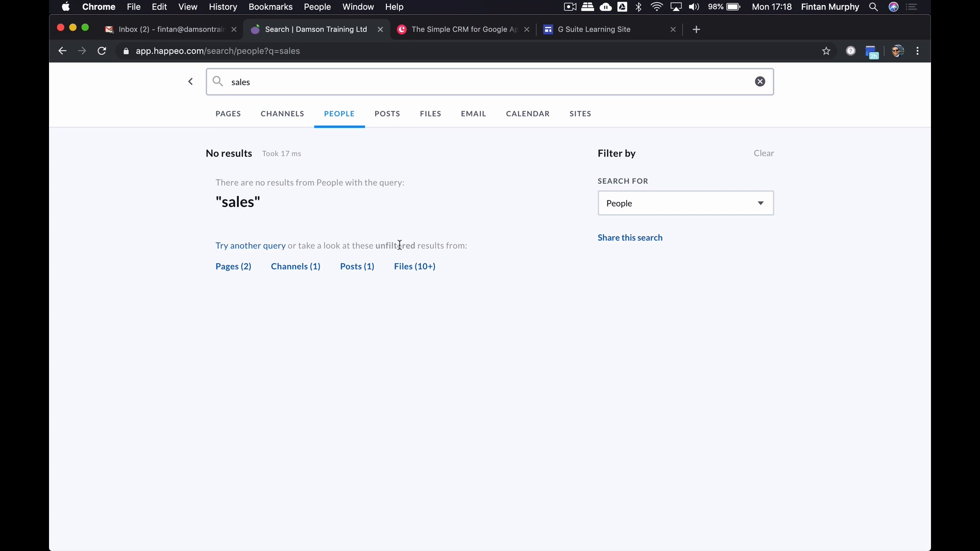
pyautogui.moveTo(390, 121)
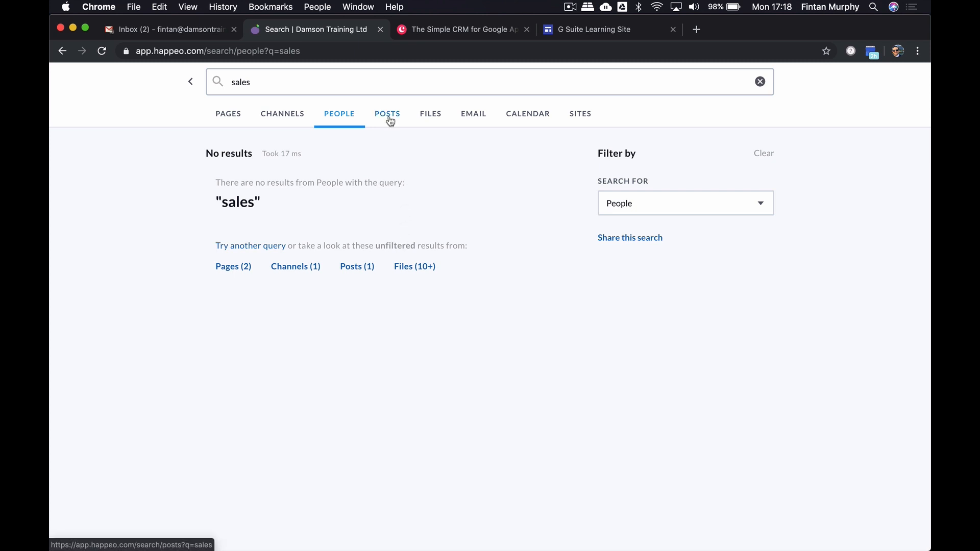
pyautogui.click(387, 113)
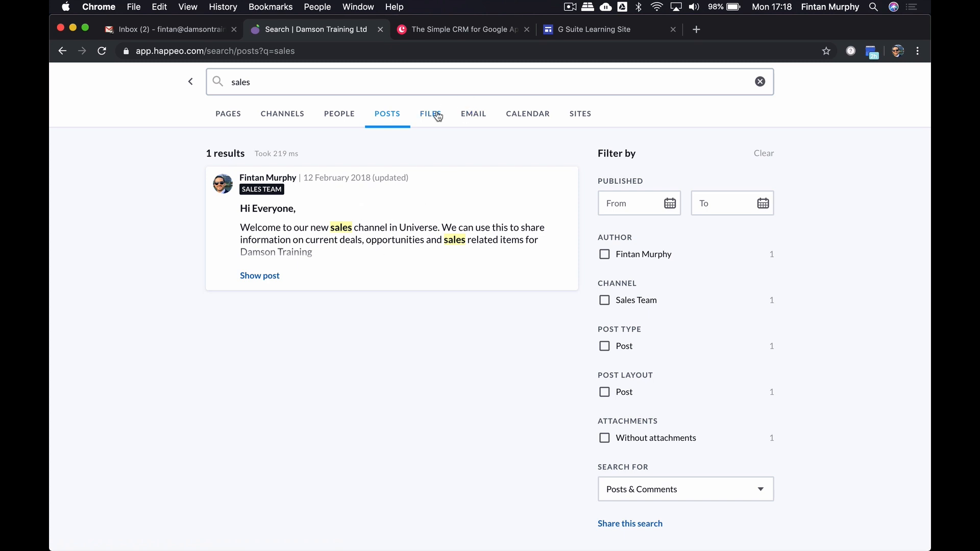
pyautogui.click(430, 113)
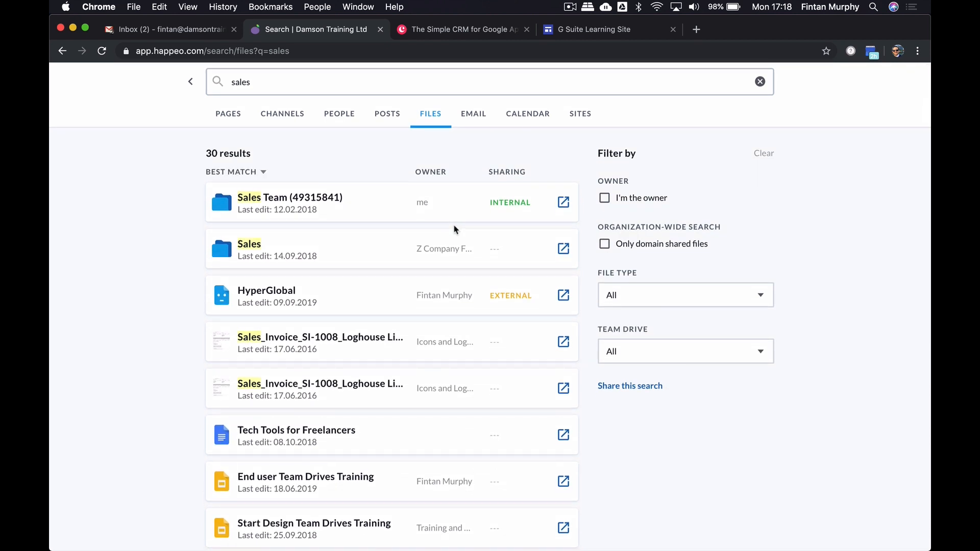
pyautogui.moveTo(474, 118)
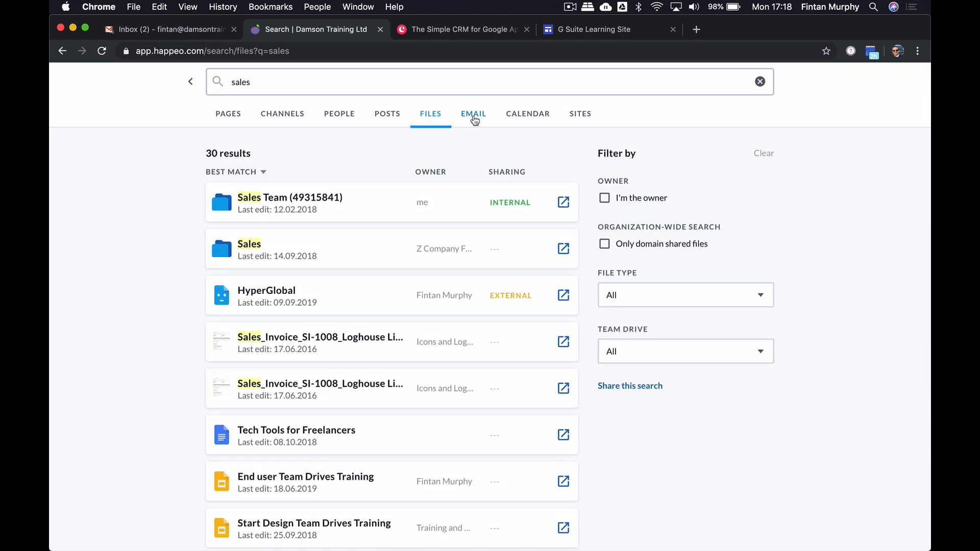
# Check the email, calendar and sites results for sales, the sites results returning a search error
pyautogui.click(474, 113)
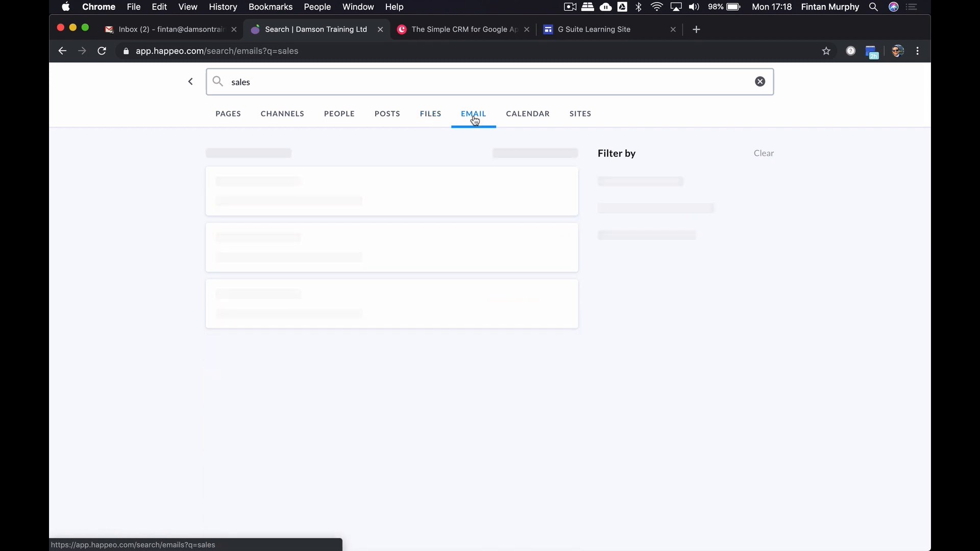
pyautogui.click(474, 114)
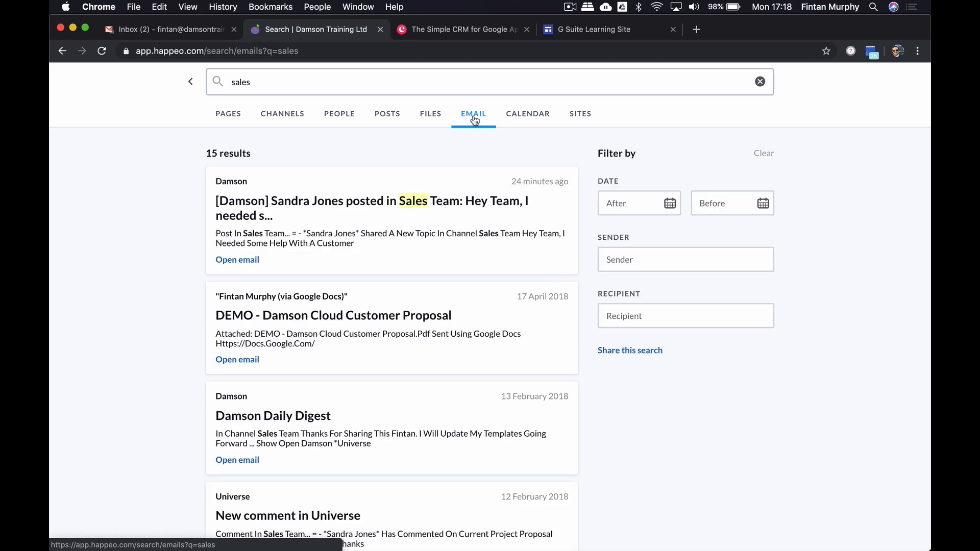
pyautogui.scroll(-3)
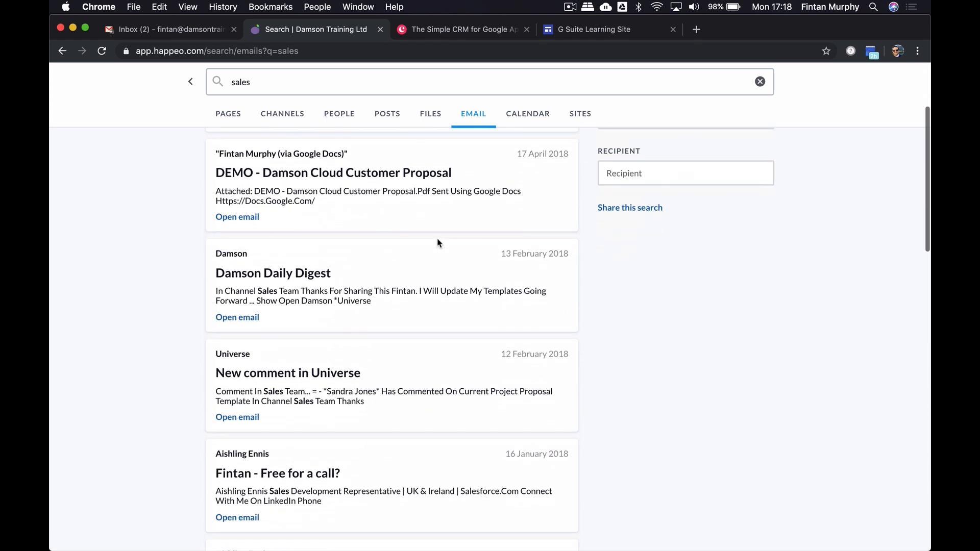
pyautogui.scroll(-3)
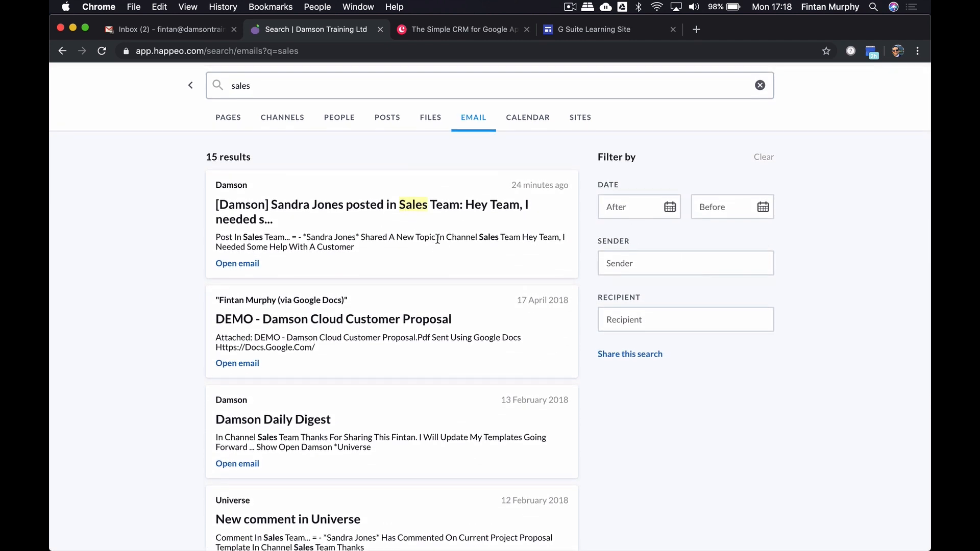
pyautogui.click(527, 118)
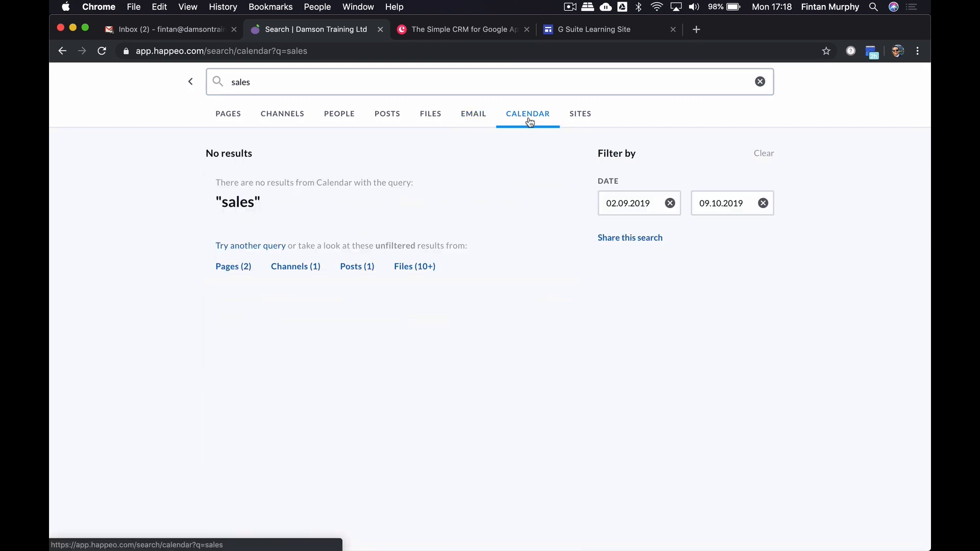
pyautogui.click(580, 115)
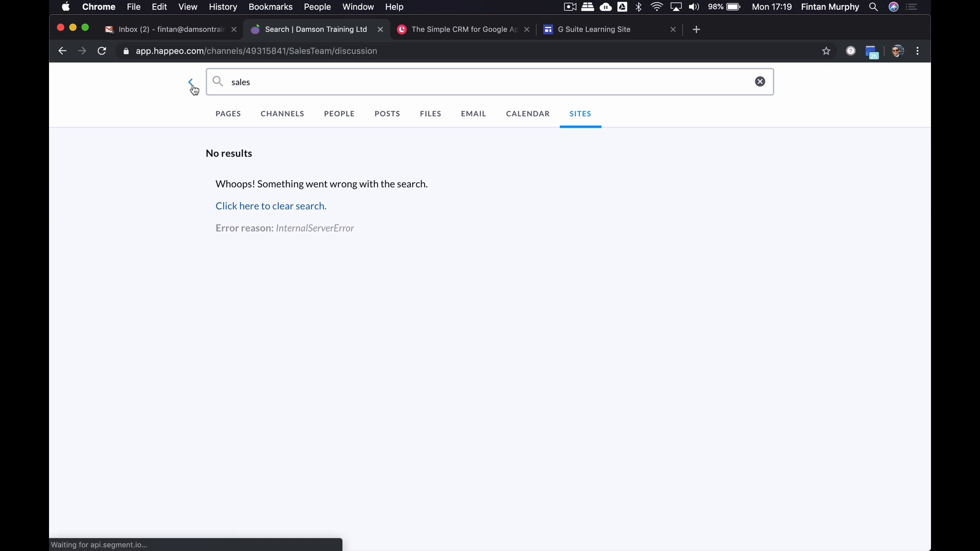
# Return to the Sales Team channel and open the Company-wide News announcement from notifications
pyautogui.click(191, 81)
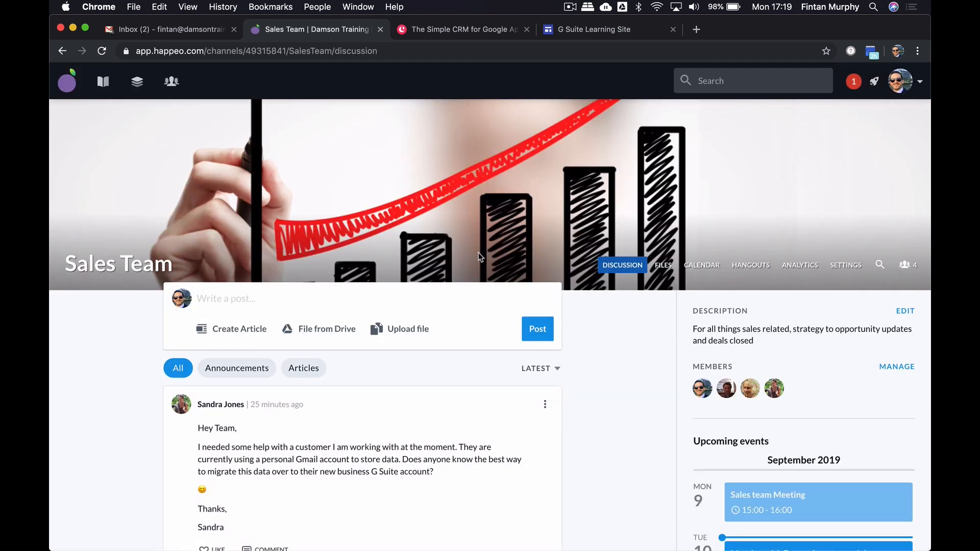
pyautogui.moveTo(755, 51)
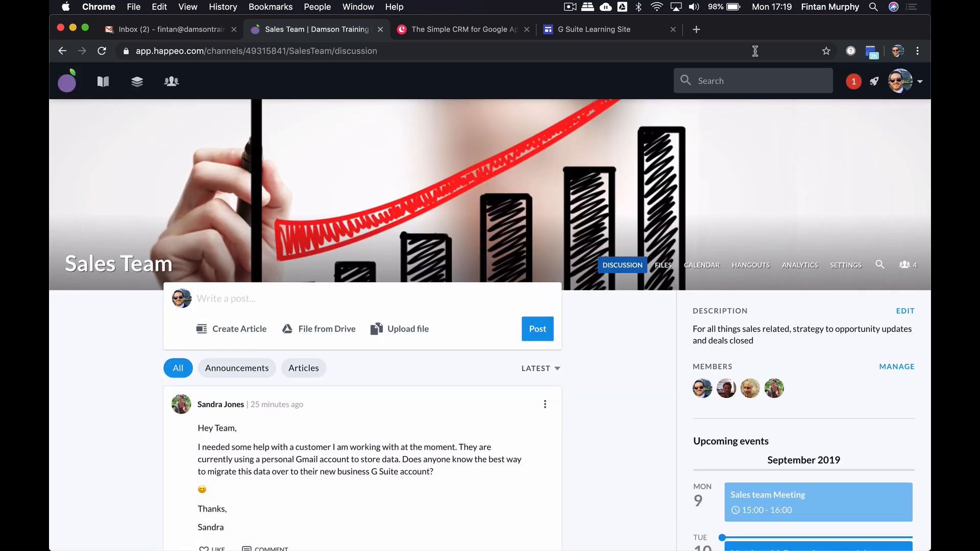
pyautogui.click(854, 81)
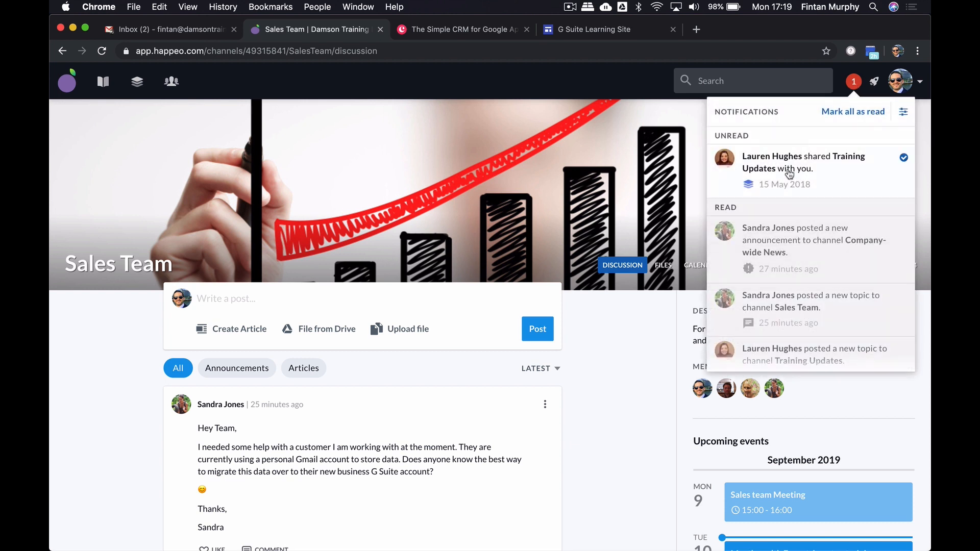
pyautogui.moveTo(810, 165)
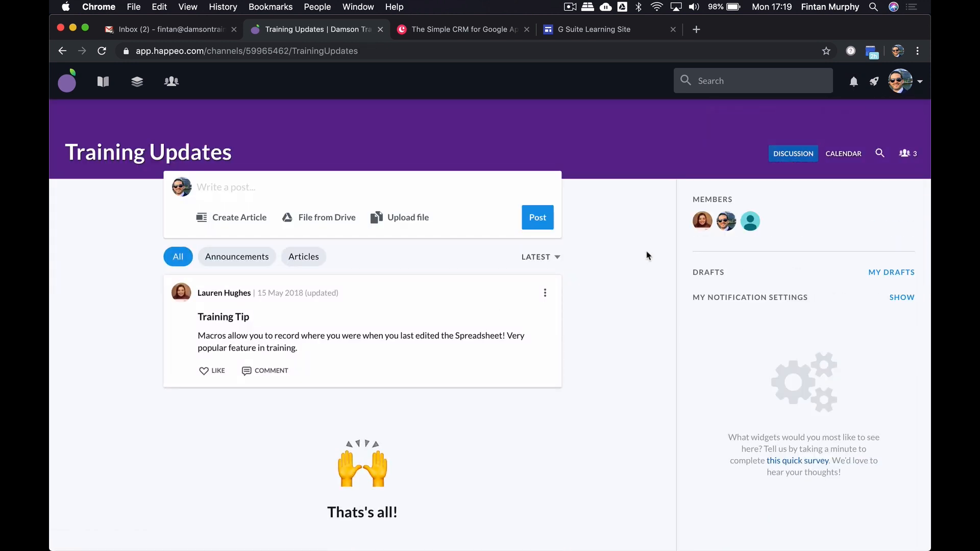
pyautogui.click(852, 81)
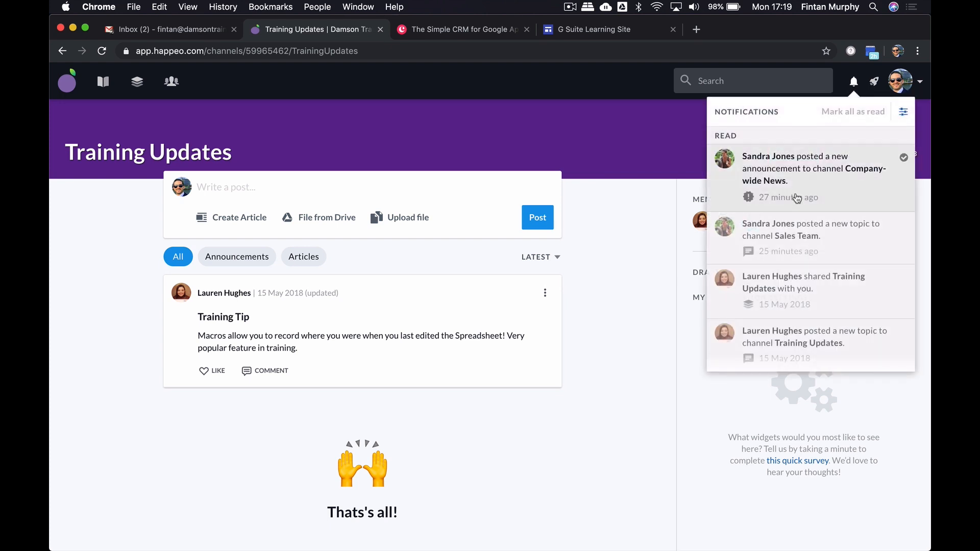
pyautogui.click(813, 169)
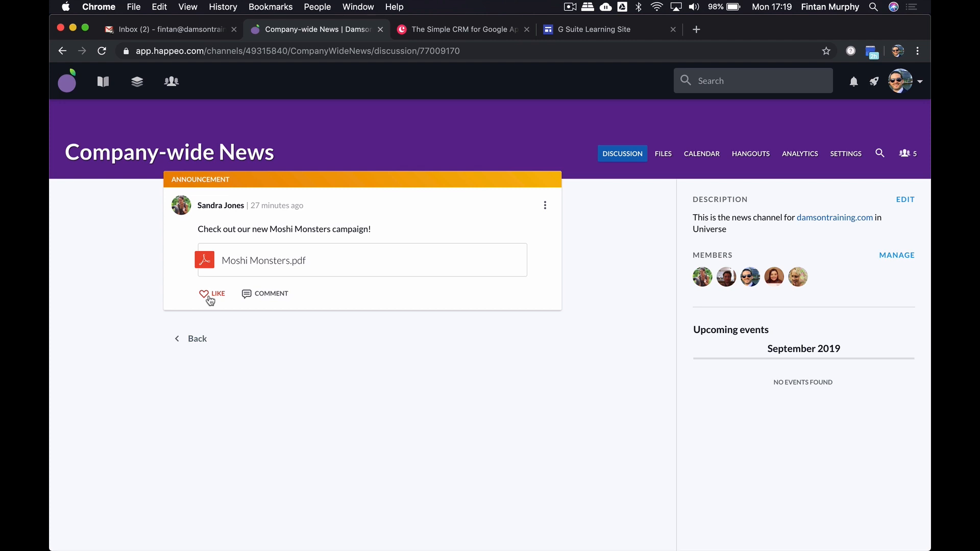
# Like the Moshi Monsters announcement and post the comment 'Hey thanks for sharing'
pyautogui.click(203, 294)
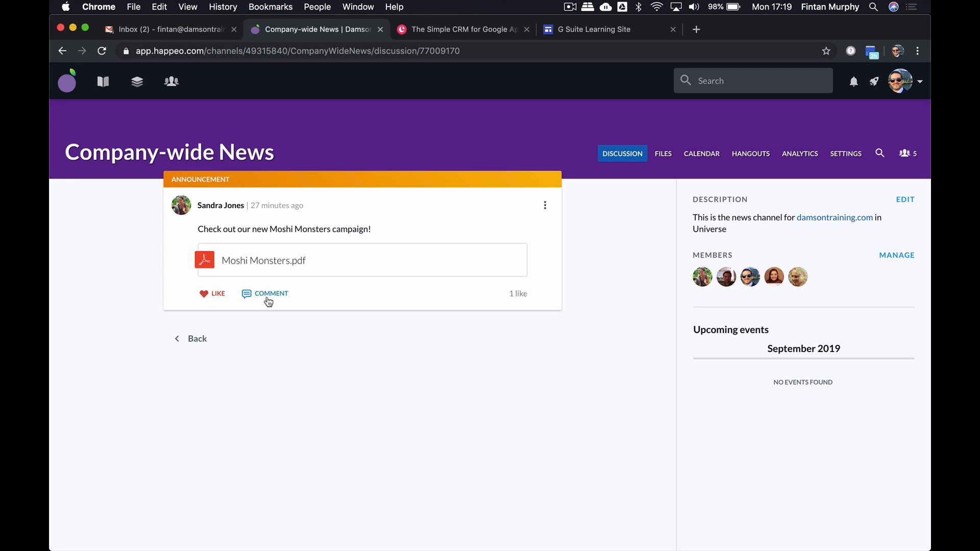
pyautogui.click(267, 294)
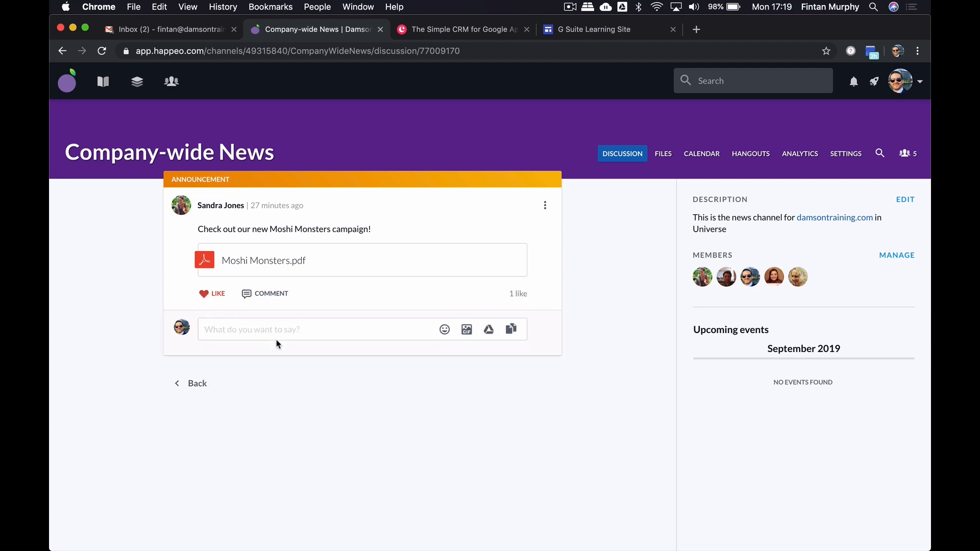
pyautogui.scroll(-3)
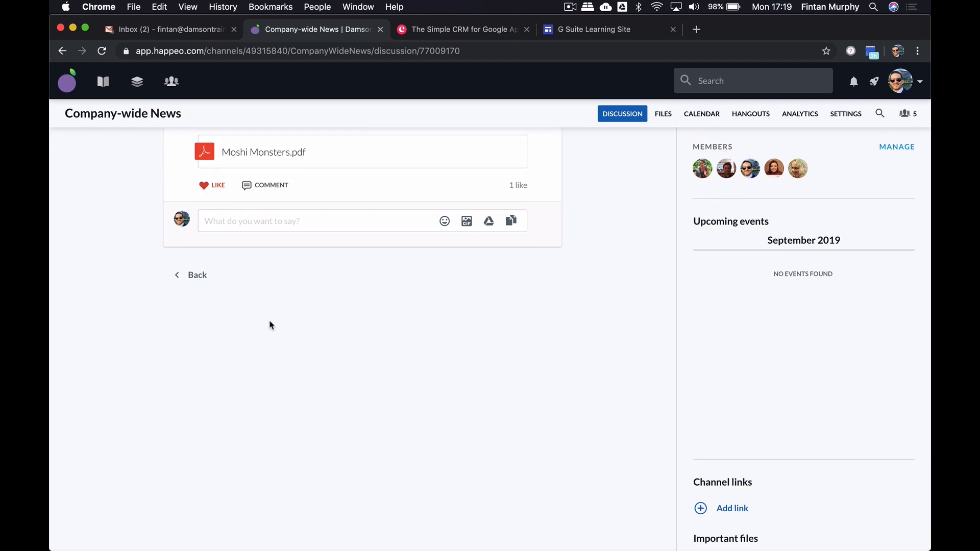
pyautogui.write('Hey')
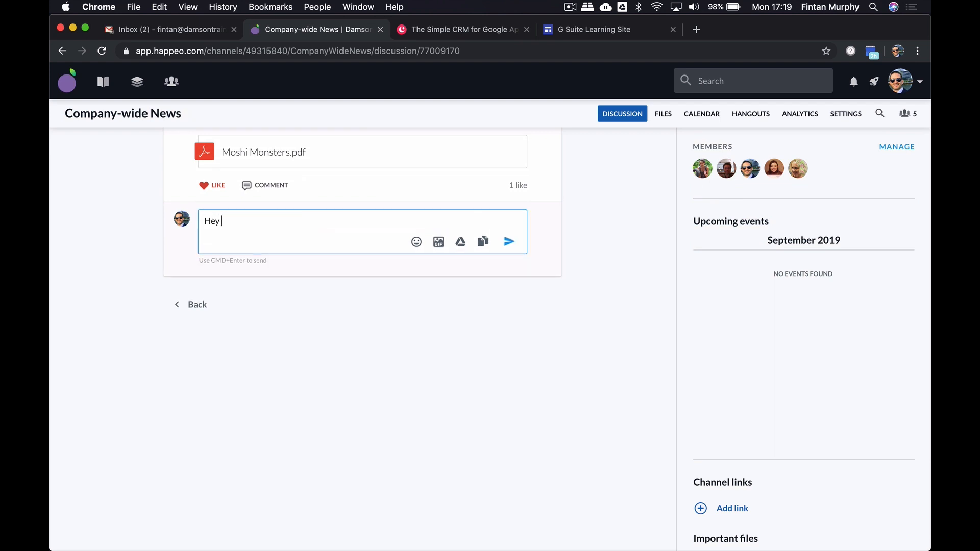
pyautogui.write('thanls')
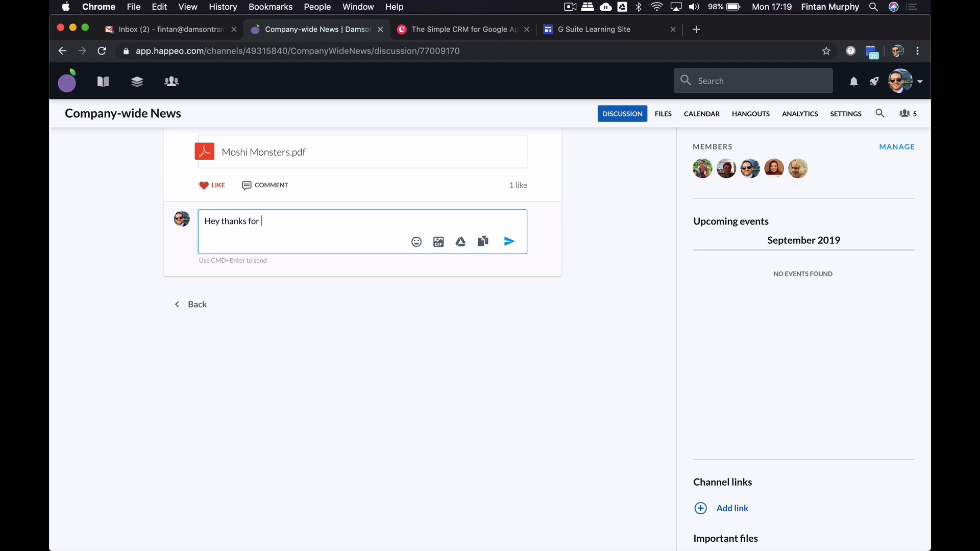
pyautogui.write('sharing')
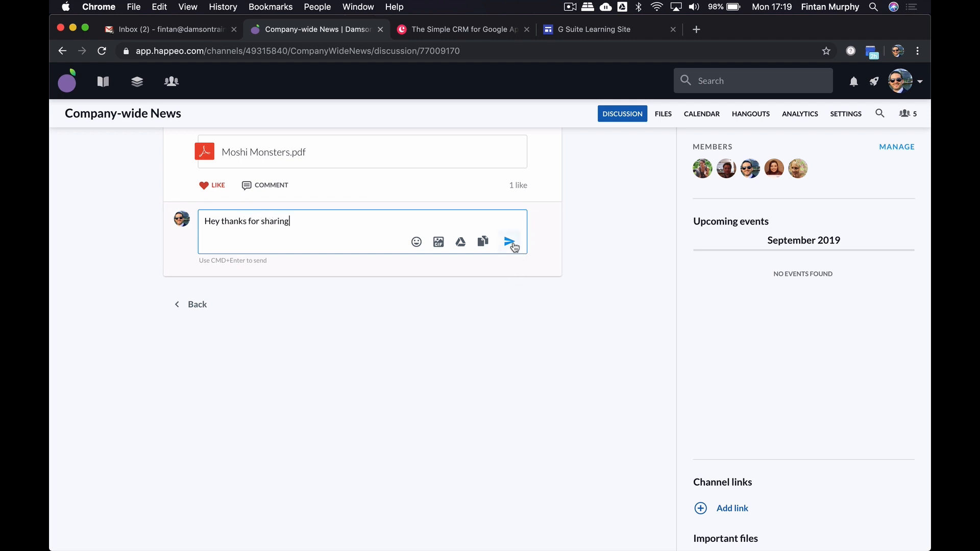
pyautogui.click(508, 241)
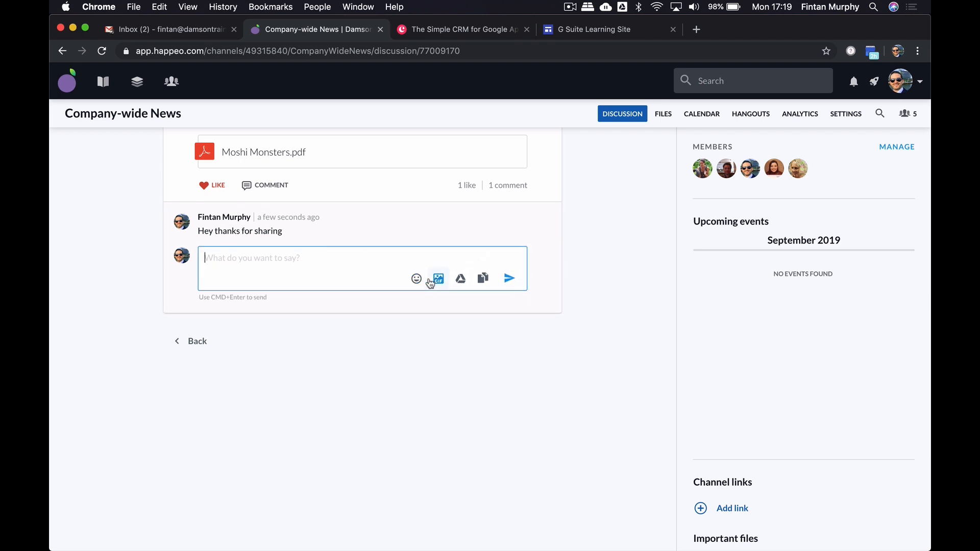
# Browse the GIF and Drive attachment pickers for a comment without attaching anything
pyautogui.click(437, 278)
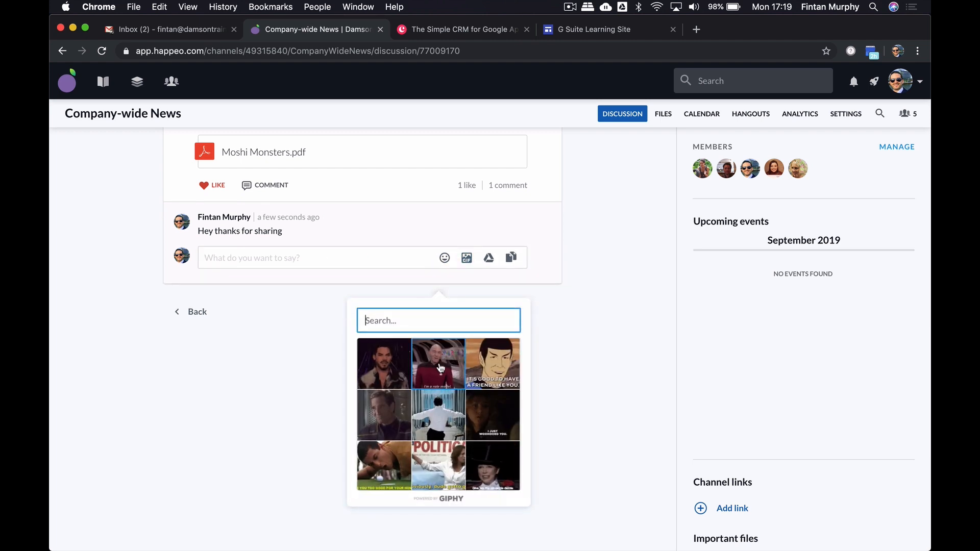
pyautogui.click(488, 257)
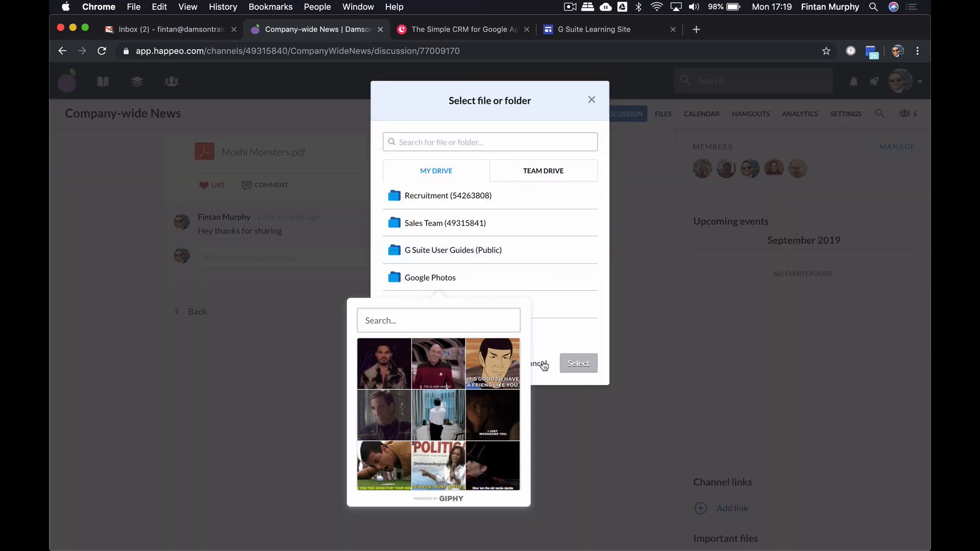
pyautogui.click(592, 100)
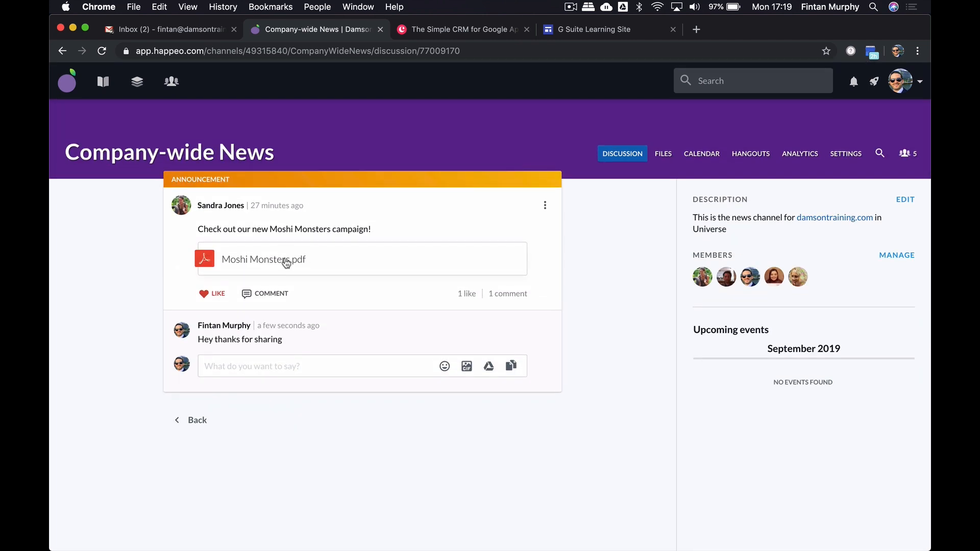
pyautogui.click(262, 259)
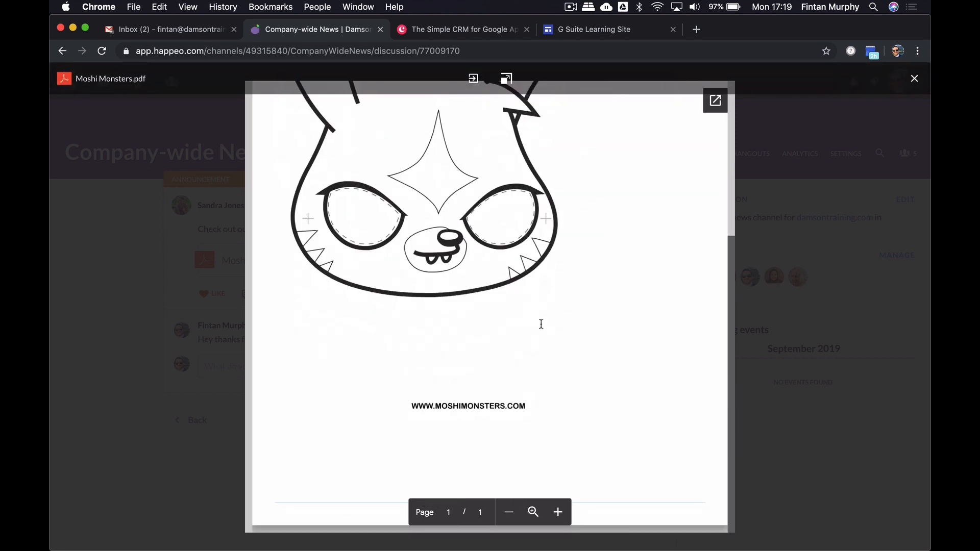
pyautogui.moveTo(787, 341)
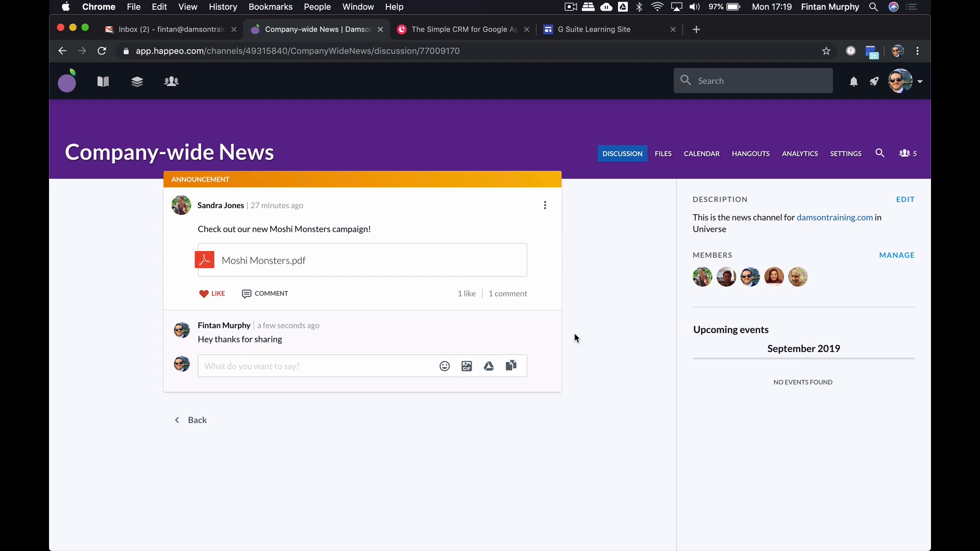
pyautogui.moveTo(498, 290)
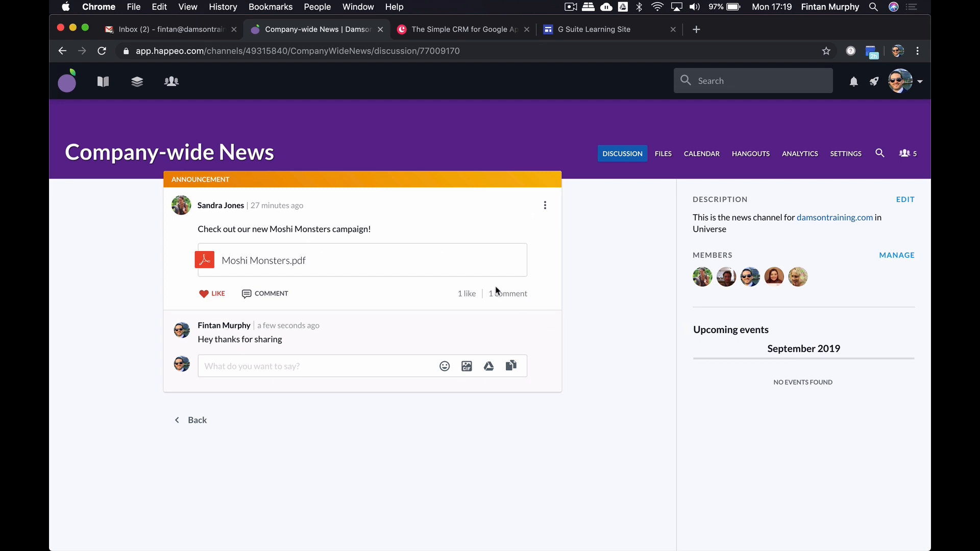
# From the channel's Files list, open Copy of New York Weekend Itinerary in Google Docs
pyautogui.click(664, 153)
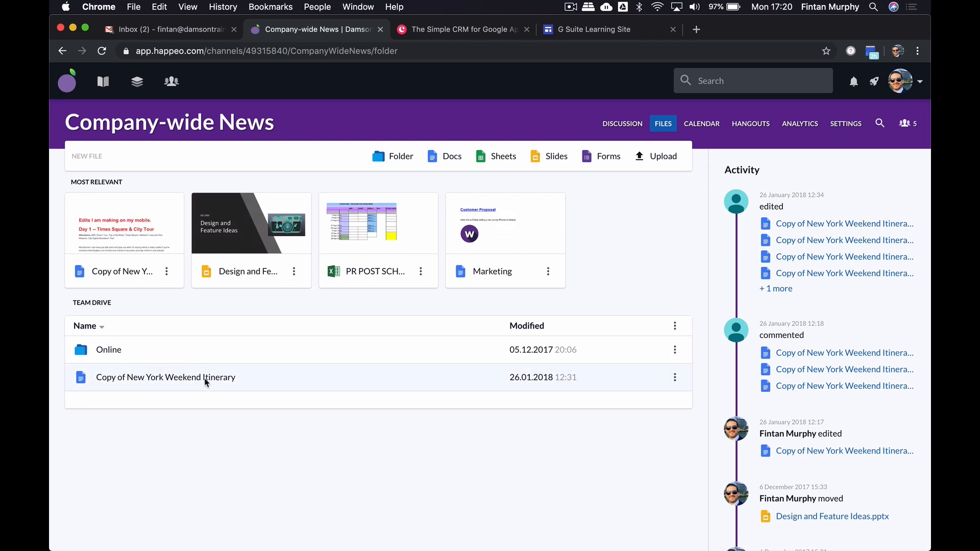
pyautogui.doubleClick(165, 378)
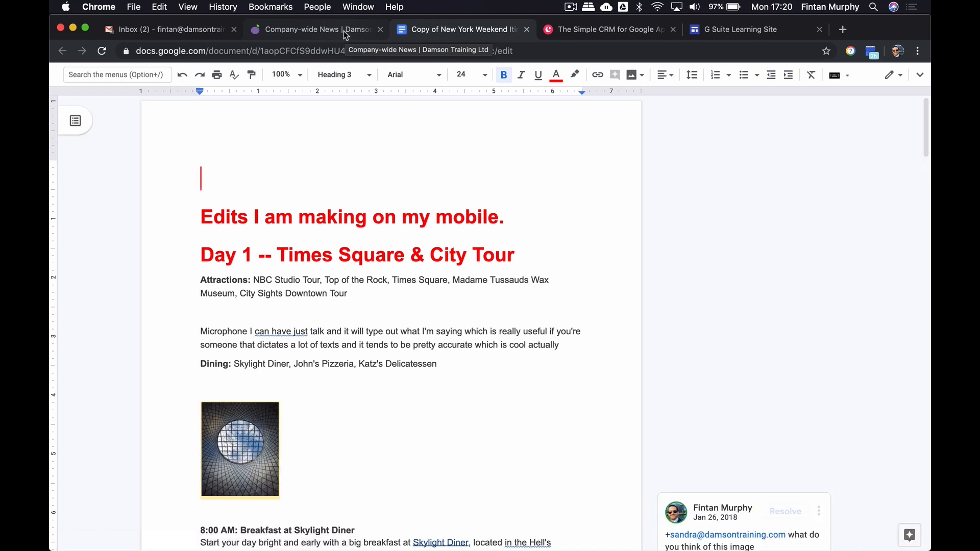
# Back in Happeo, preview the itinerary file, close the preview, and return to the home page
pyautogui.click(302, 29)
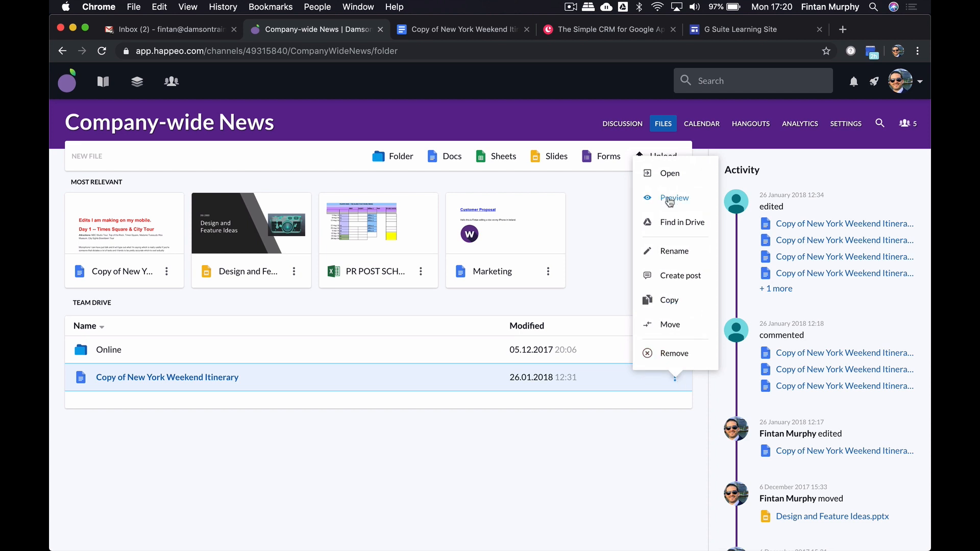
pyautogui.click(674, 198)
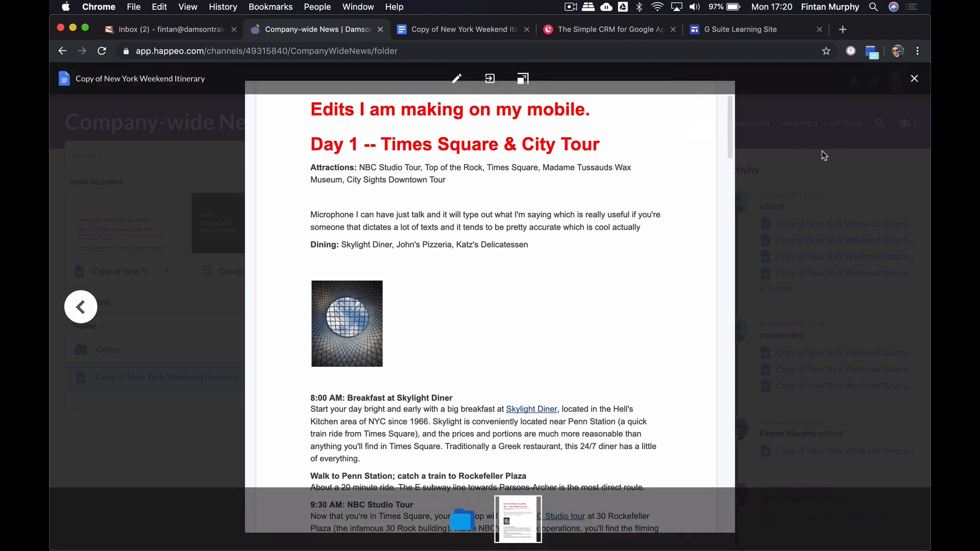
pyautogui.click(912, 78)
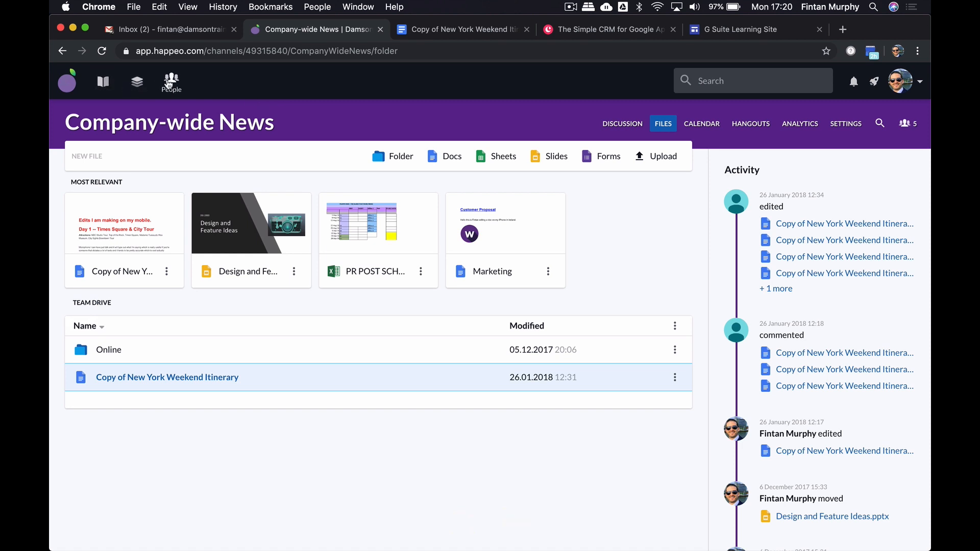
pyautogui.click(67, 82)
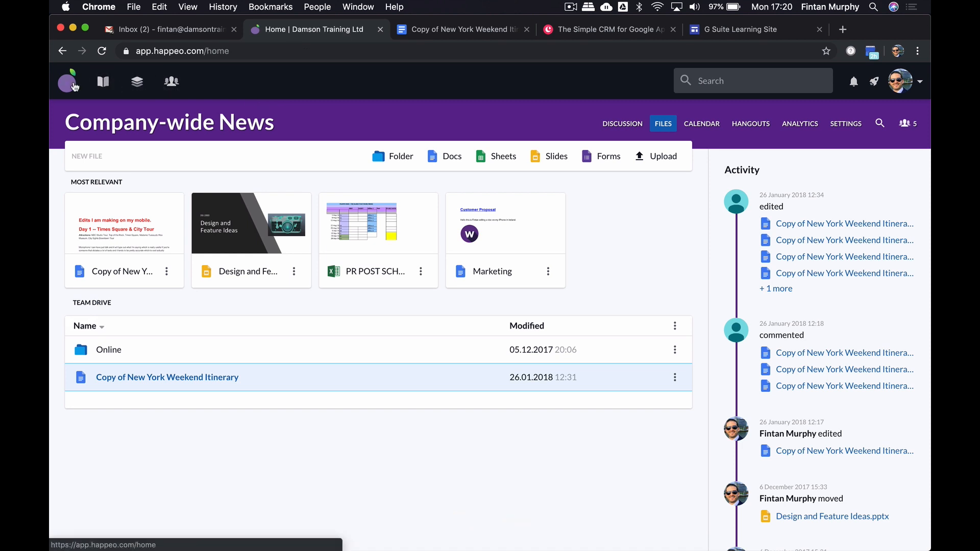